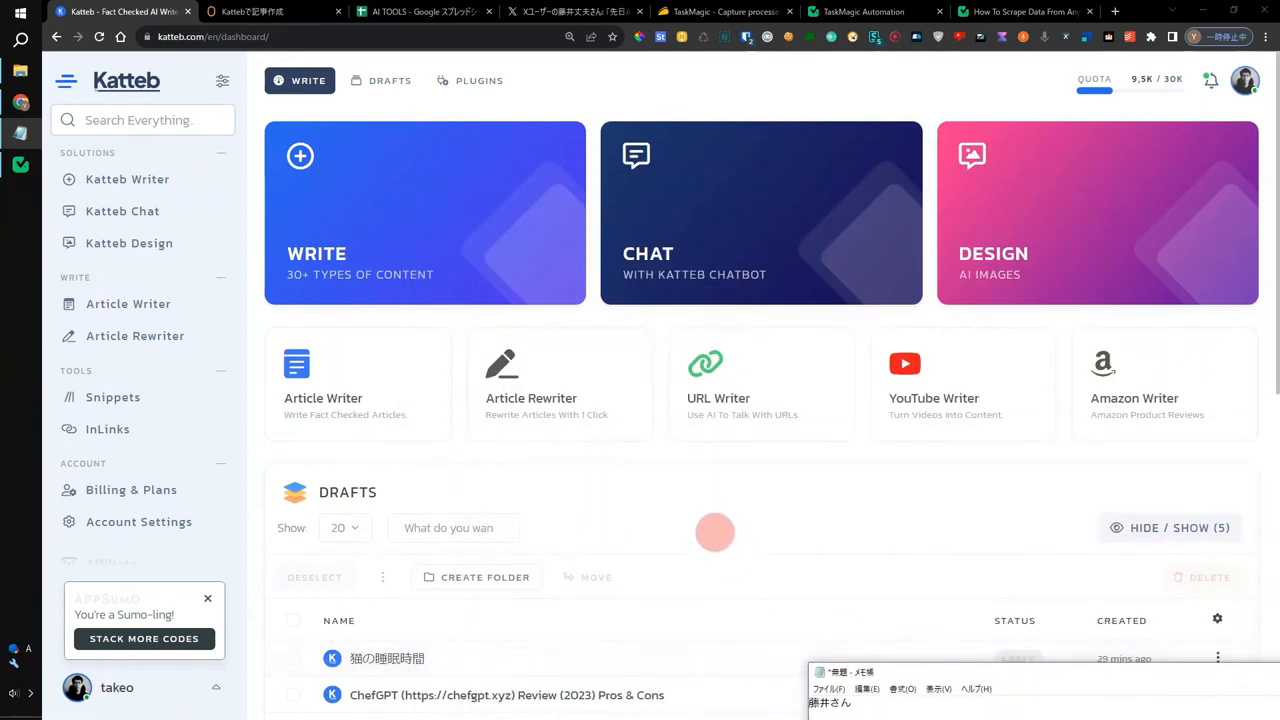
{"action": "mouse_move", "coordinate": [620, 322]}
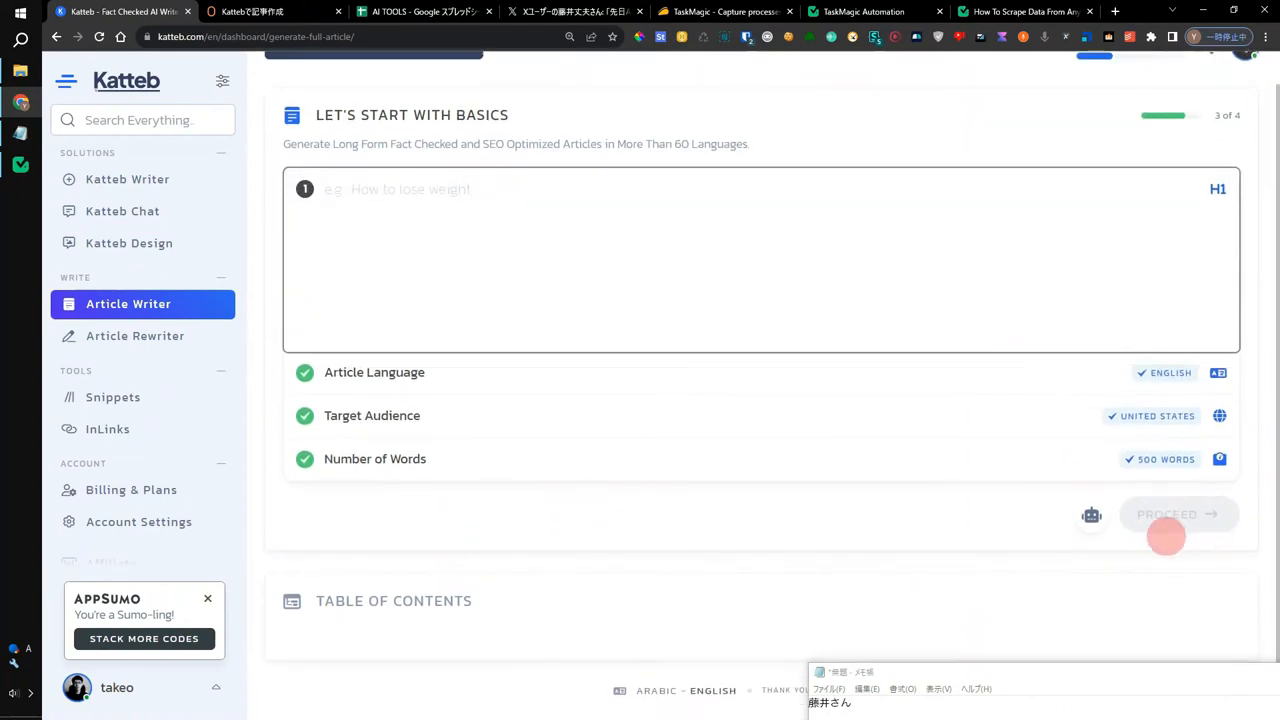
{"action": "mouse_move", "coordinate": [892, 388]}
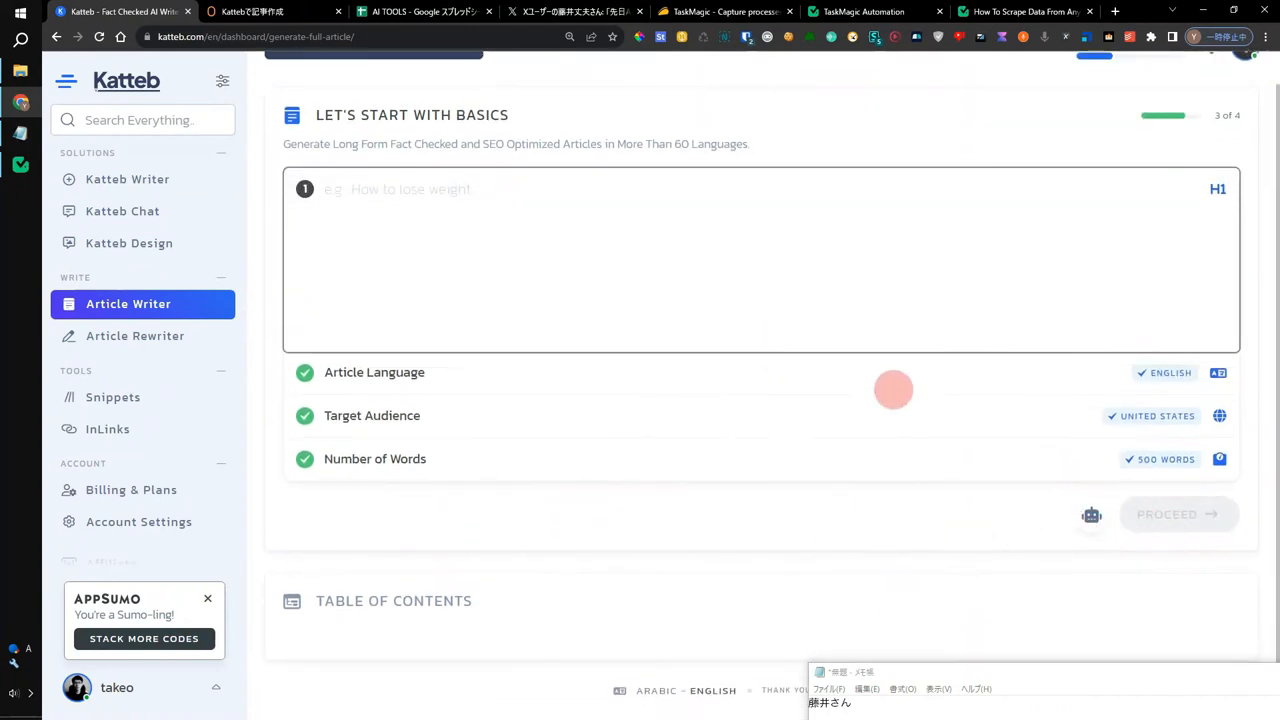
{"action": "mouse_move", "coordinate": [856, 418]}
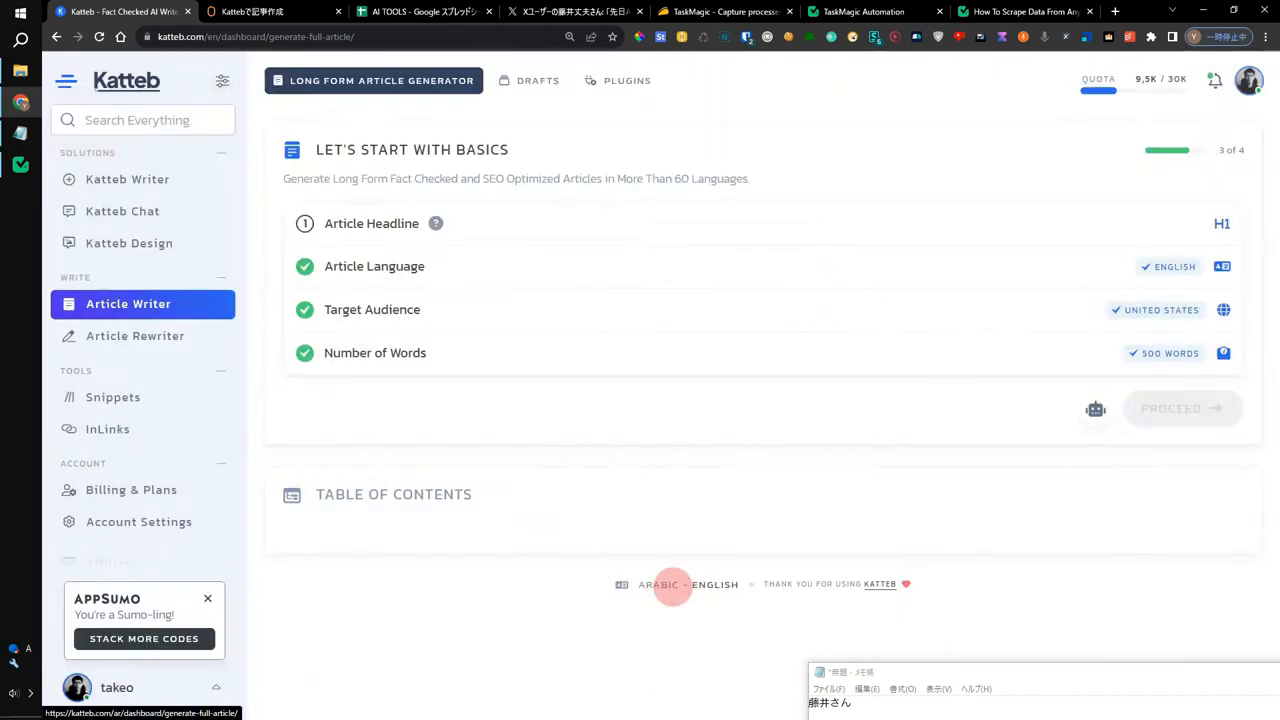
{"action": "mouse_move", "coordinate": [656, 584]}
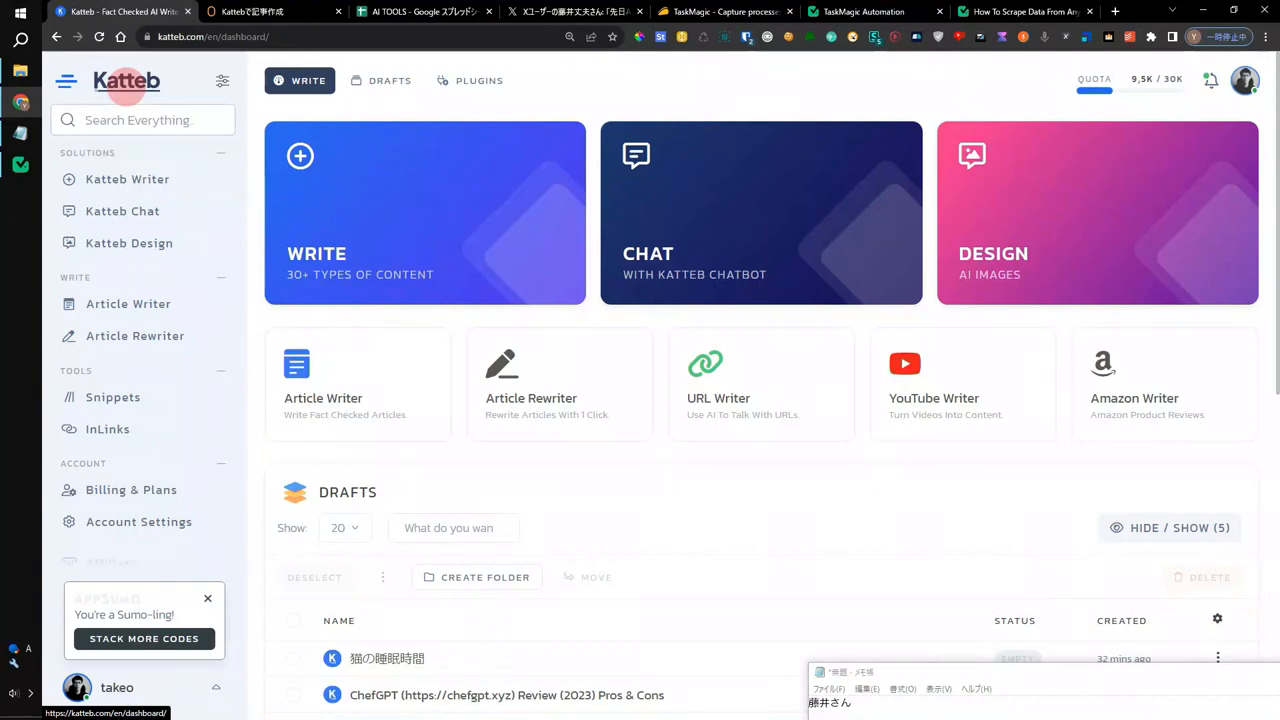
- Bring up the ZeroWork 'Katteb で記事作成' flow with its open-link and click blocks visible
{"action": "left_click", "coordinate": [252, 12]}
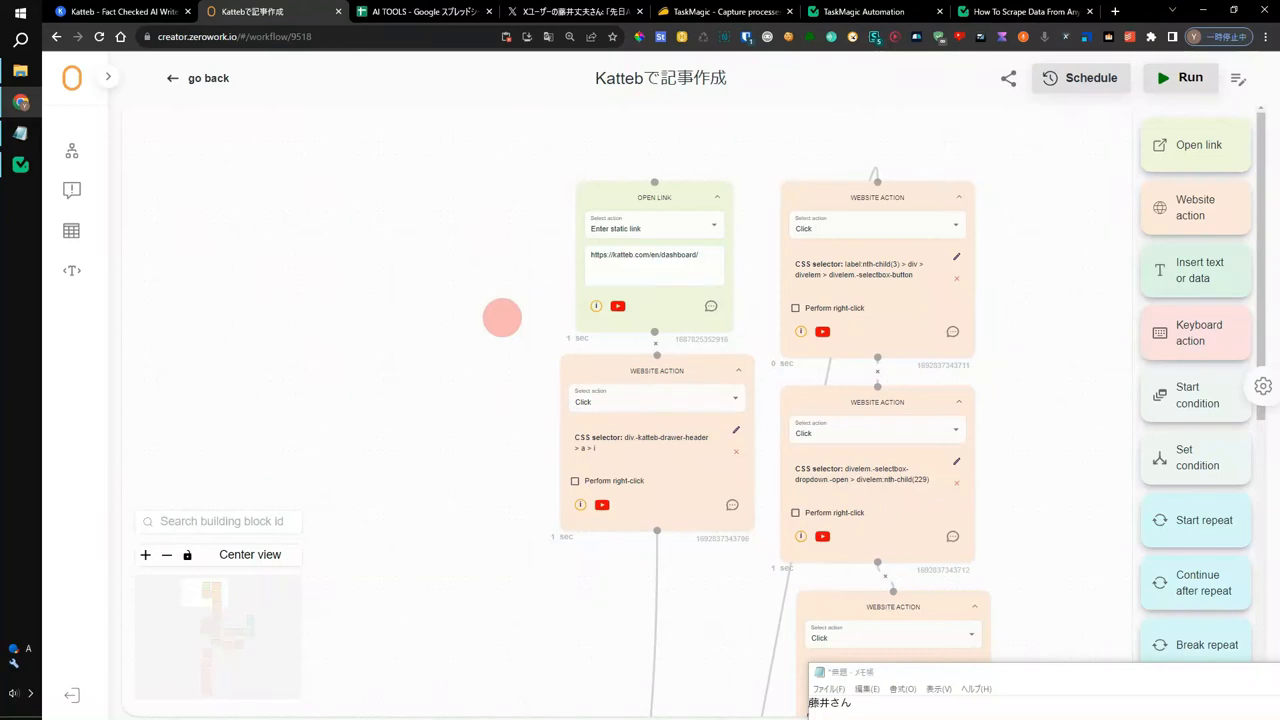
{"action": "mouse_move", "coordinate": [556, 312]}
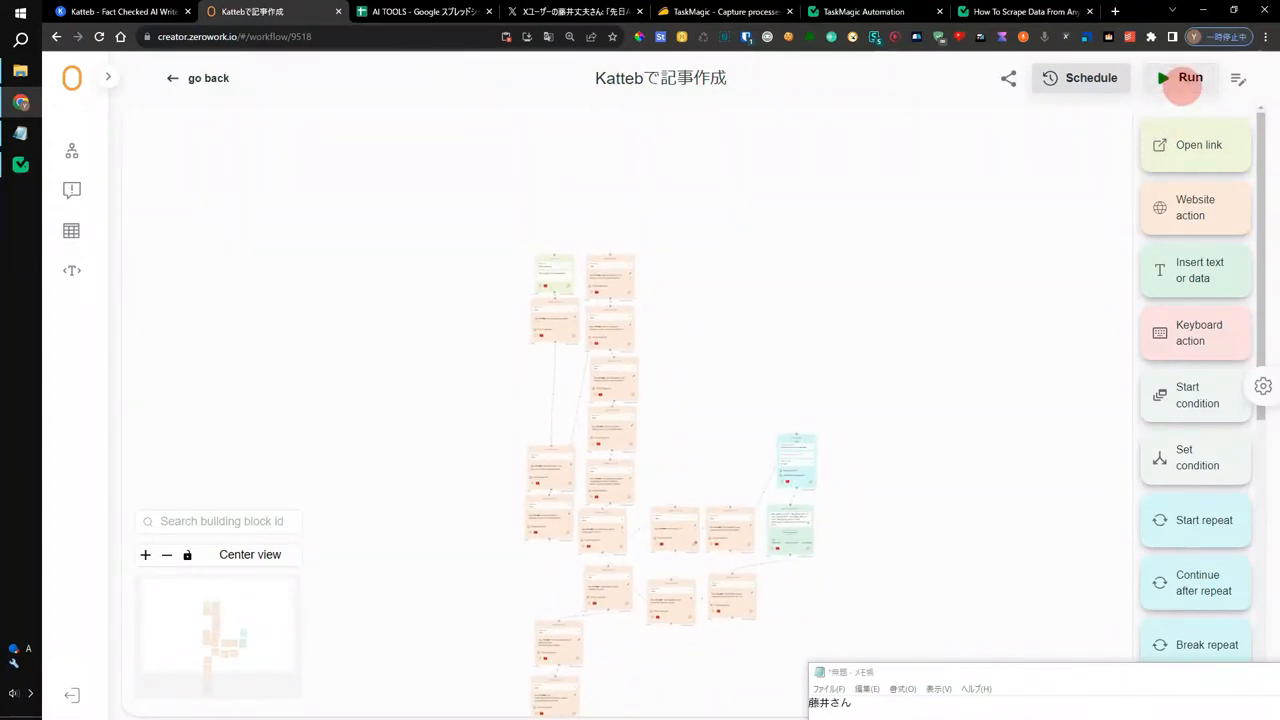
{"action": "left_click", "coordinate": [1188, 78]}
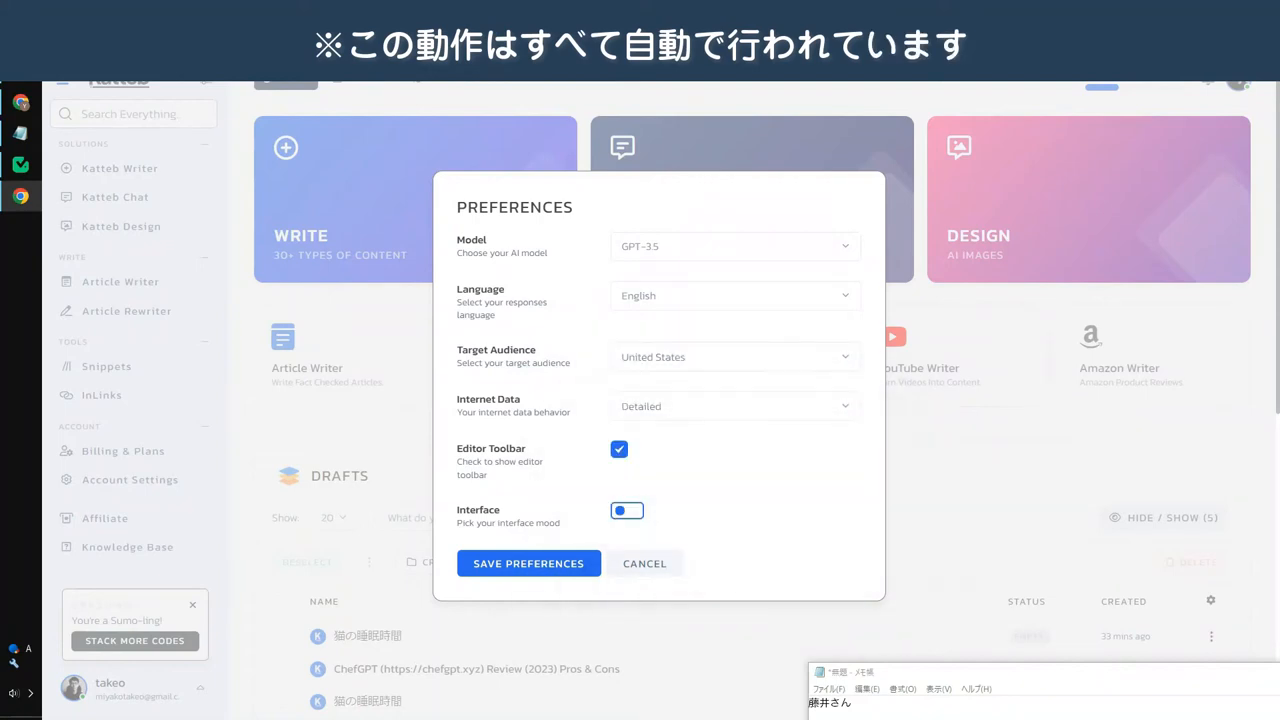
{"action": "left_click", "coordinate": [528, 564]}
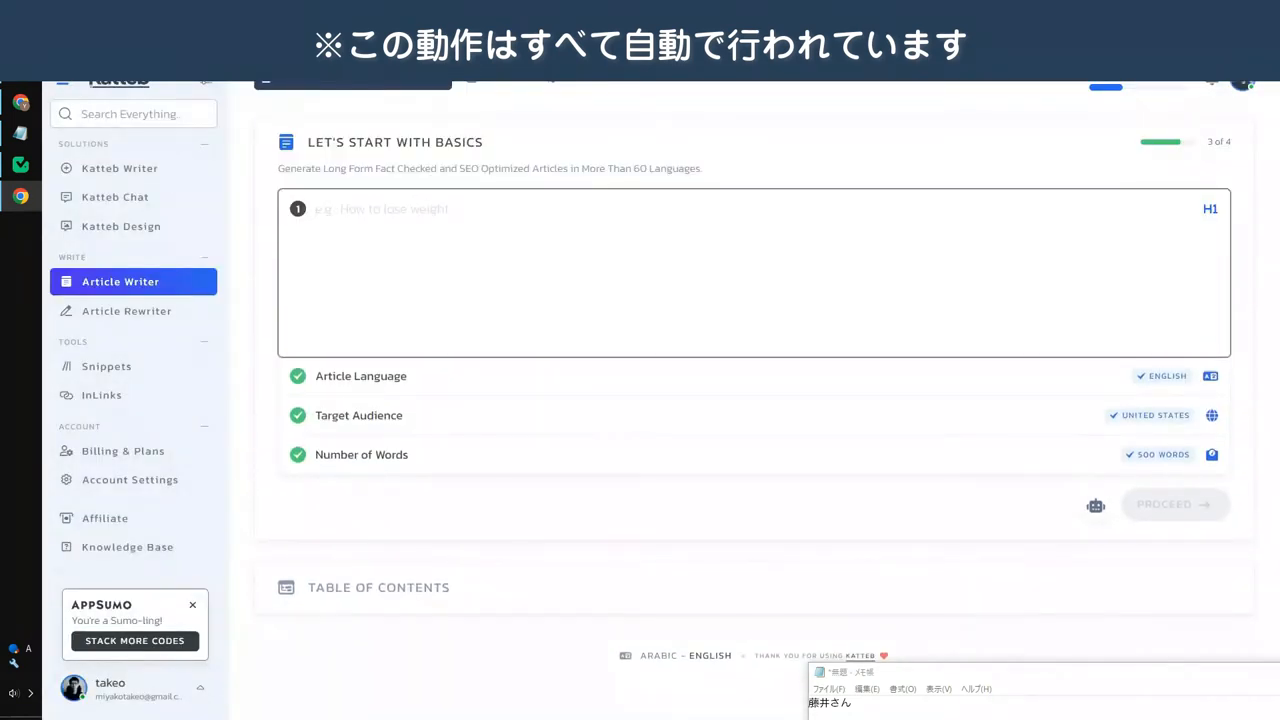
{"action": "type", "text": "ChefGPT (https://chefgpt.xyz) Review (2023) Pros & Cons"}
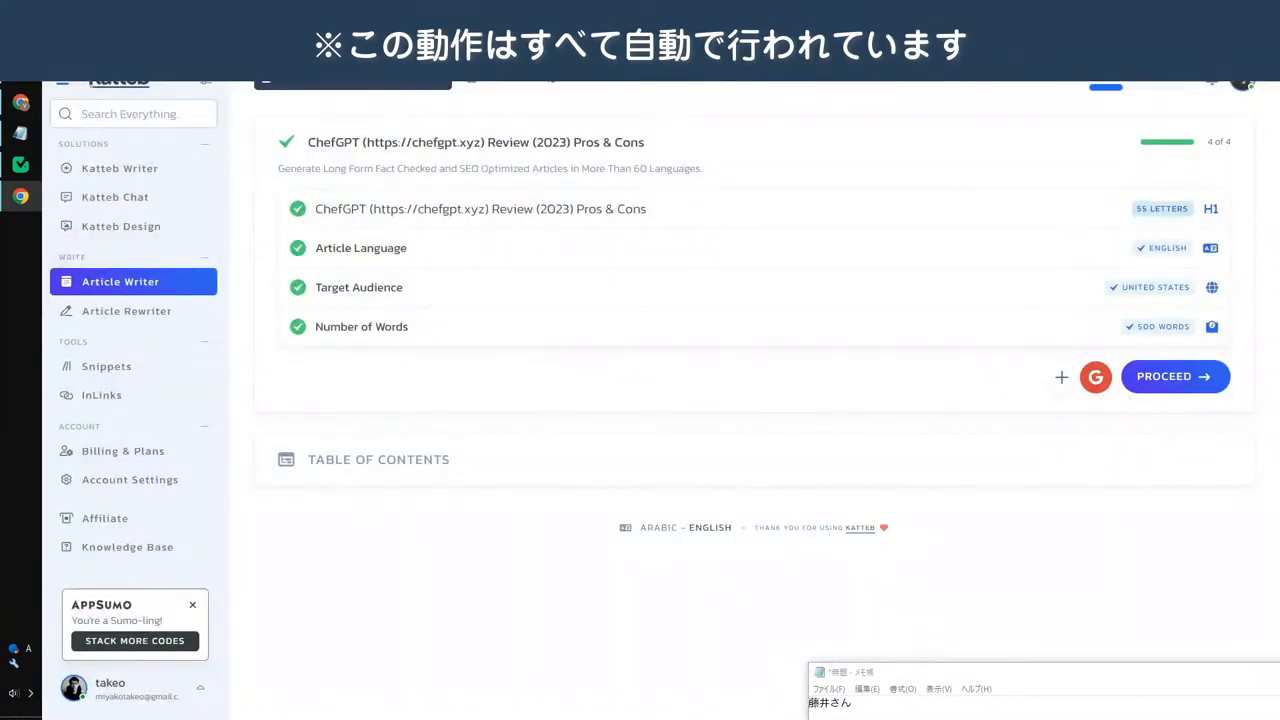
{"action": "left_click", "coordinate": [1172, 376]}
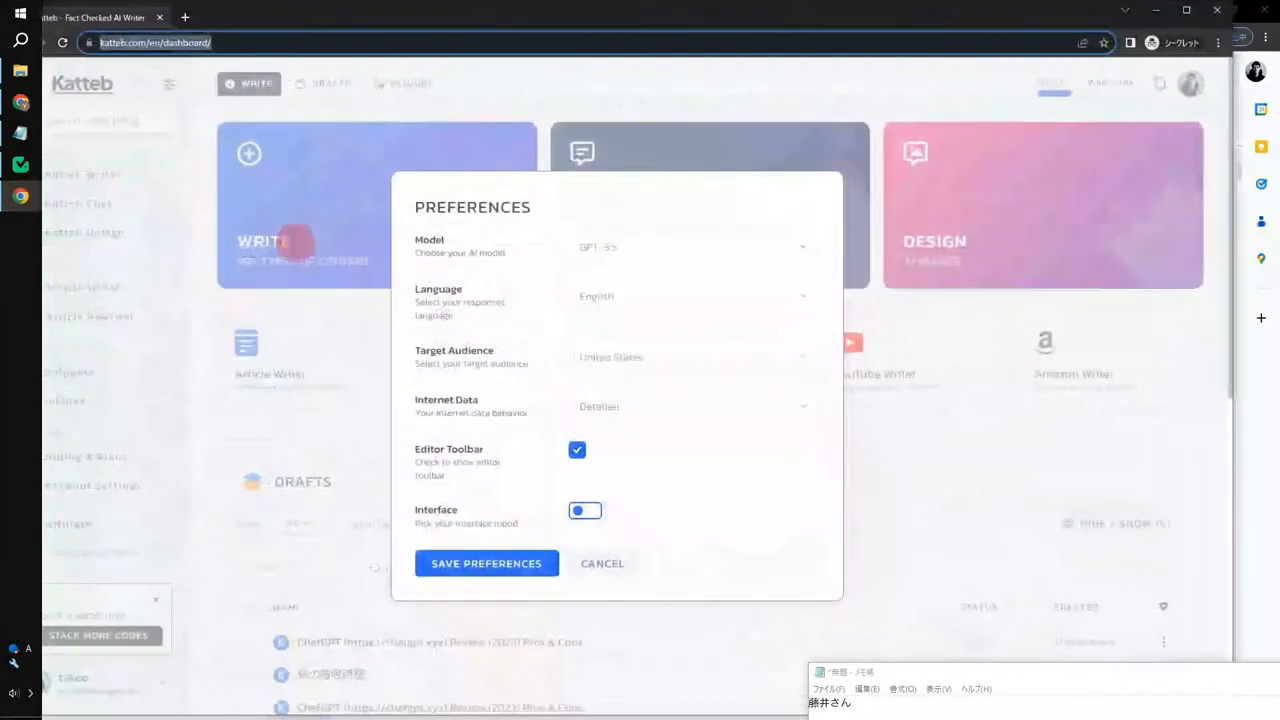
{"action": "left_click", "coordinate": [420, 12]}
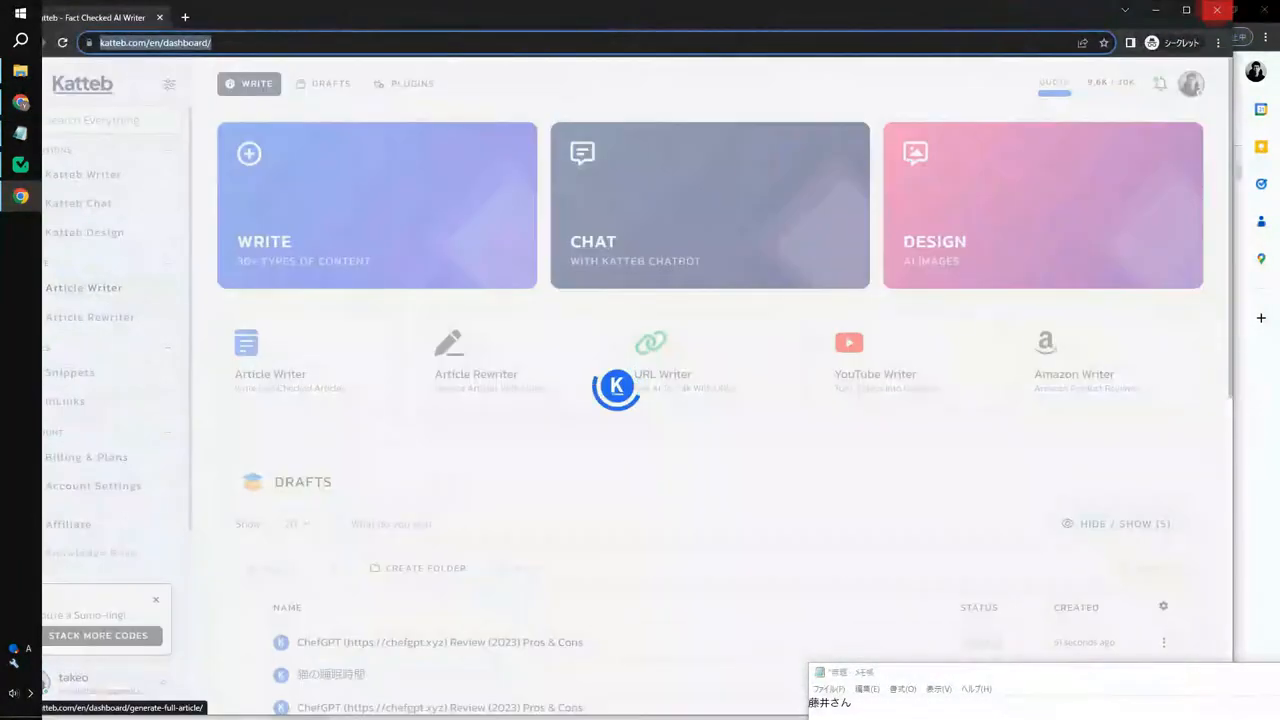
- Return to the Katteb dashboard's WRITE tools, where the ChefGPT review is listed among drafts
{"action": "left_click", "coordinate": [252, 12]}
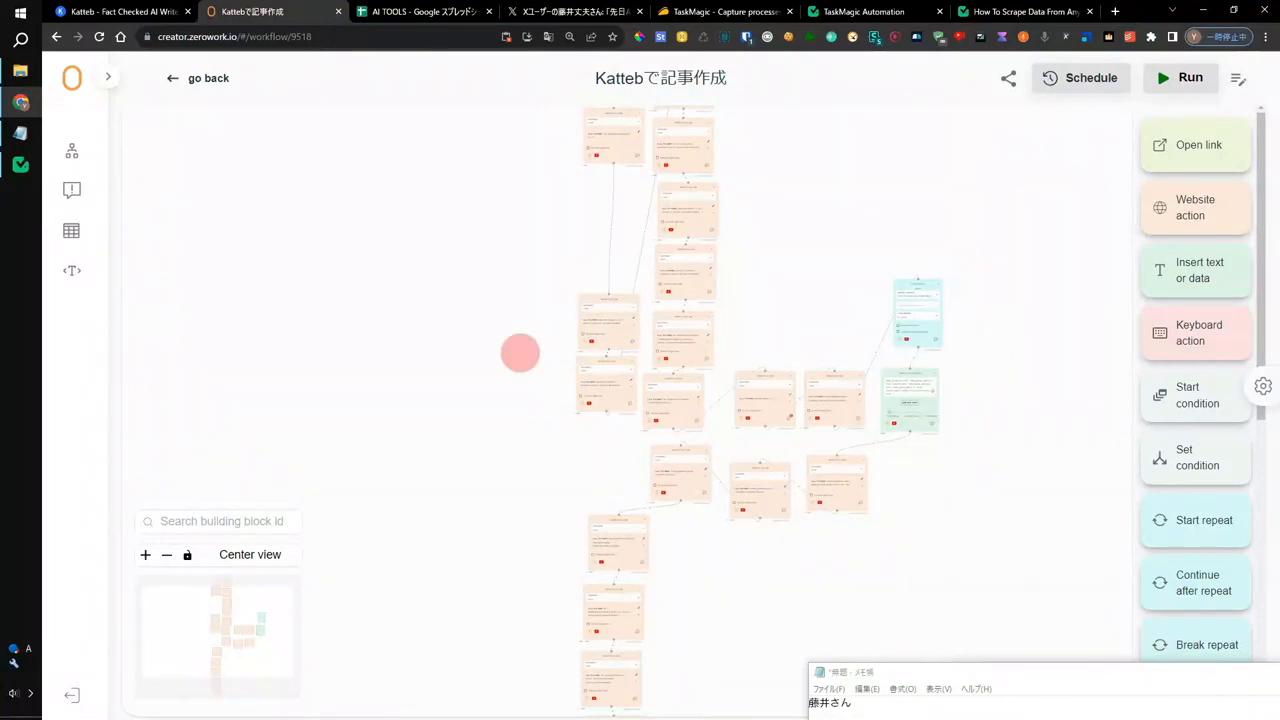
{"action": "left_click", "coordinate": [120, 12]}
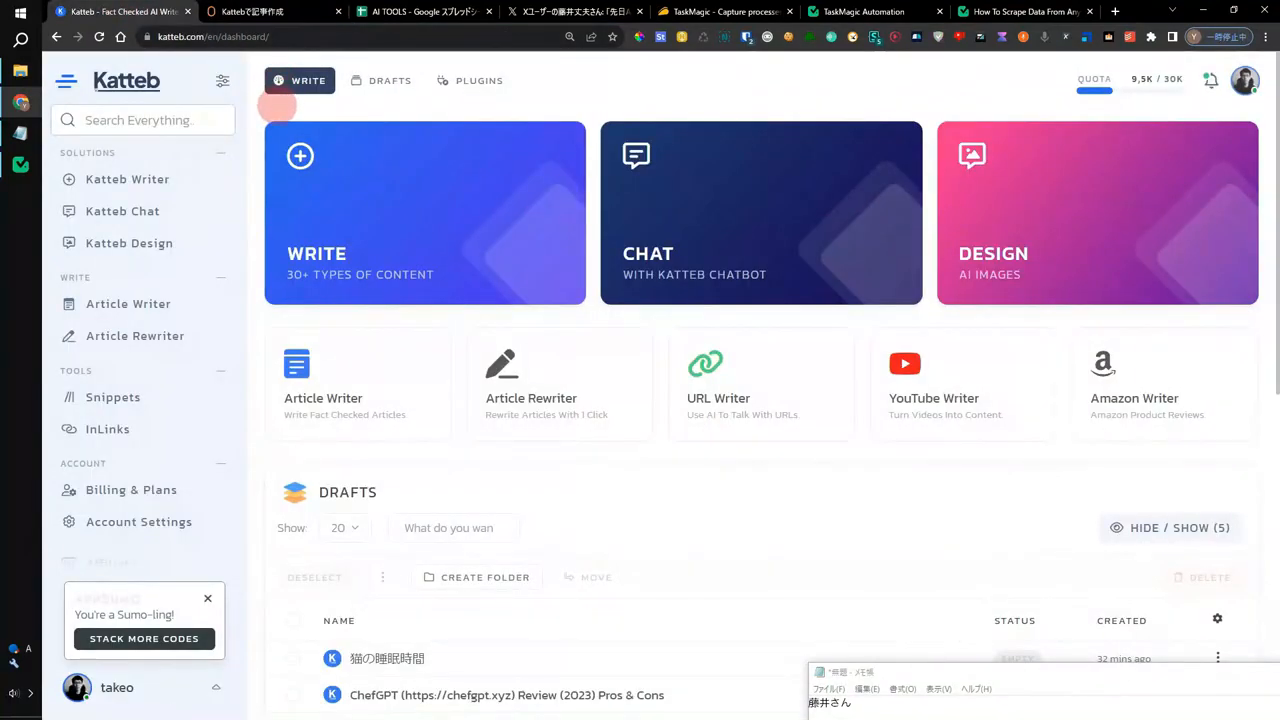
{"action": "left_click", "coordinate": [250, 12]}
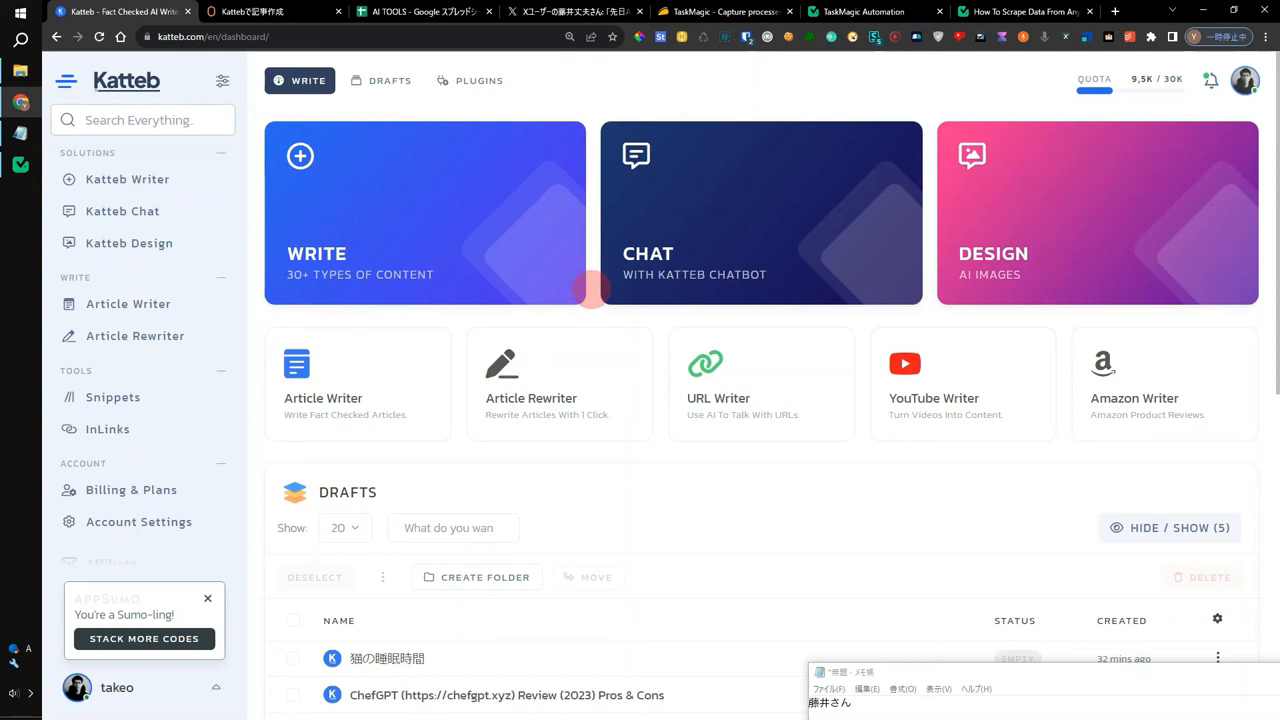
- Review the ZeroWork flow's website-action blocks, then move to the AppSumo TaskMagic deal page
{"action": "left_click", "coordinate": [252, 12]}
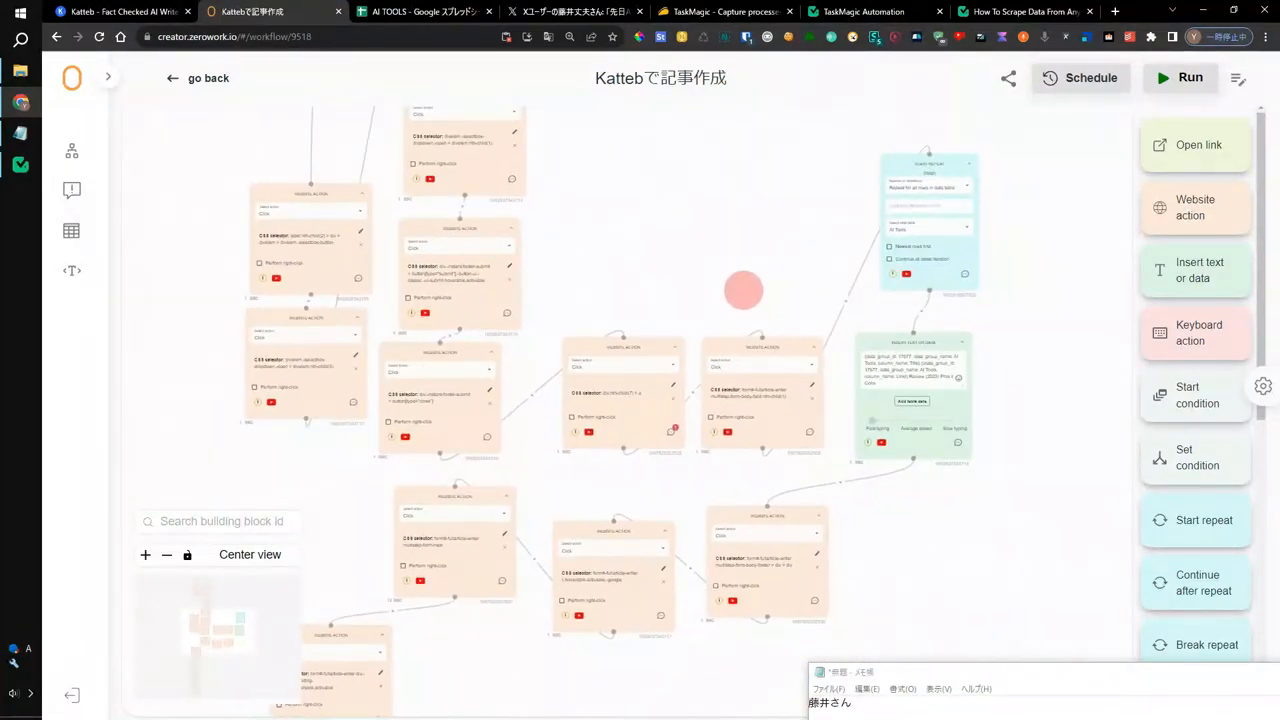
{"action": "mouse_move", "coordinate": [844, 478]}
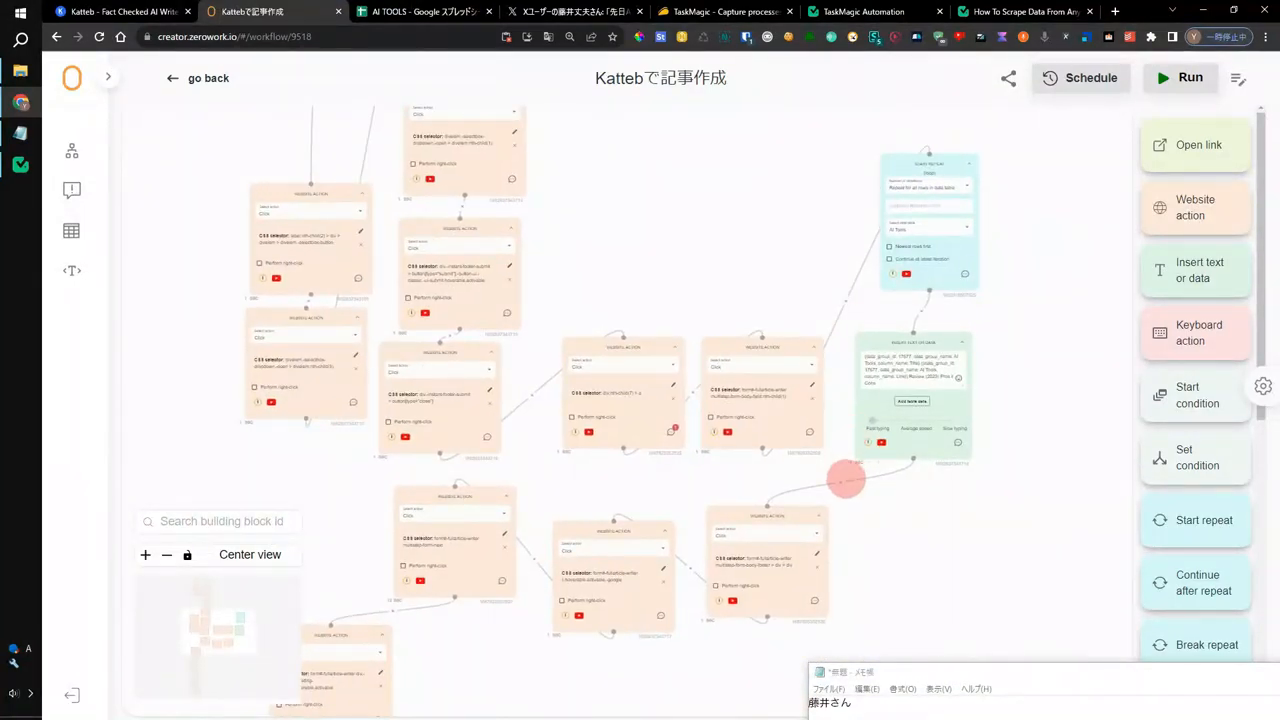
{"action": "left_click", "coordinate": [724, 12]}
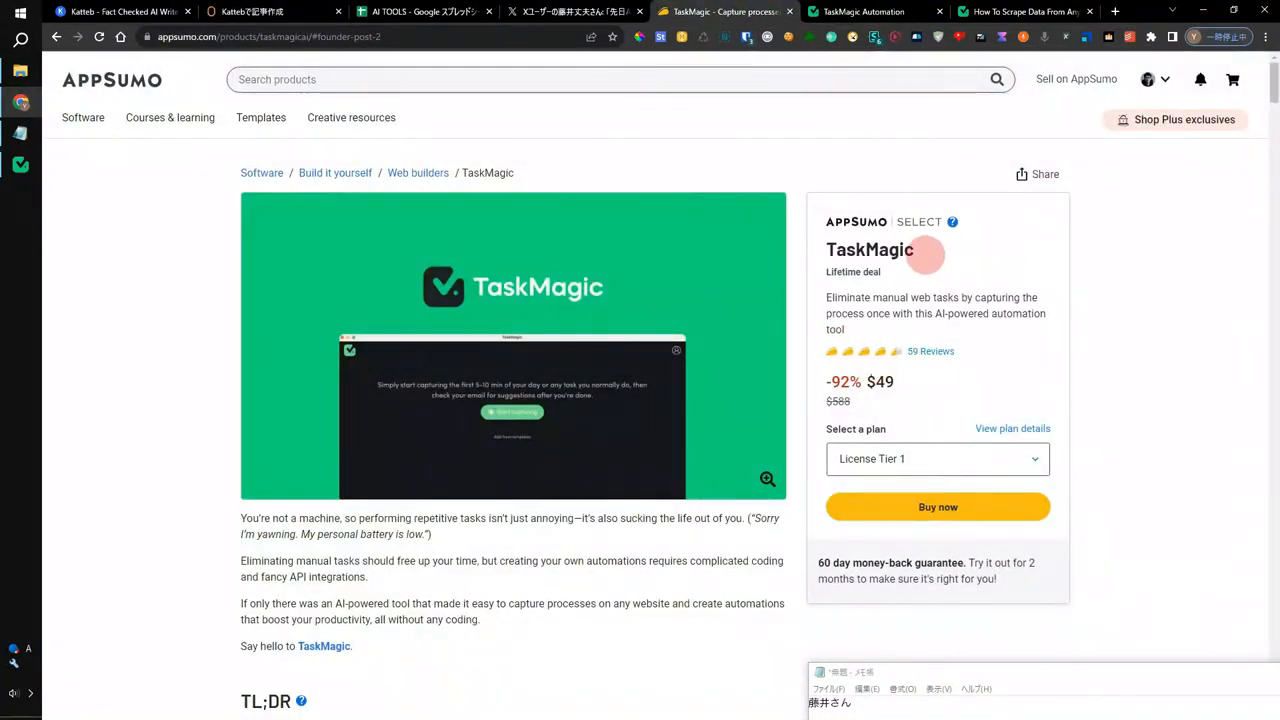
- Check TaskMagic's own website and return to its $49 lifetime deal listing on AppSumo
{"action": "left_click", "coordinate": [252, 12]}
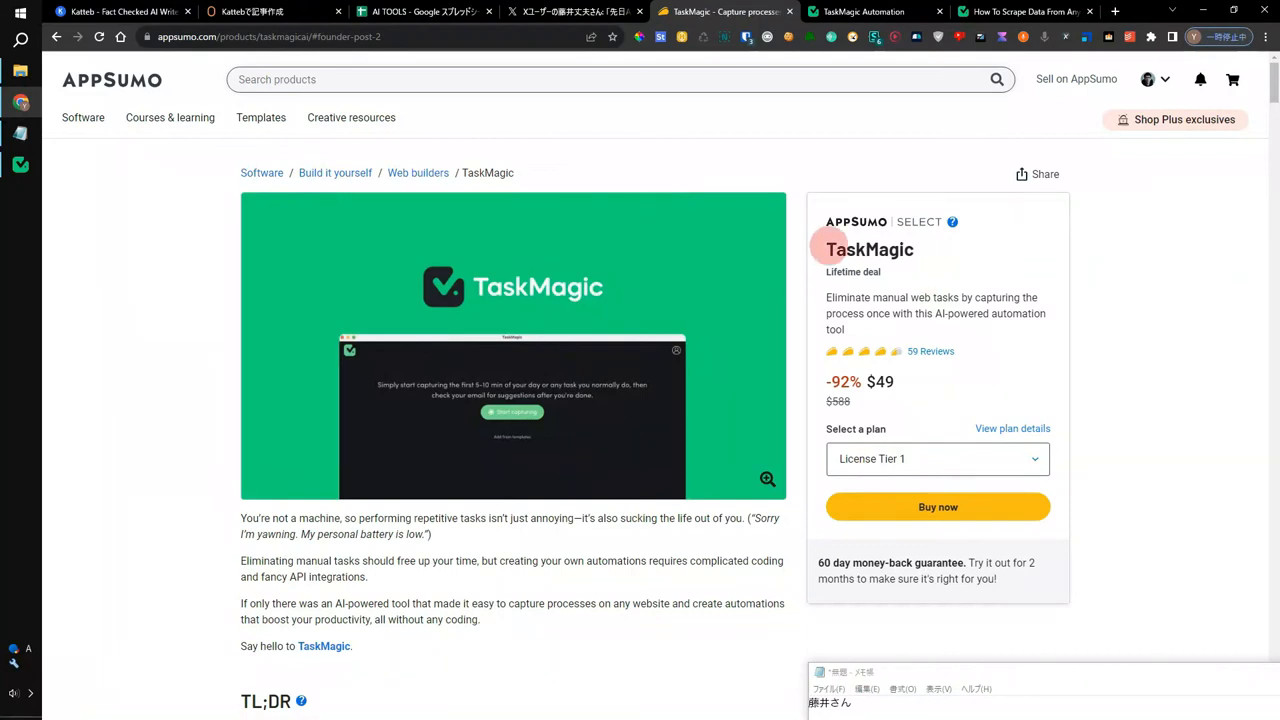
{"action": "mouse_move", "coordinate": [944, 280]}
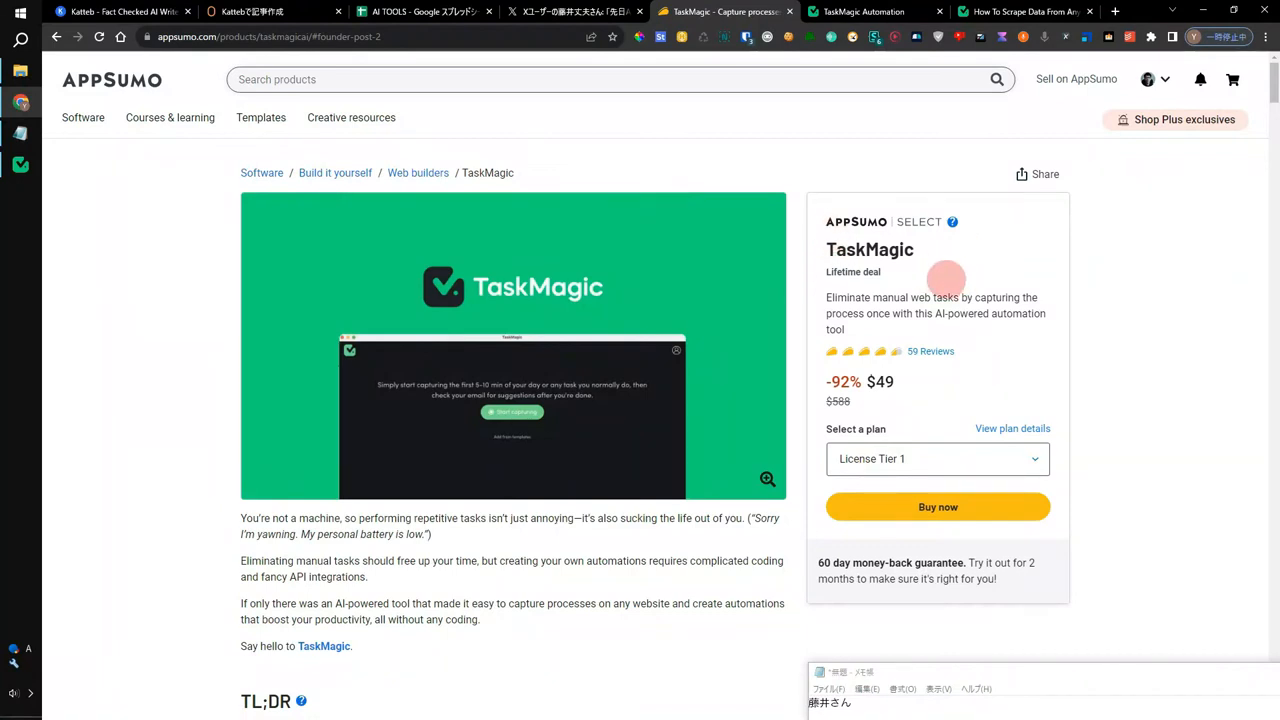
{"action": "mouse_move", "coordinate": [956, 296]}
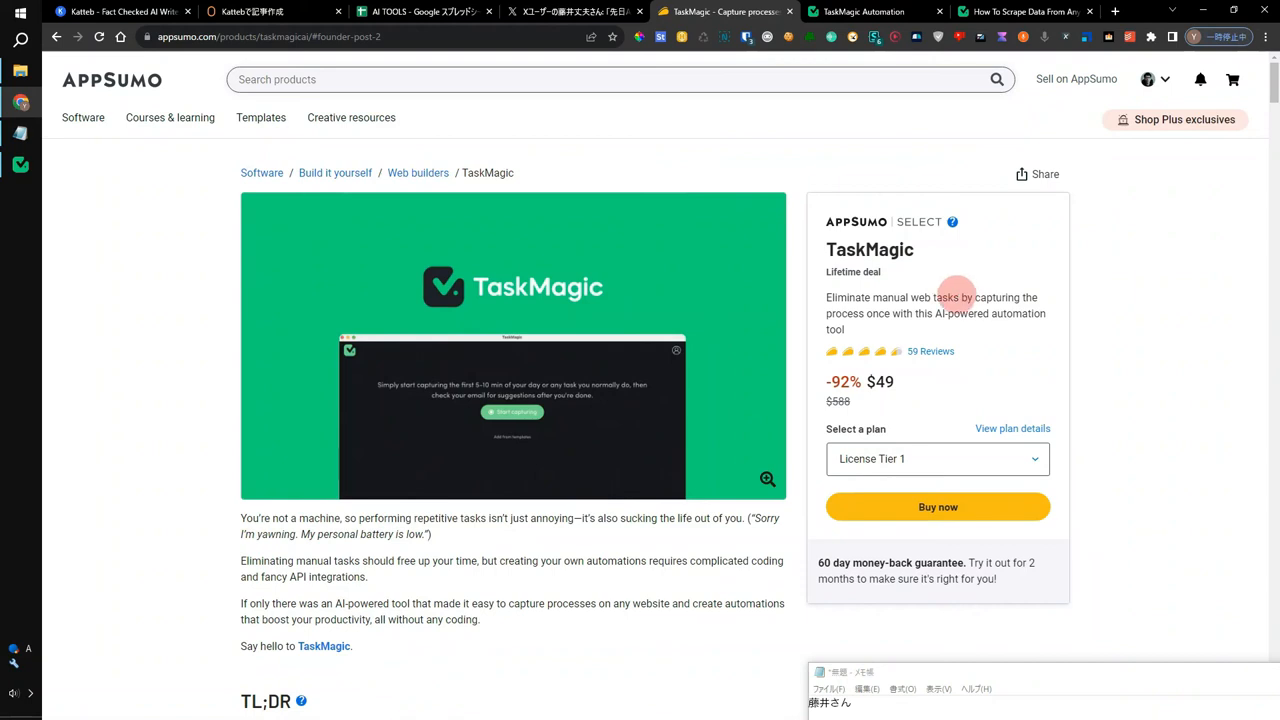
{"action": "left_click", "coordinate": [864, 12]}
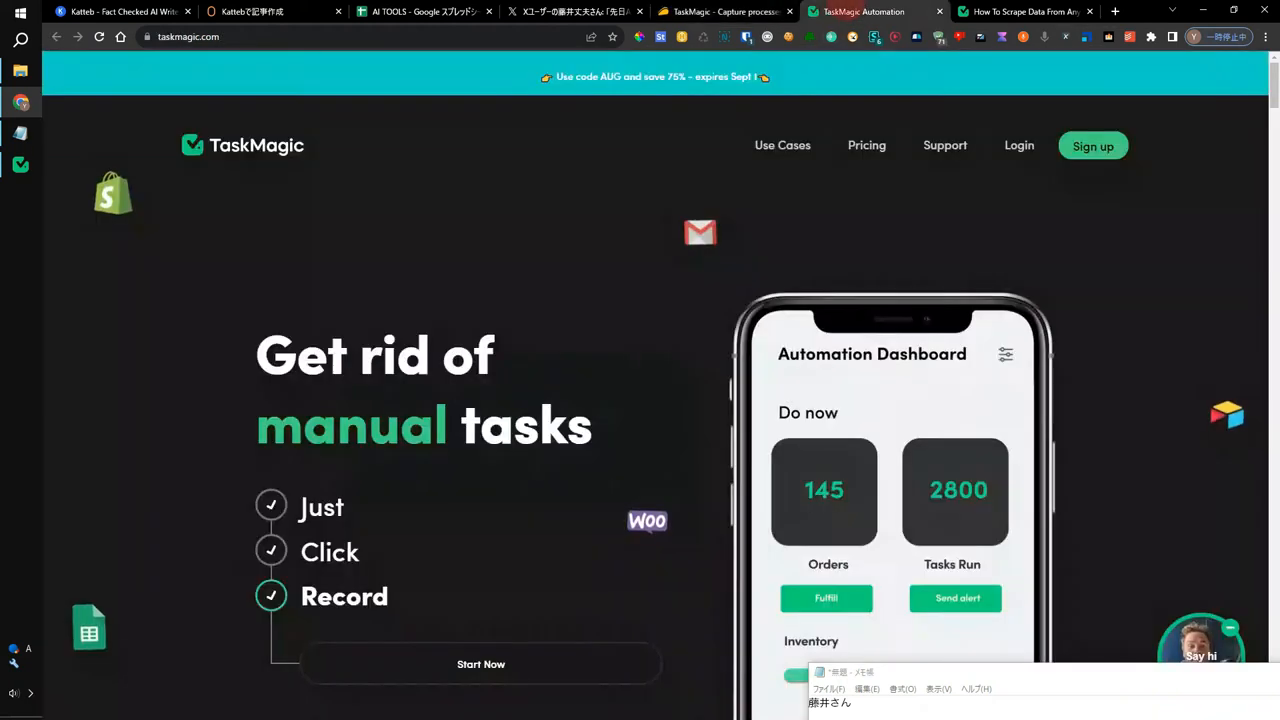
{"action": "left_click", "coordinate": [724, 12]}
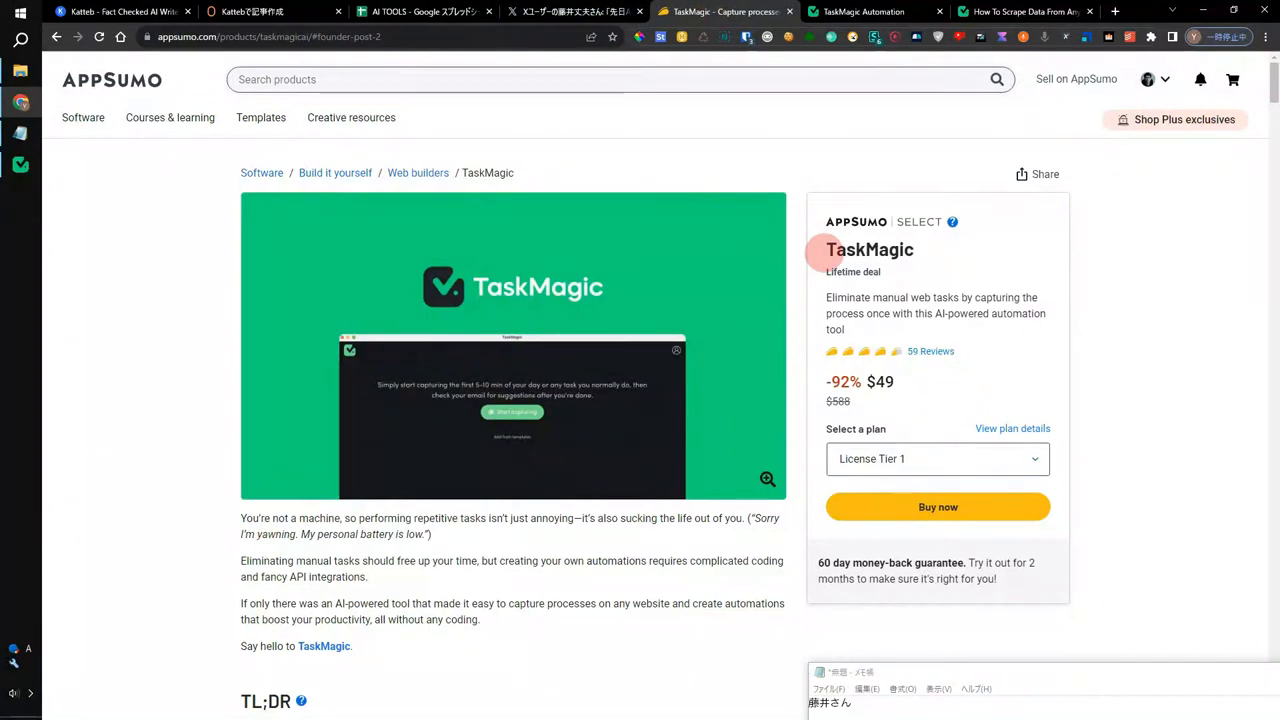
{"action": "mouse_move", "coordinate": [132, 162]}
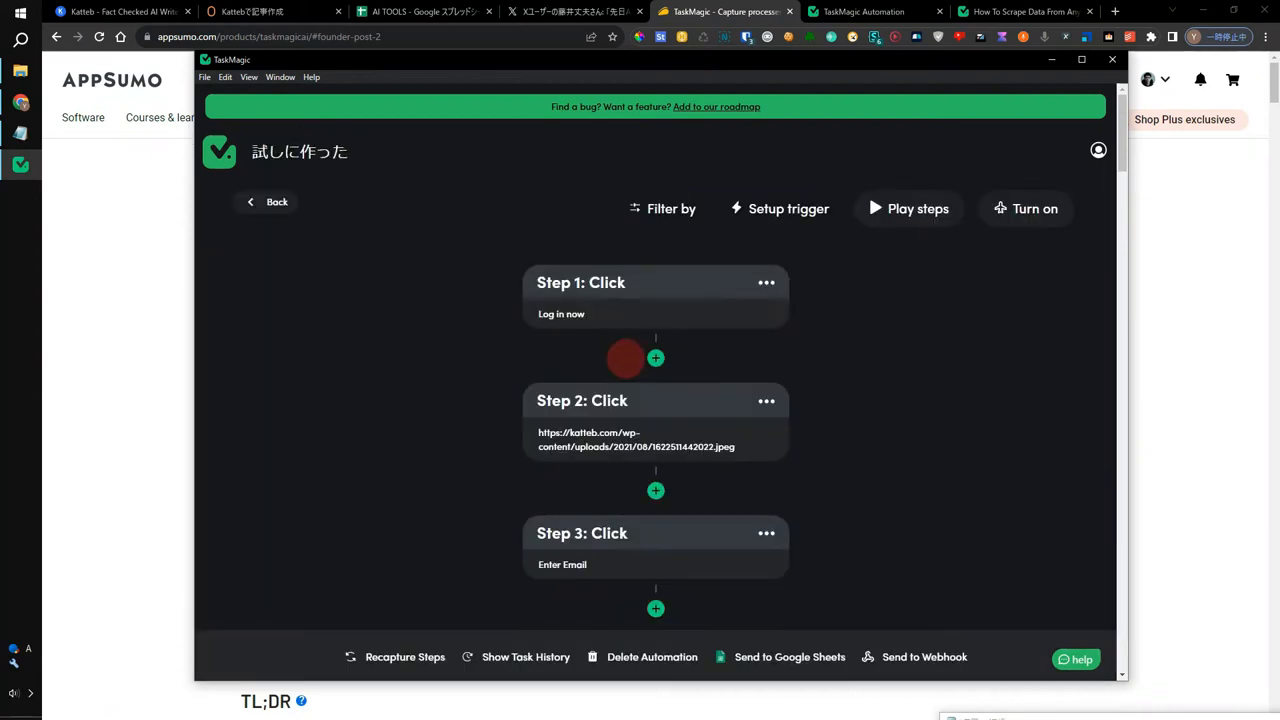
{"action": "scroll", "scroll_direction": "down", "scroll_amount": 3}
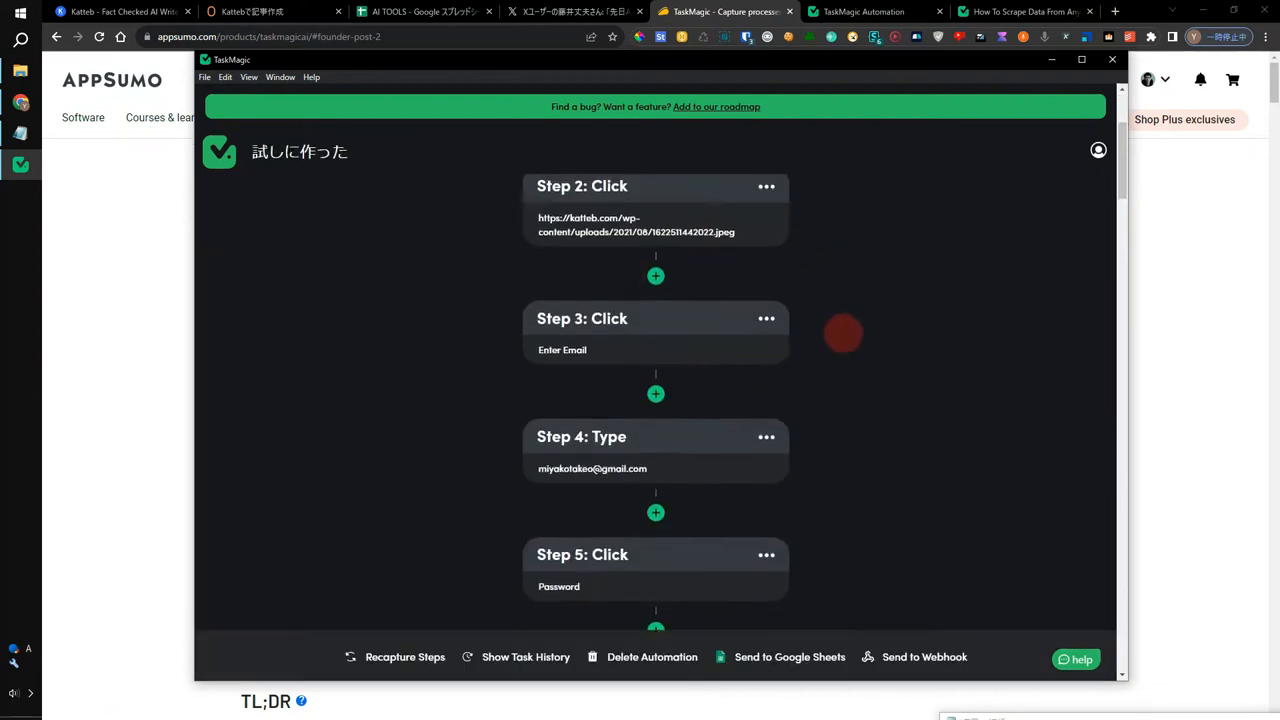
{"action": "left_click", "coordinate": [916, 208]}
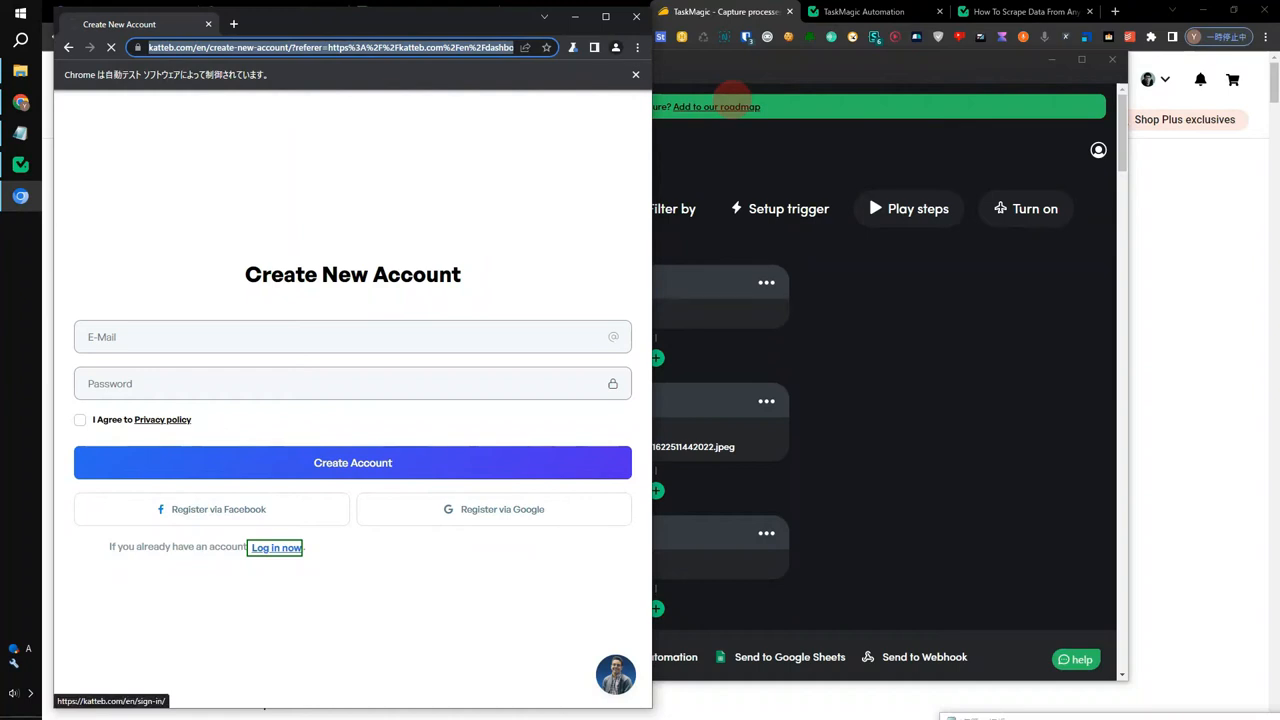
{"action": "left_click", "coordinate": [276, 548]}
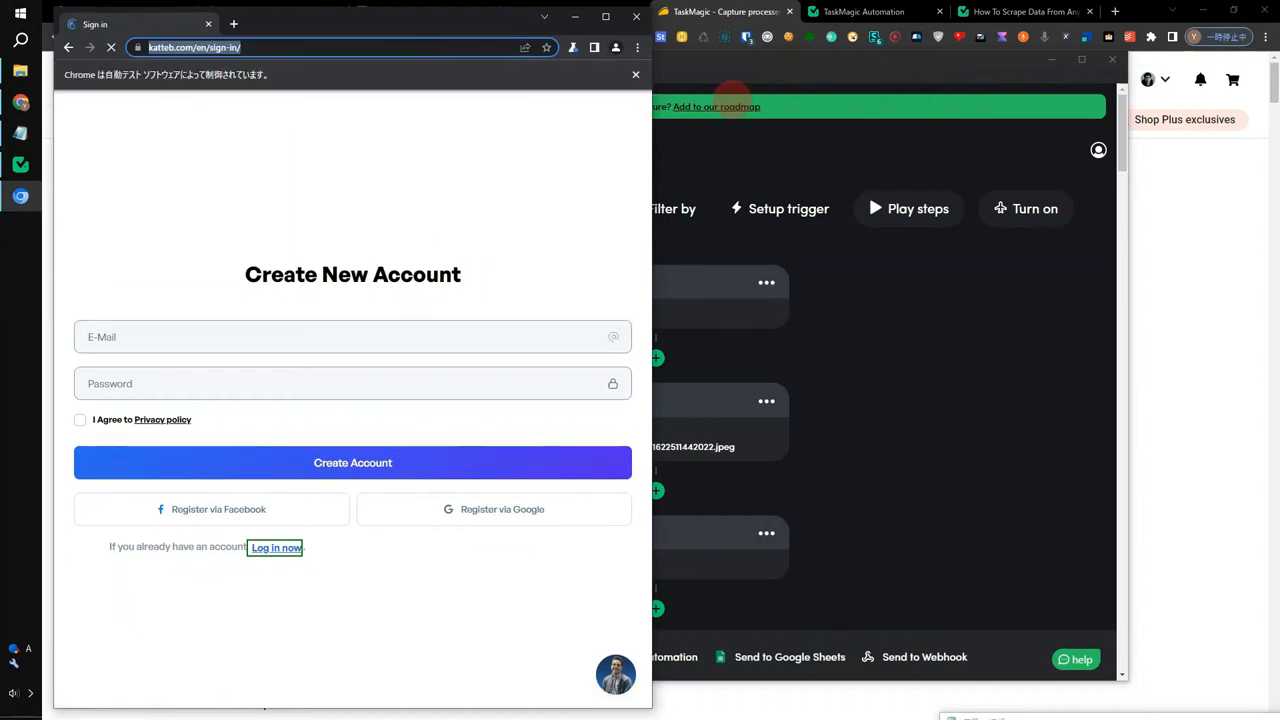
{"action": "left_click", "coordinate": [276, 548]}
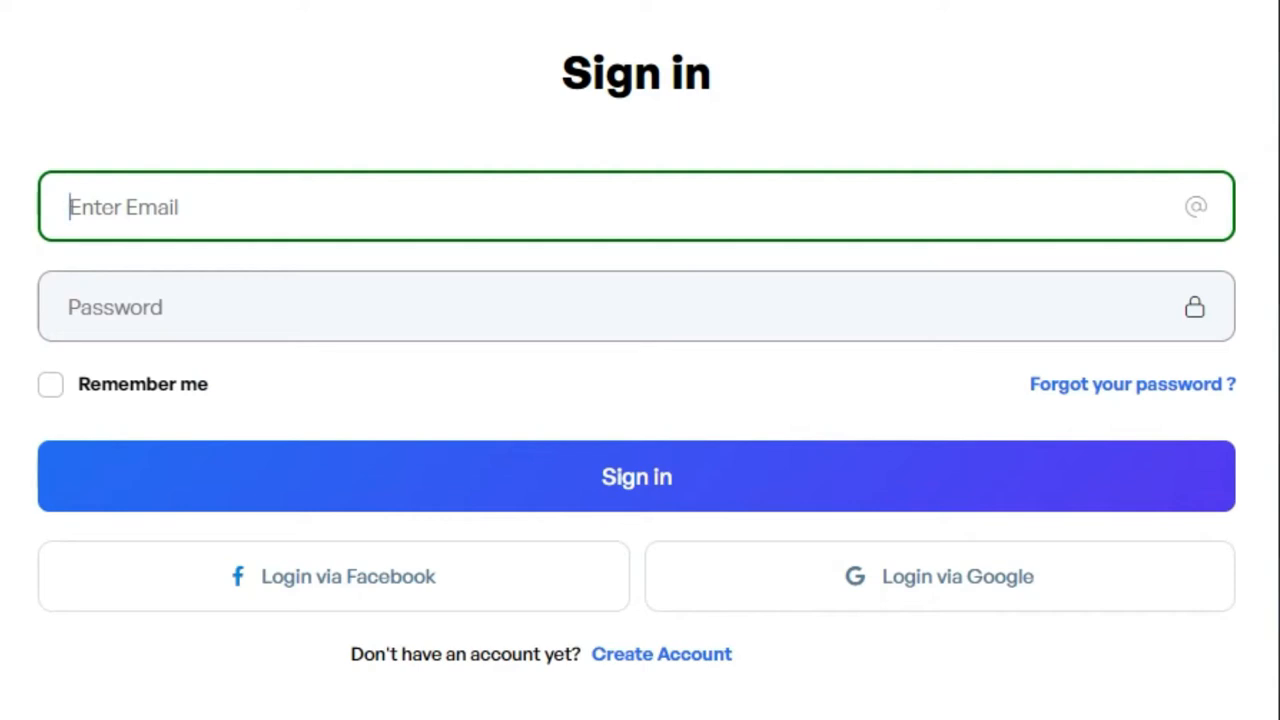
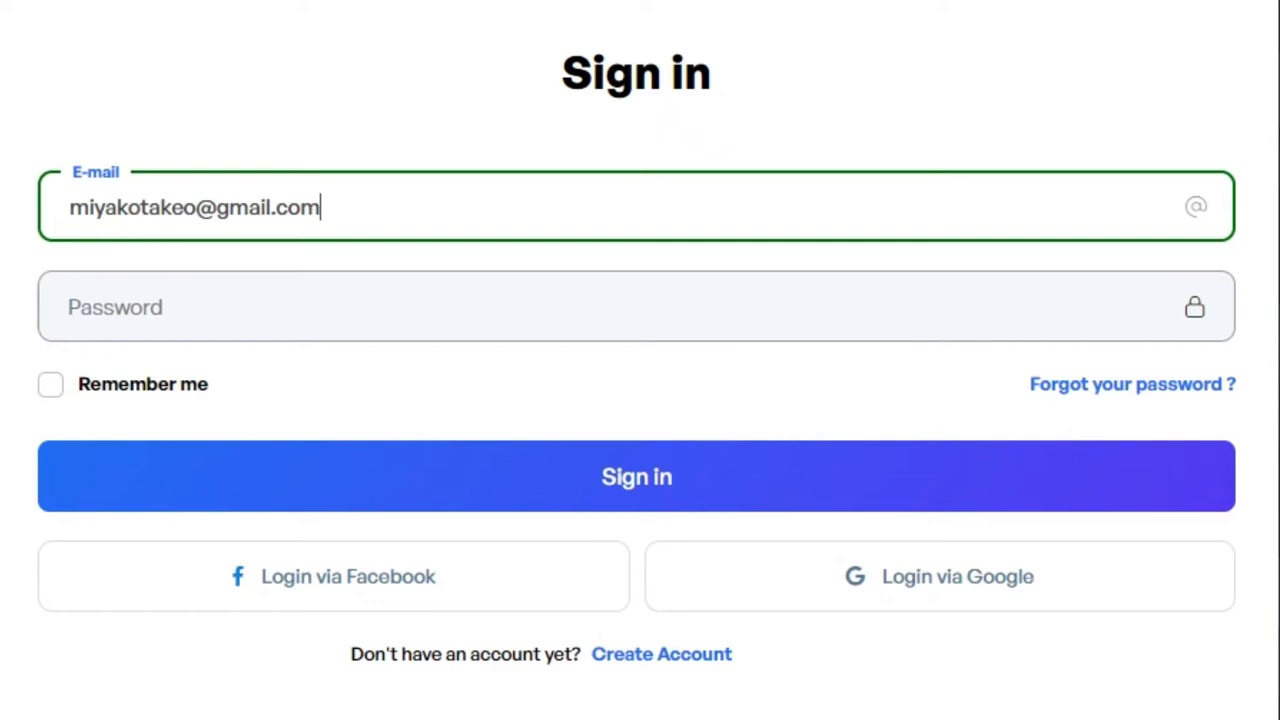
{"action": "left_click", "coordinate": [636, 306]}
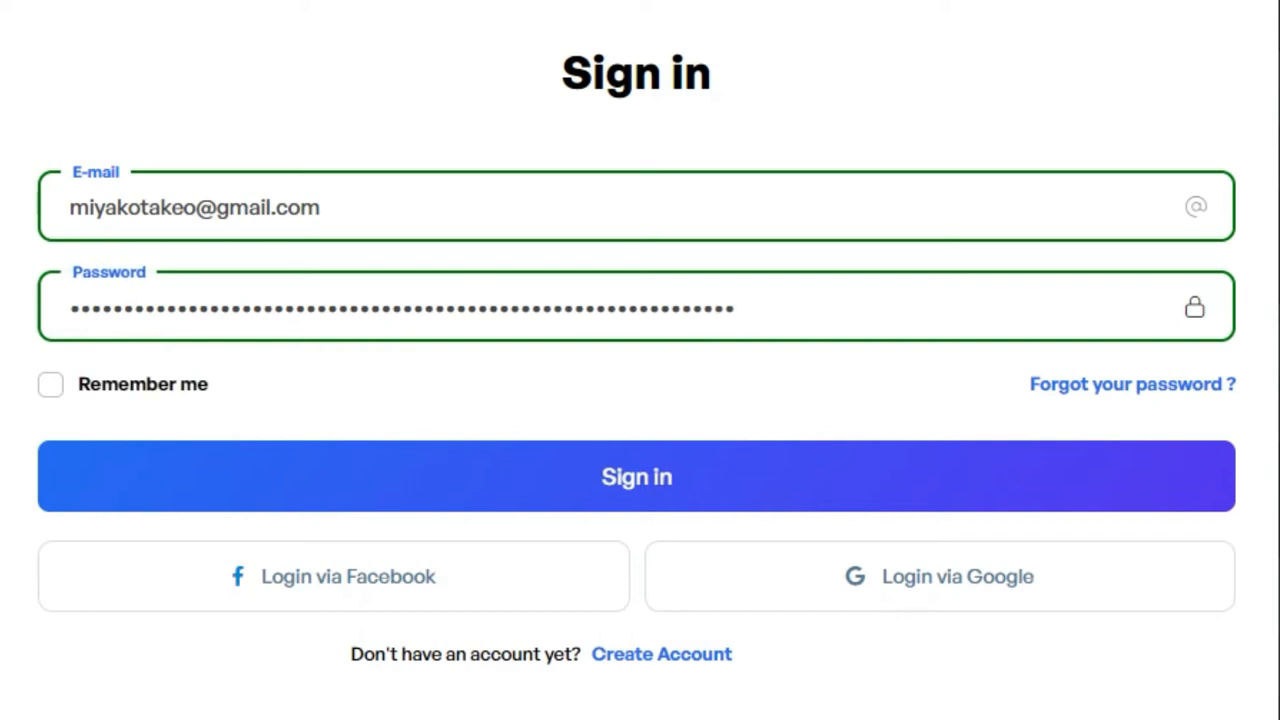
{"action": "left_click", "coordinate": [50, 384]}
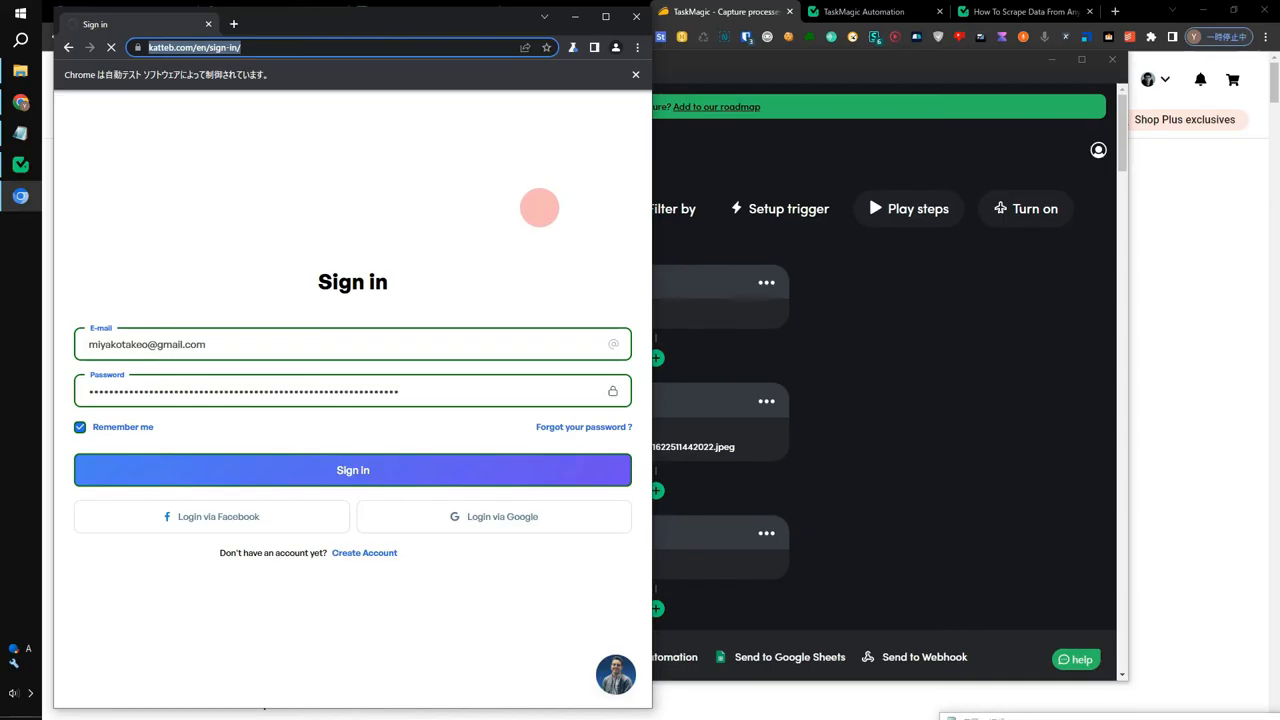
- Sign in and save Katteb preferences with Language Japanese and Target Audience Japan
{"action": "left_click", "coordinate": [352, 470]}
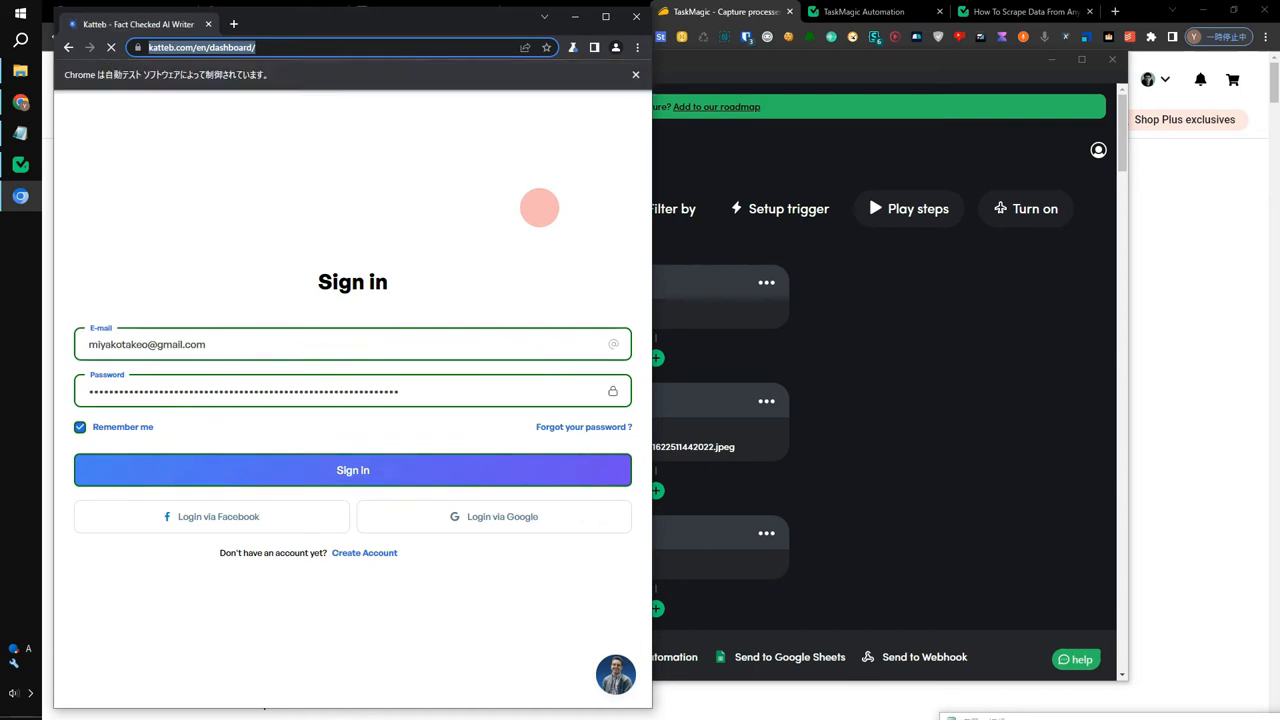
{"action": "left_click", "coordinate": [352, 470]}
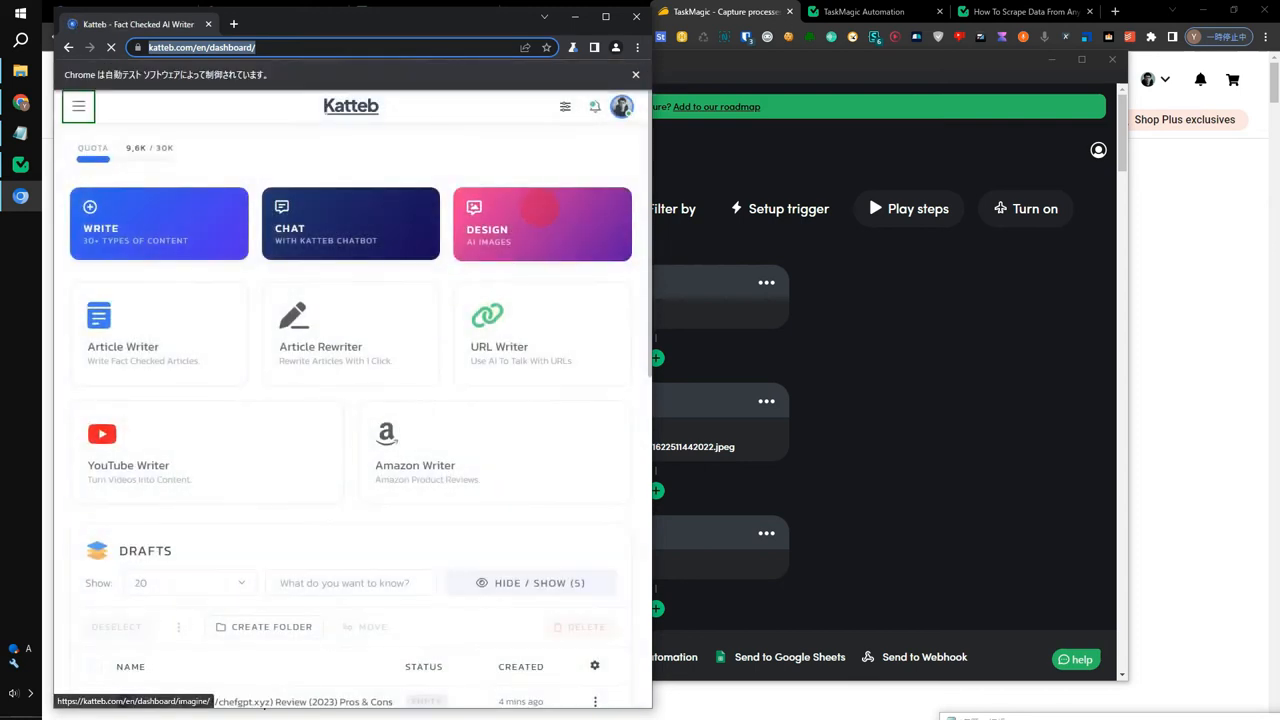
{"action": "left_click", "coordinate": [78, 106]}
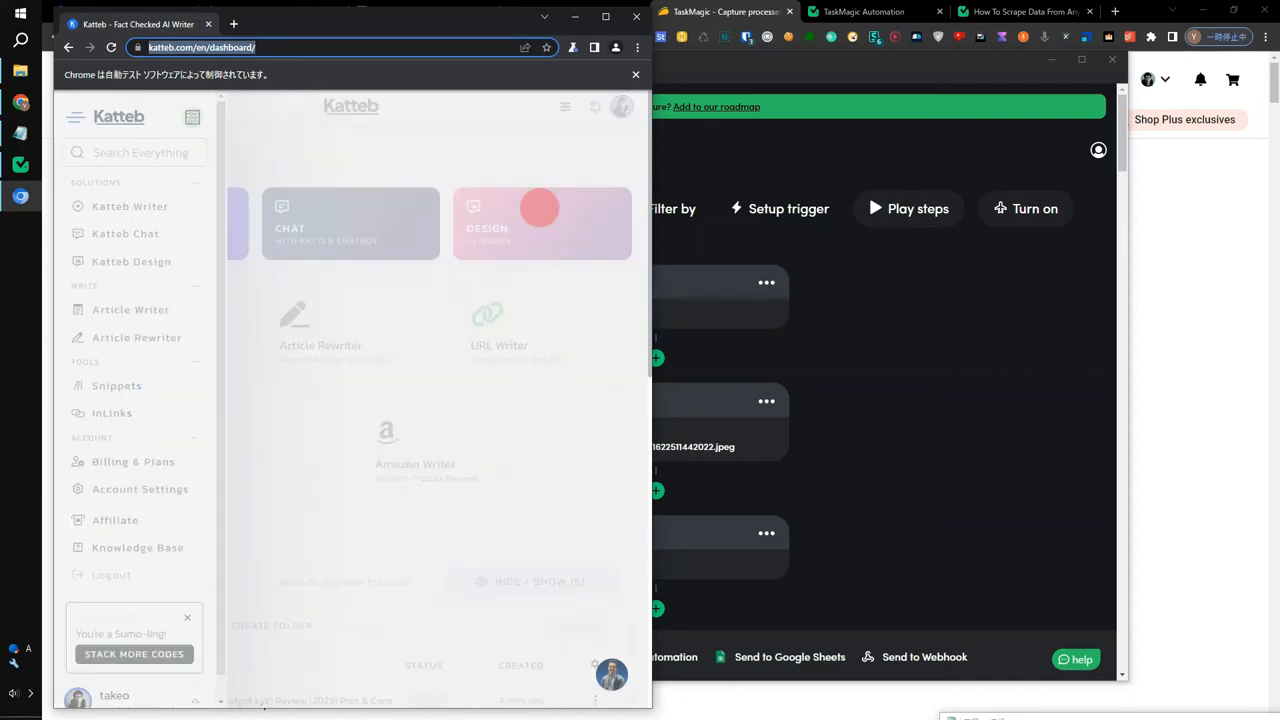
{"action": "left_click", "coordinate": [350, 306]}
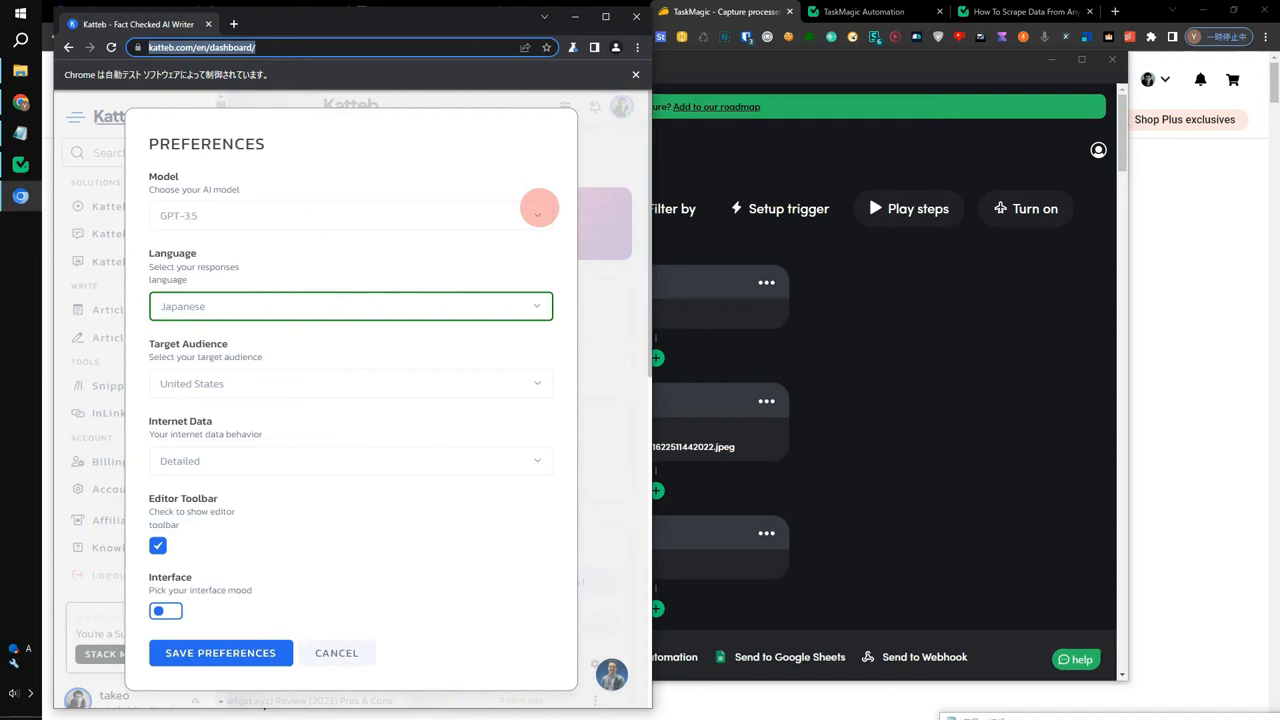
{"action": "left_click", "coordinate": [350, 384]}
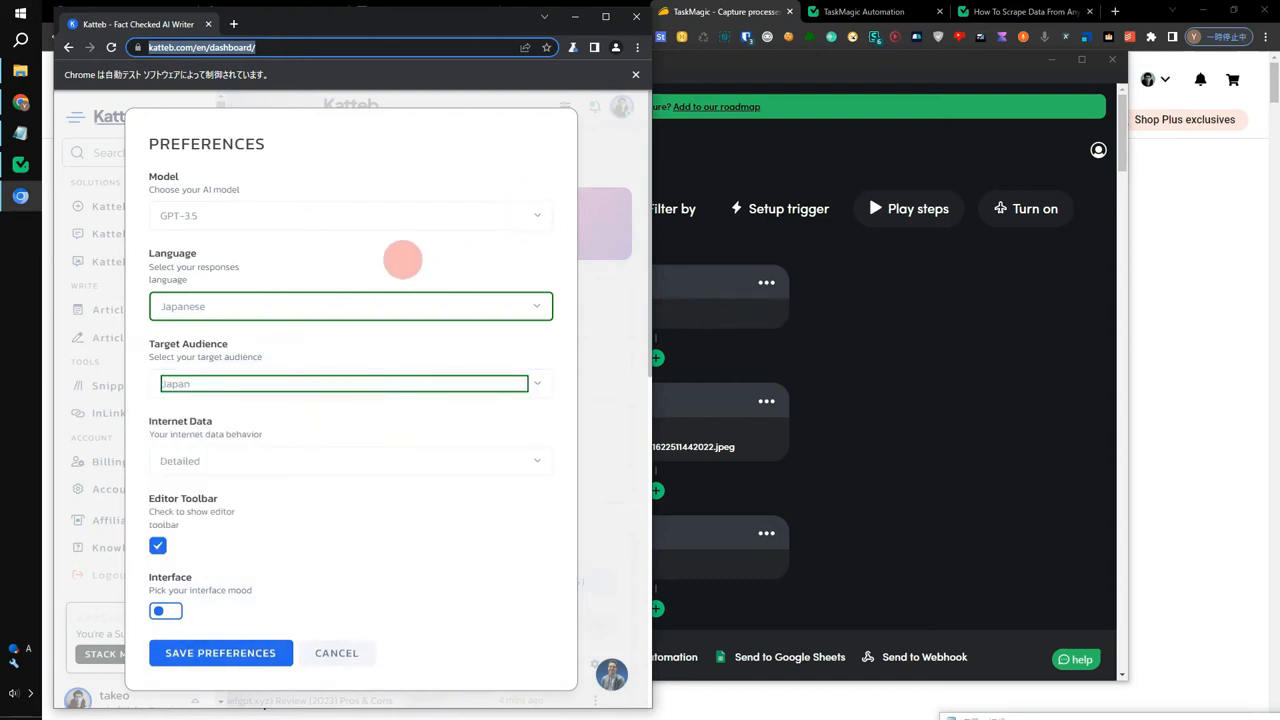
{"action": "mouse_move", "coordinate": [382, 332]}
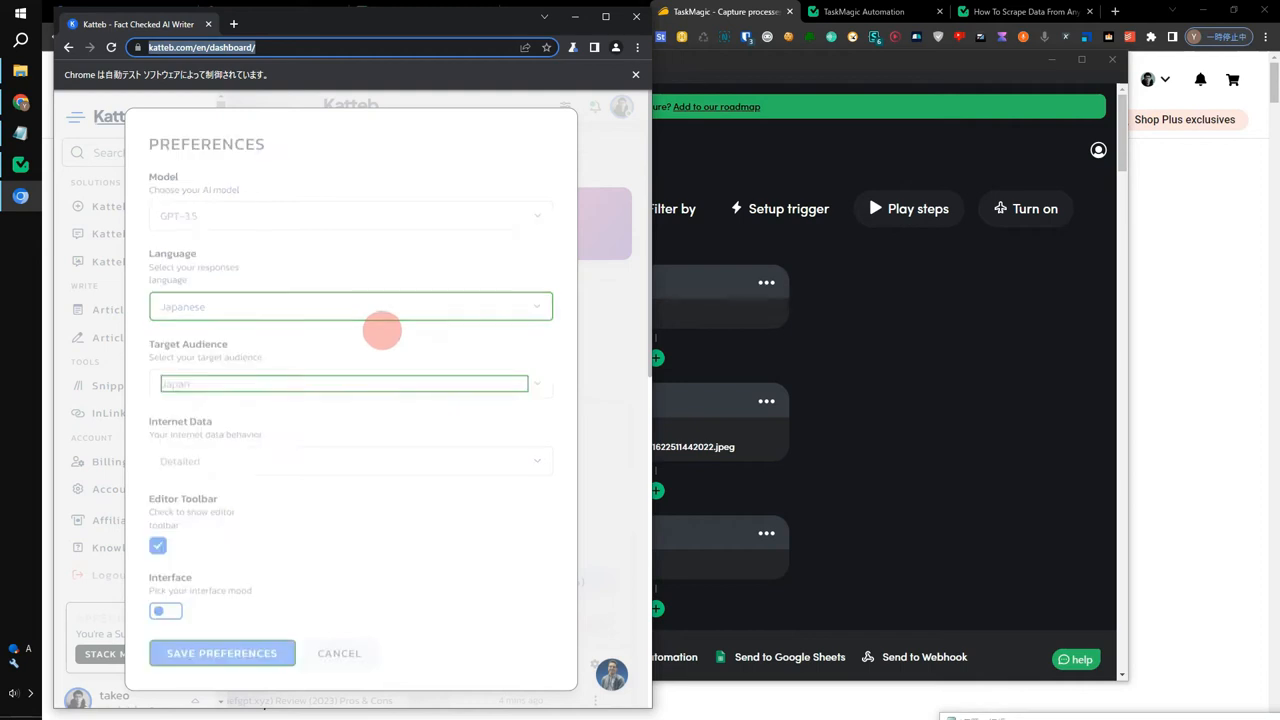
{"action": "left_click", "coordinate": [222, 652]}
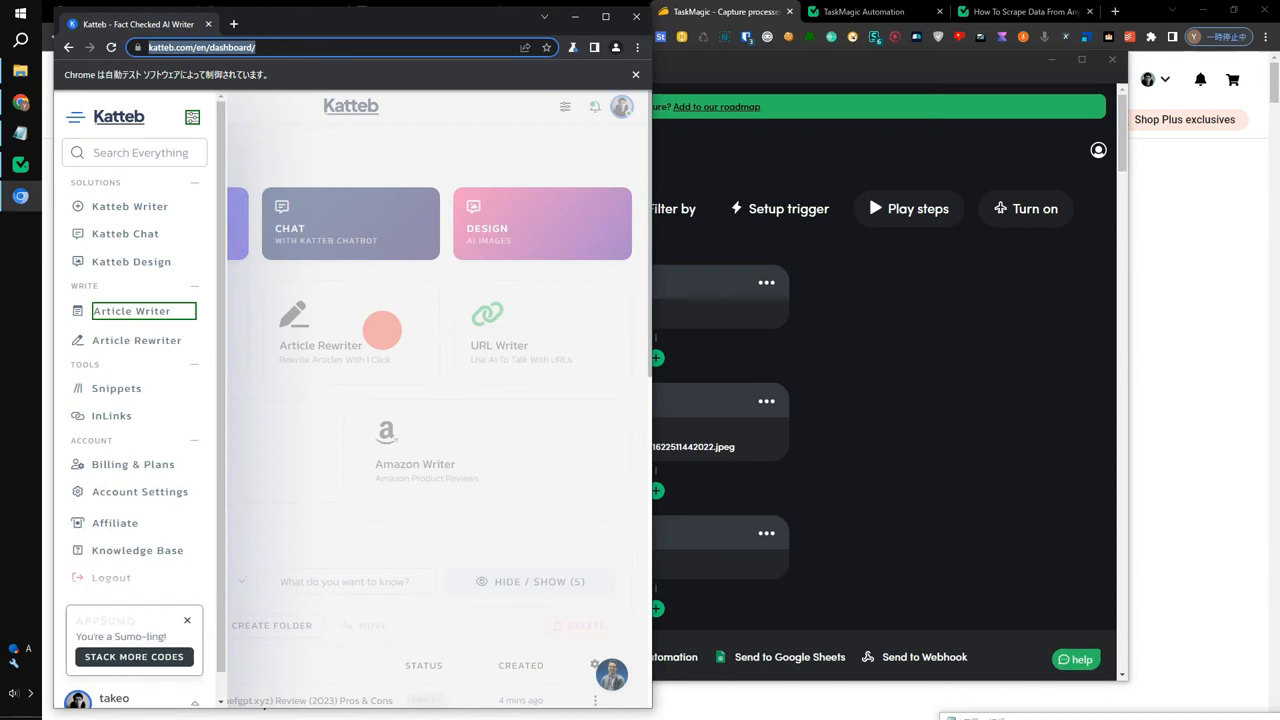
- Start a long-form article titled 猫の睡眠時間 and proceed to the table-of-contents step
{"action": "left_click", "coordinate": [132, 312]}
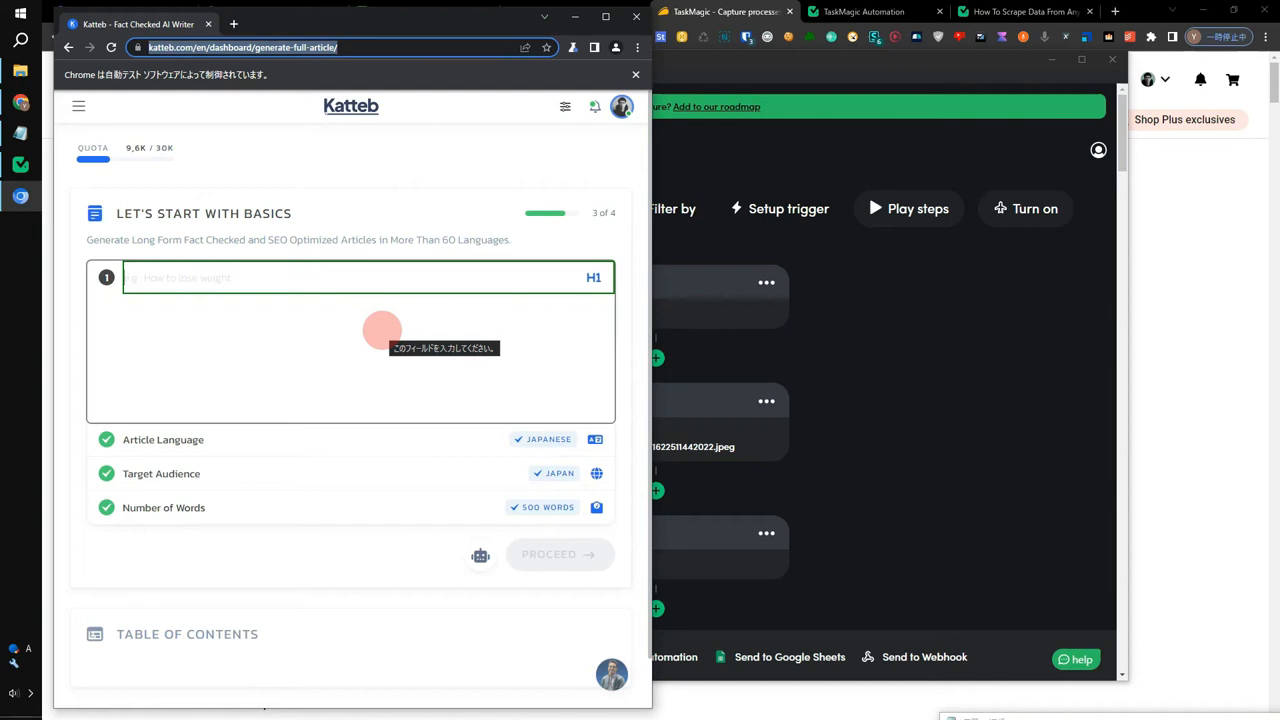
{"action": "type", "text": "猫の睡眠時間"}
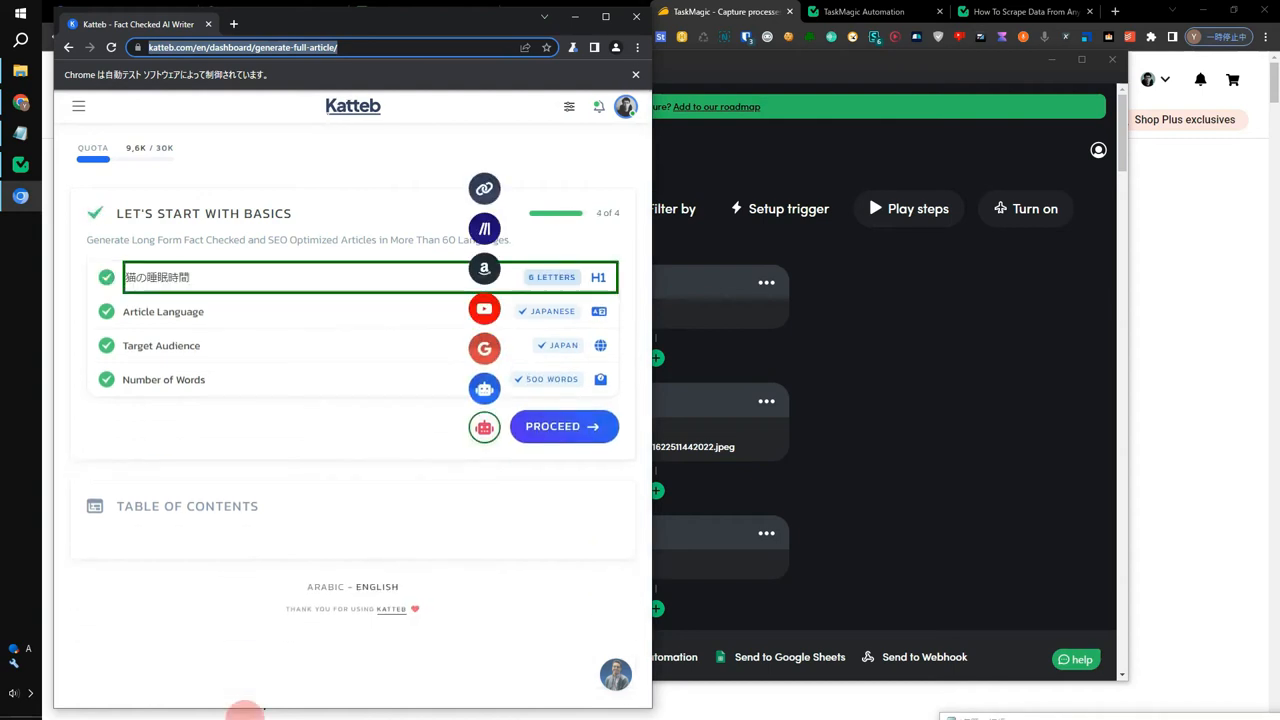
{"action": "mouse_move", "coordinate": [1236, 356]}
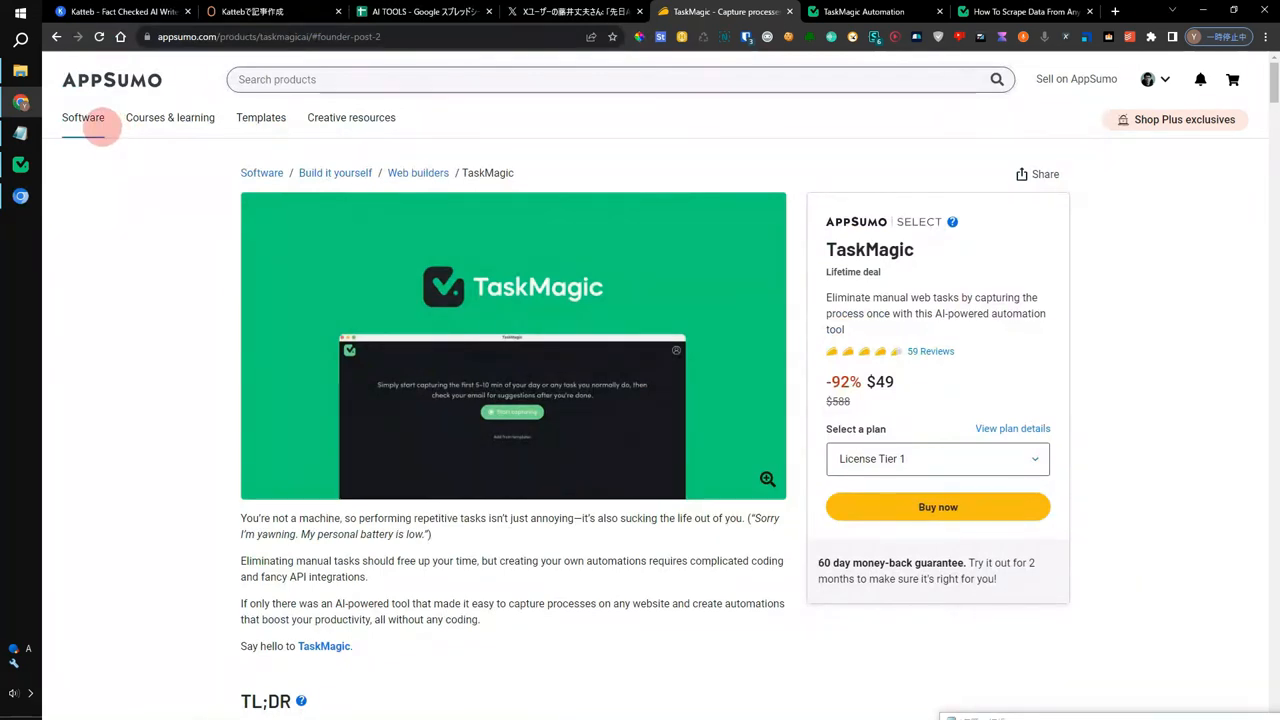
{"action": "left_click", "coordinate": [84, 116]}
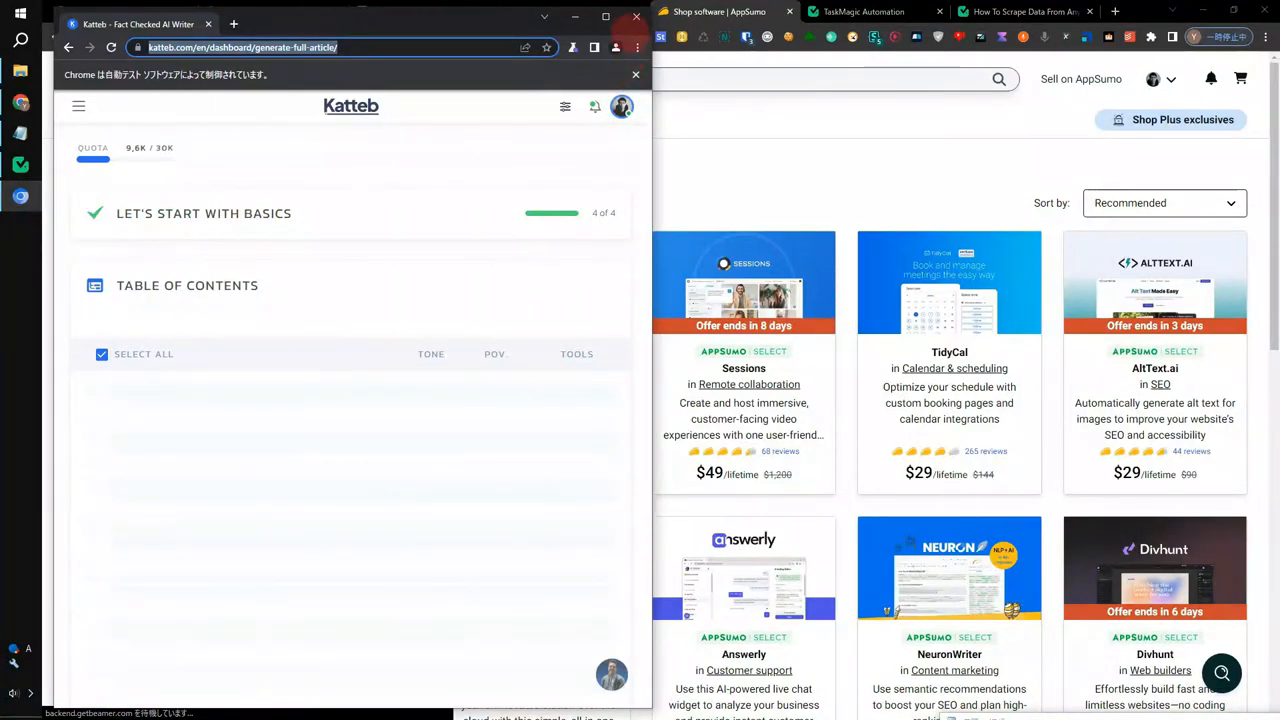
{"action": "left_click", "coordinate": [866, 12]}
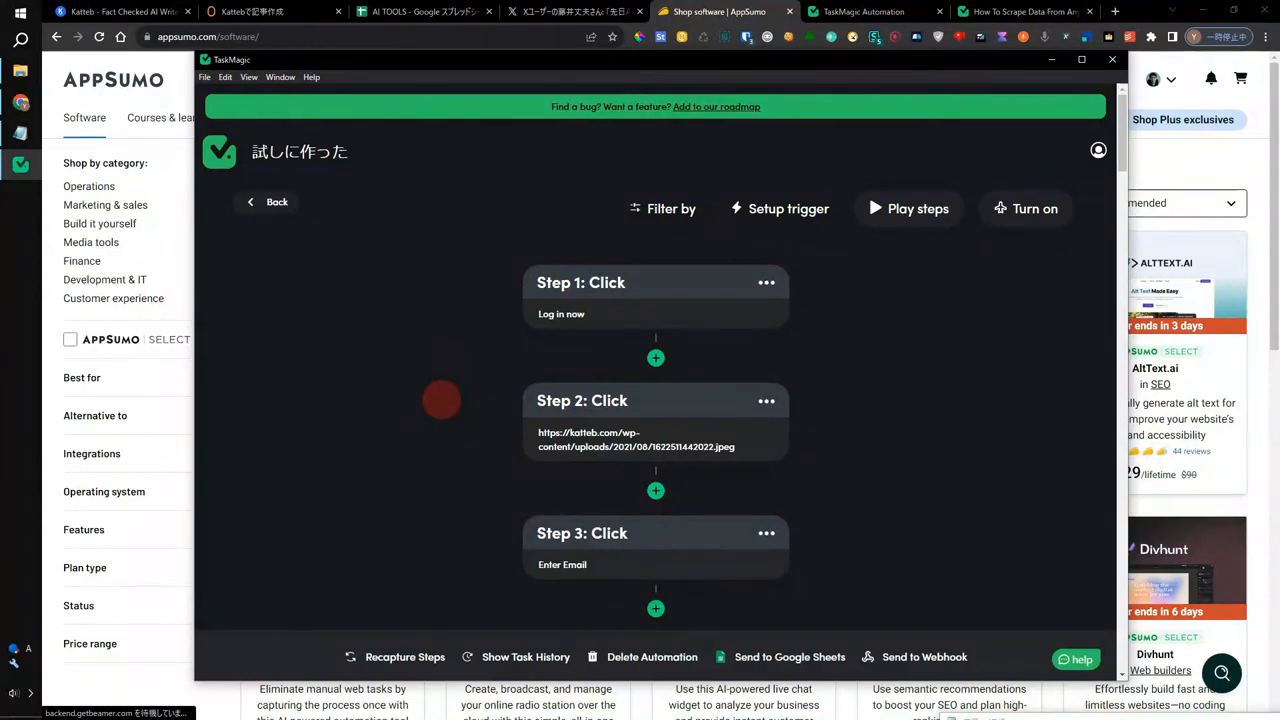
{"action": "mouse_move", "coordinate": [460, 378]}
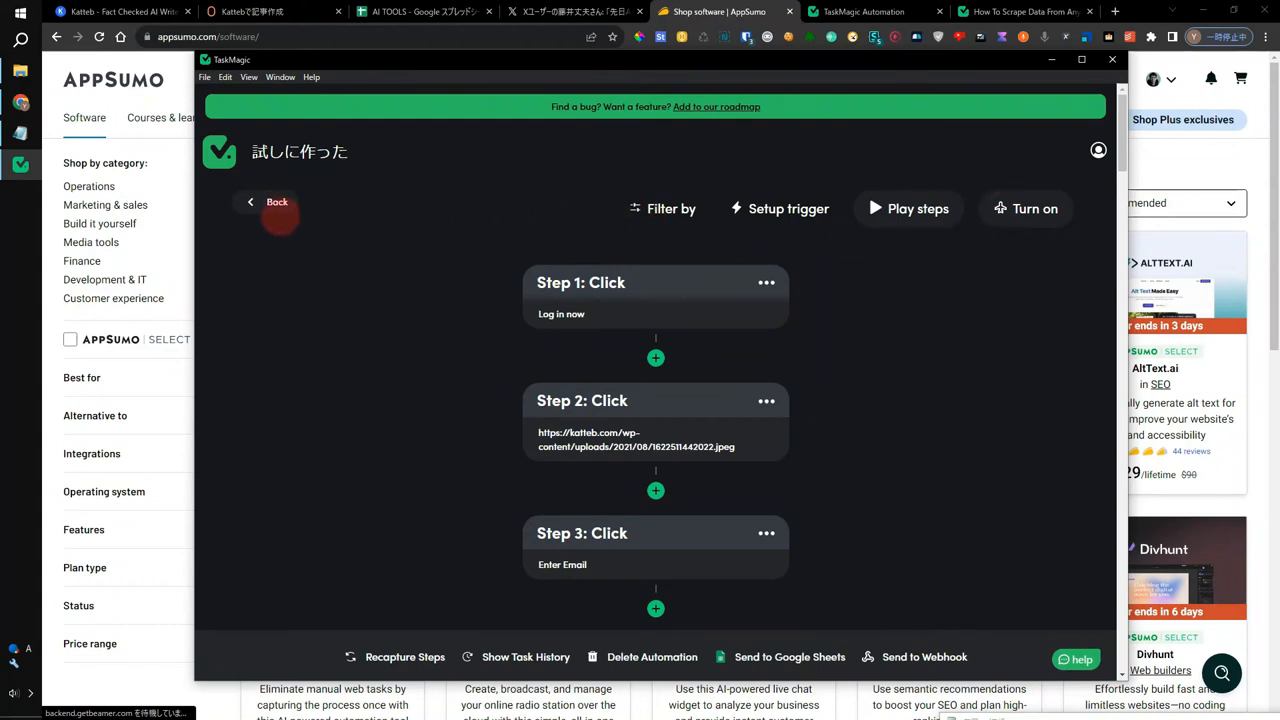
- From the Automations list, open 'New Automation Name' and begin capturing steps
{"action": "left_click", "coordinate": [270, 200]}
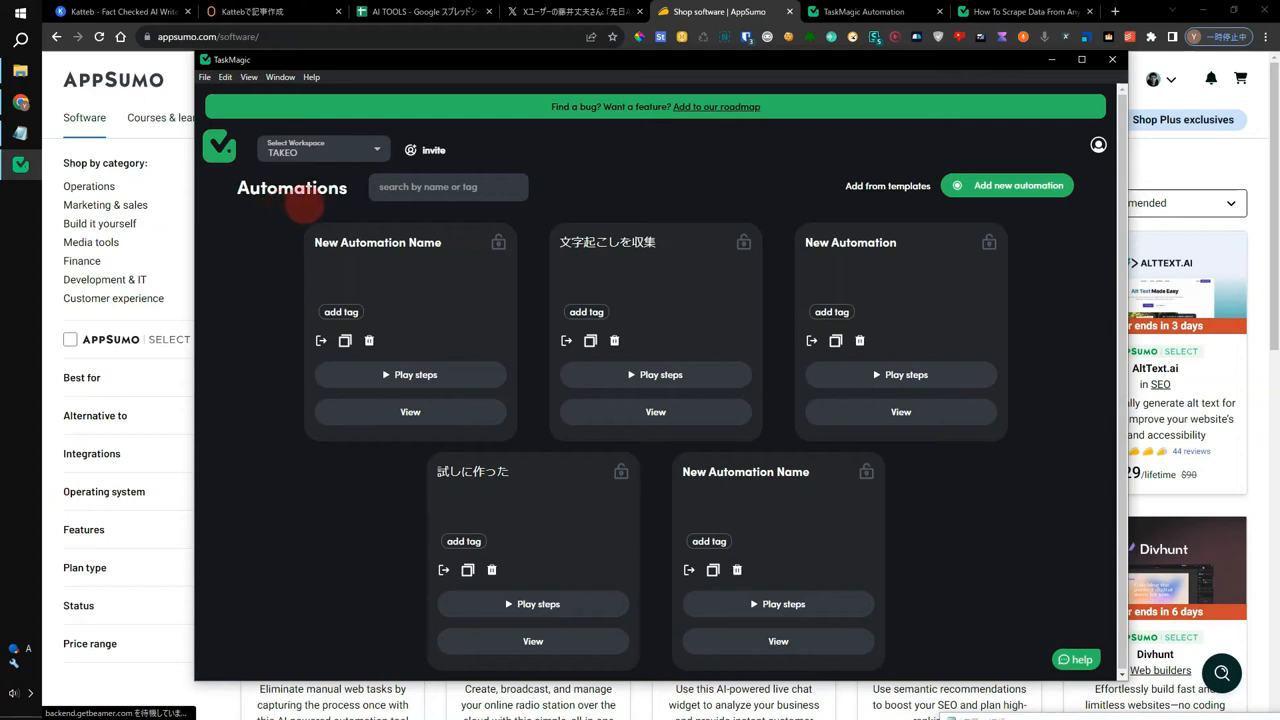
{"action": "mouse_move", "coordinate": [976, 218]}
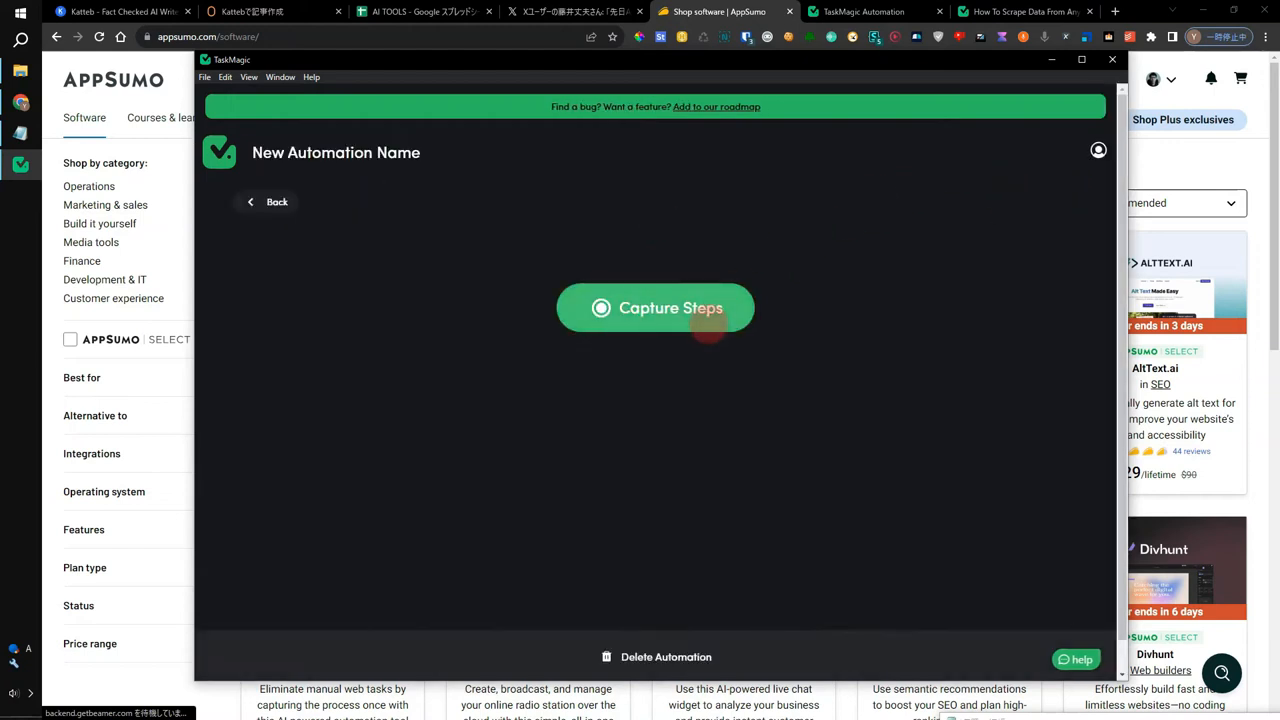
{"action": "left_click", "coordinate": [656, 308]}
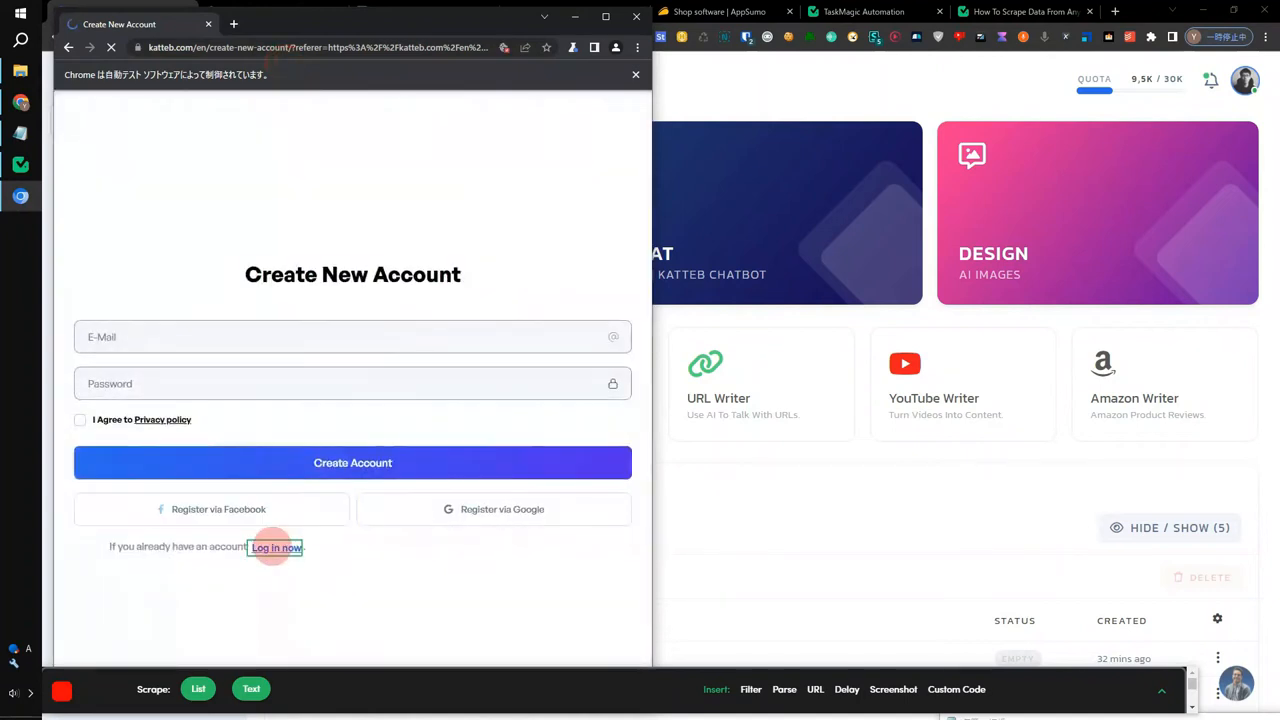
{"action": "left_click", "coordinate": [276, 548]}
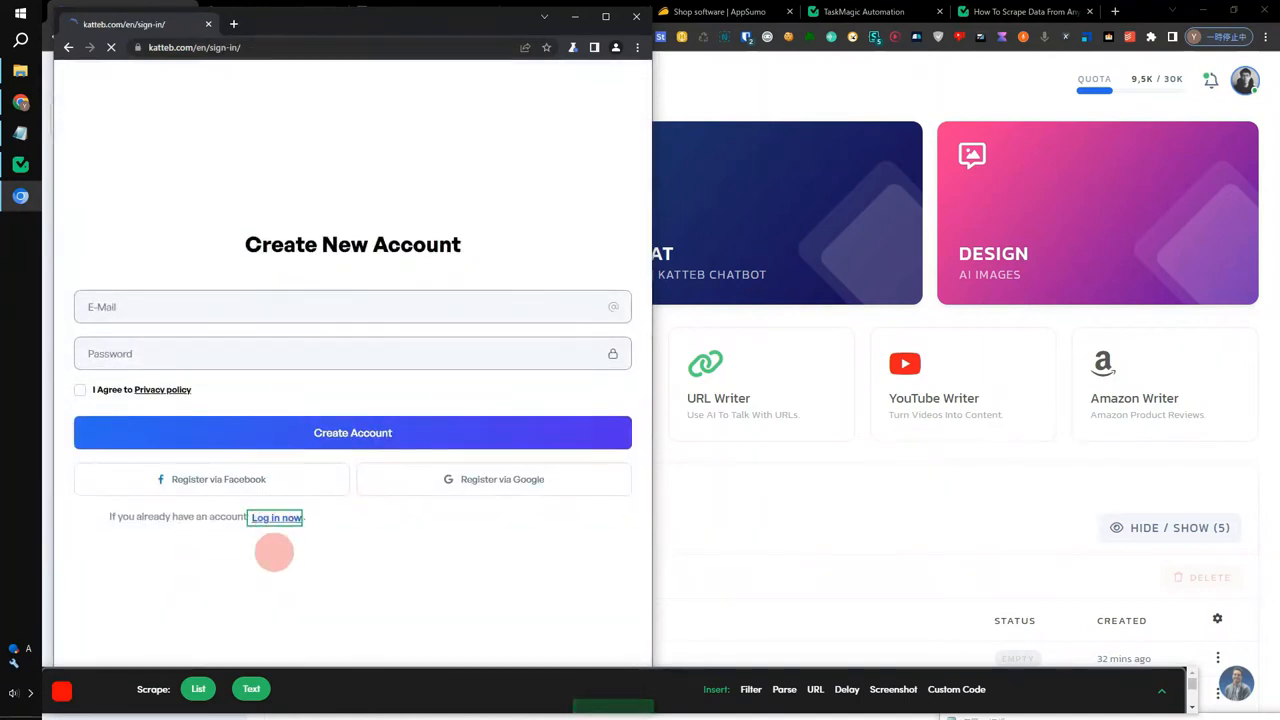
{"action": "left_click", "coordinate": [276, 516]}
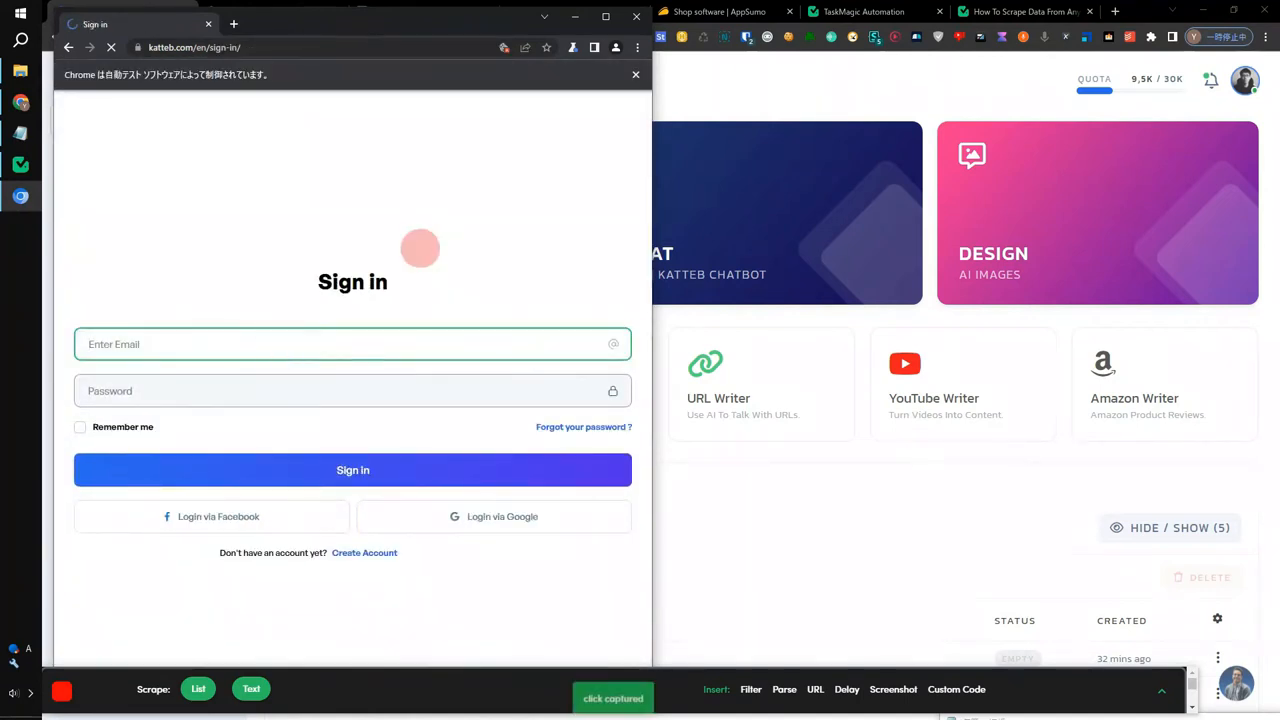
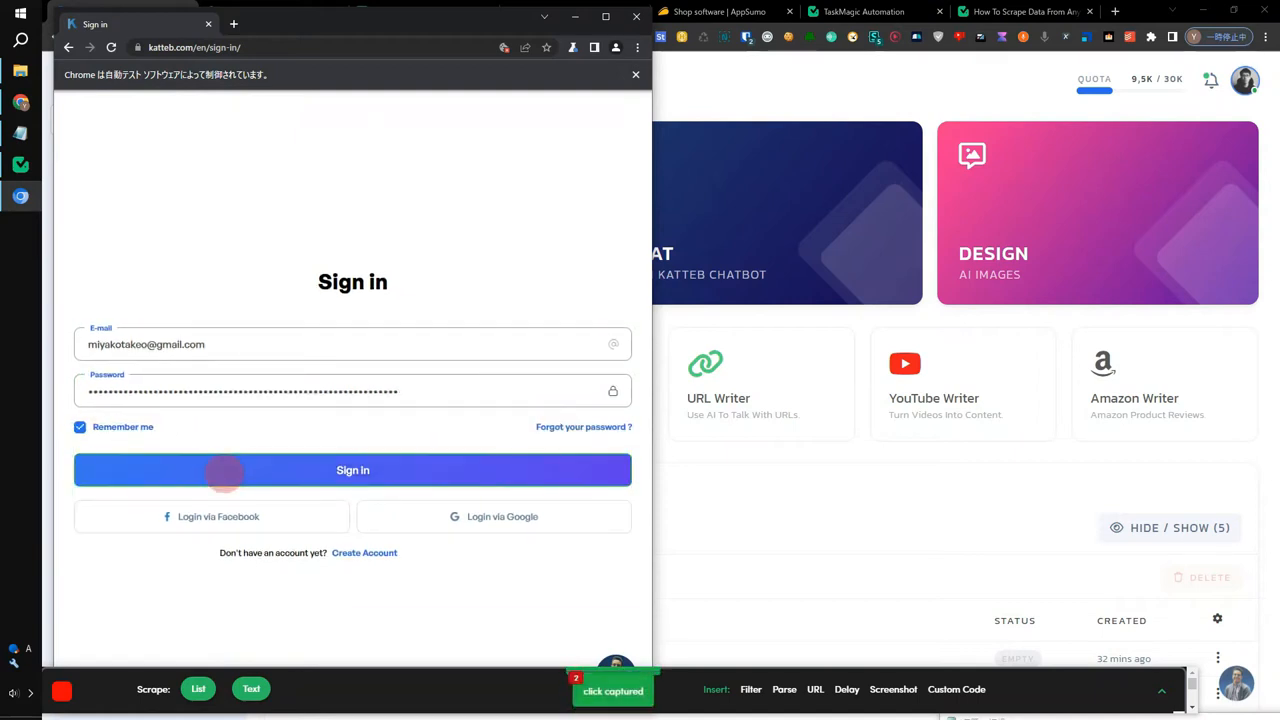
{"action": "left_click", "coordinate": [352, 470]}
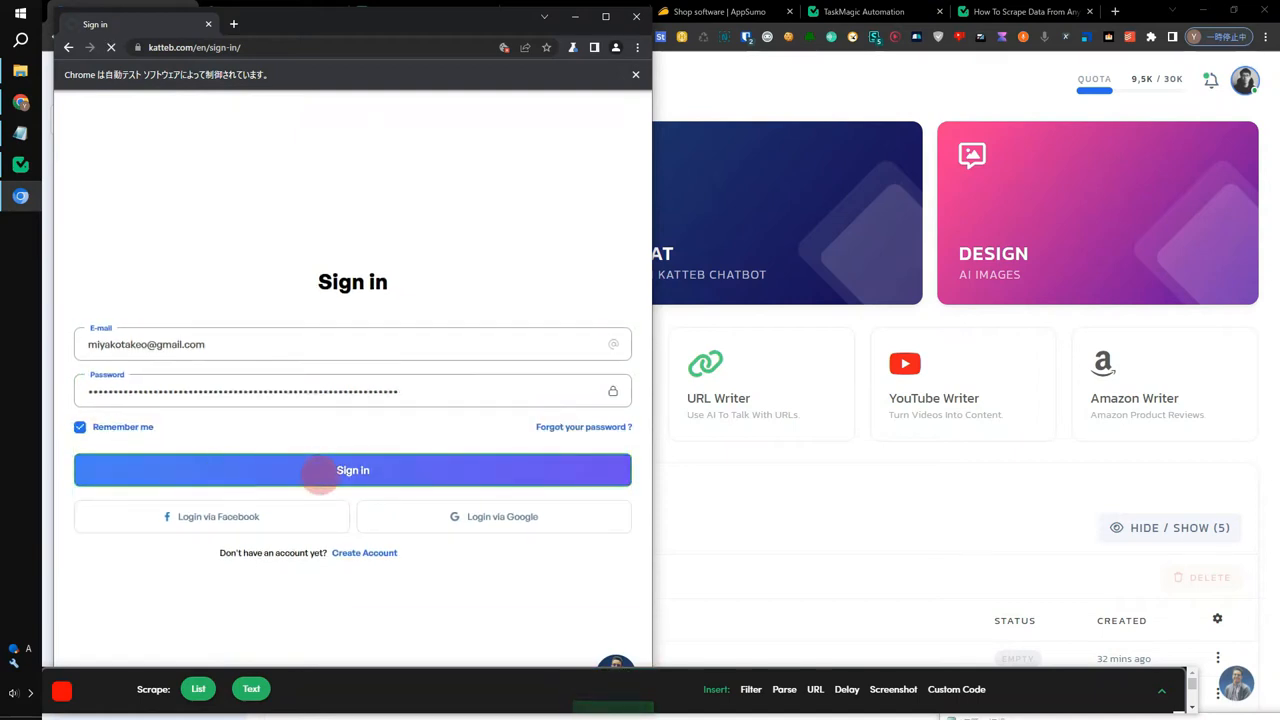
{"action": "left_click", "coordinate": [352, 470]}
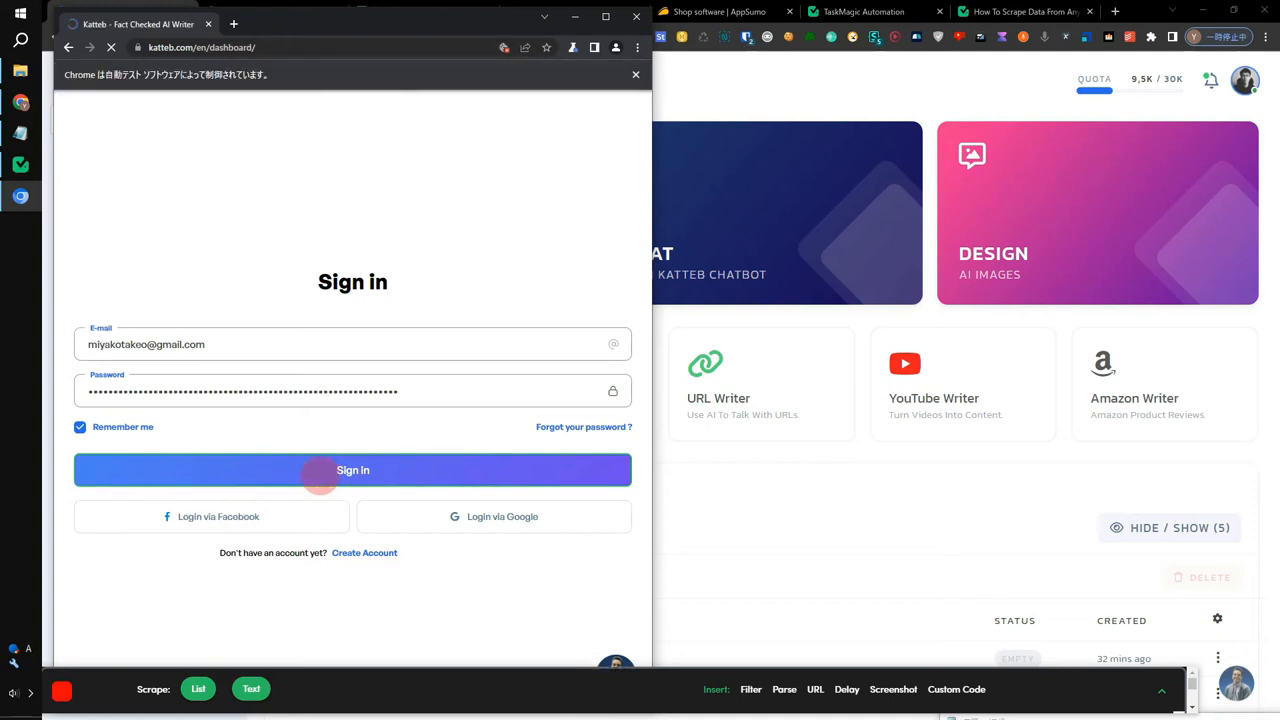
{"action": "left_click", "coordinate": [352, 470]}
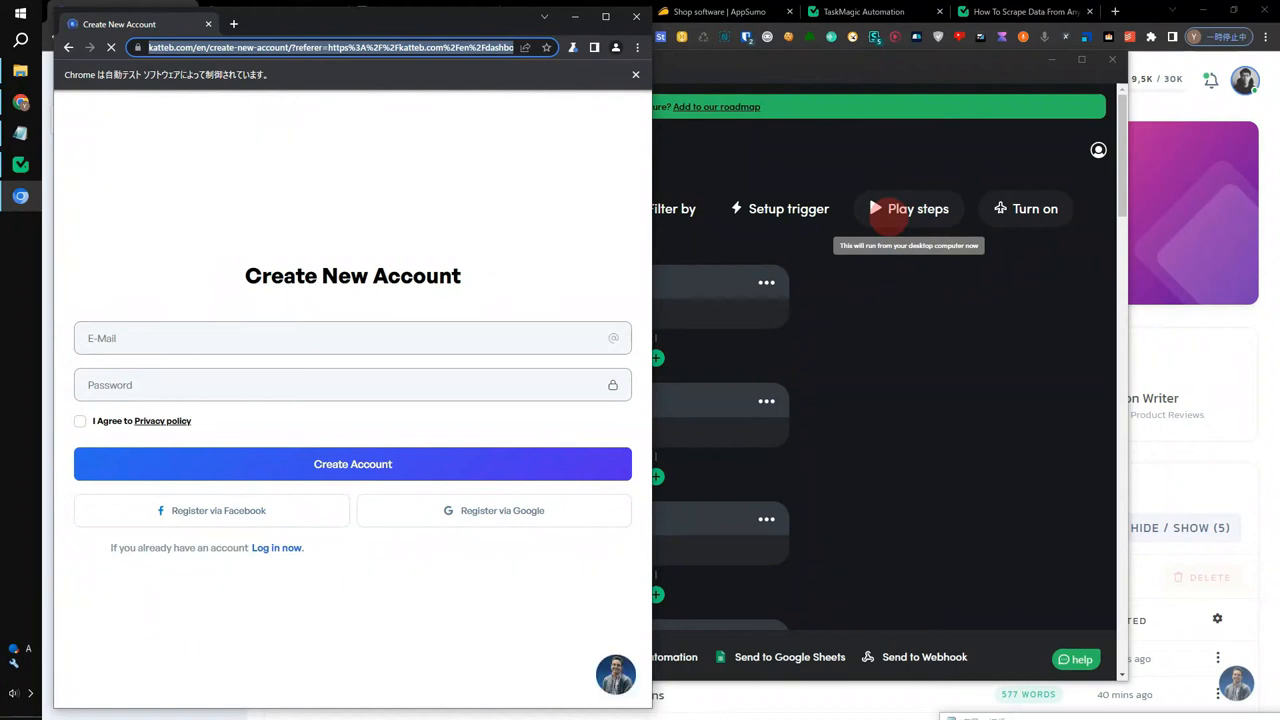
{"action": "left_click", "coordinate": [276, 548]}
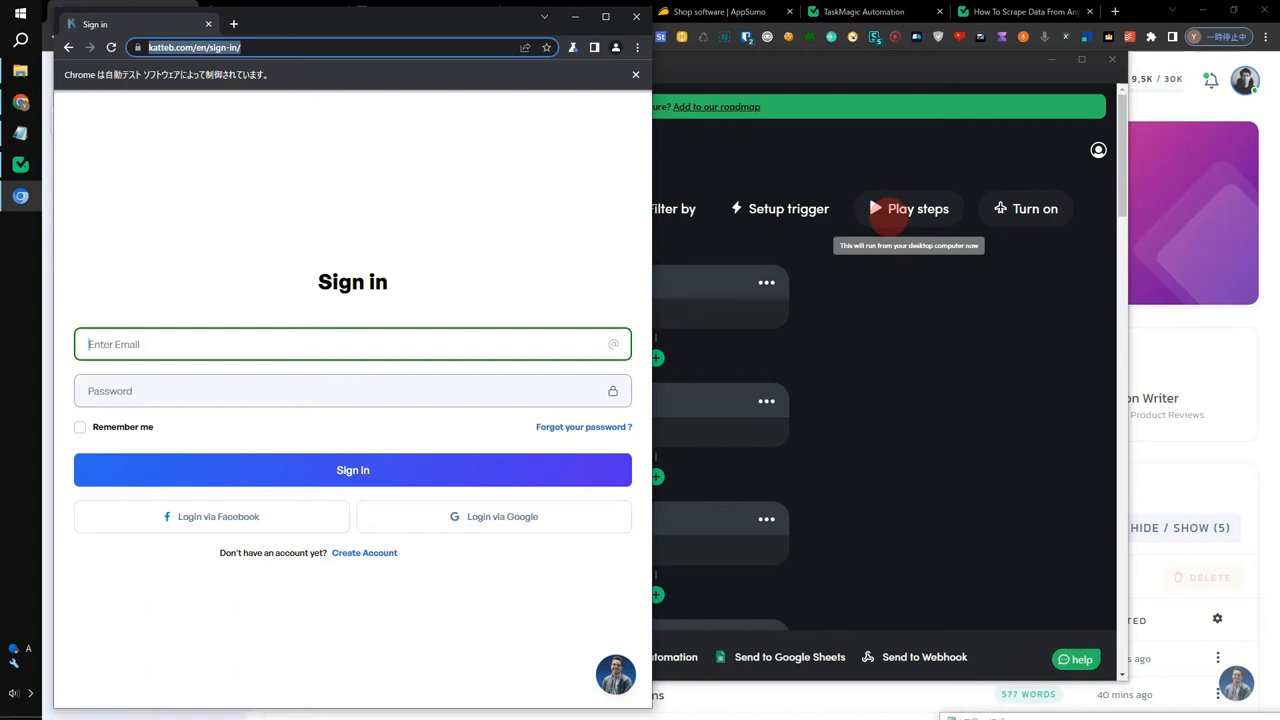
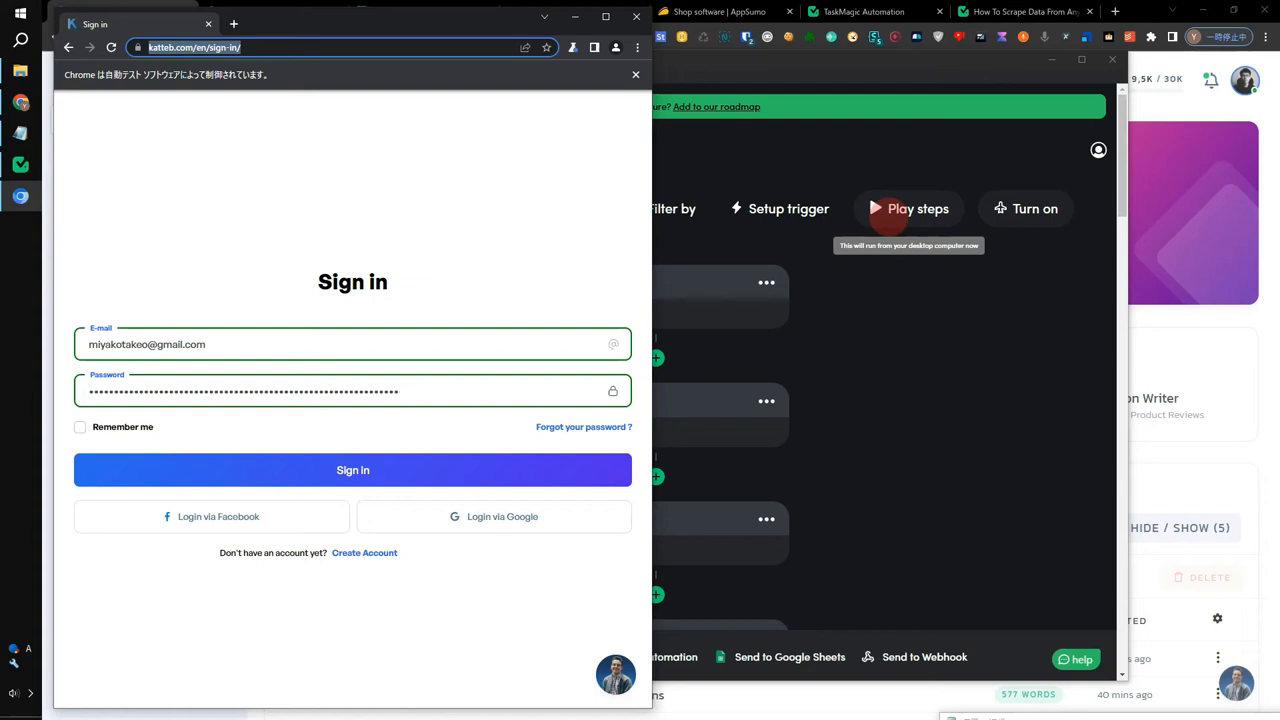
{"action": "left_click", "coordinate": [80, 428]}
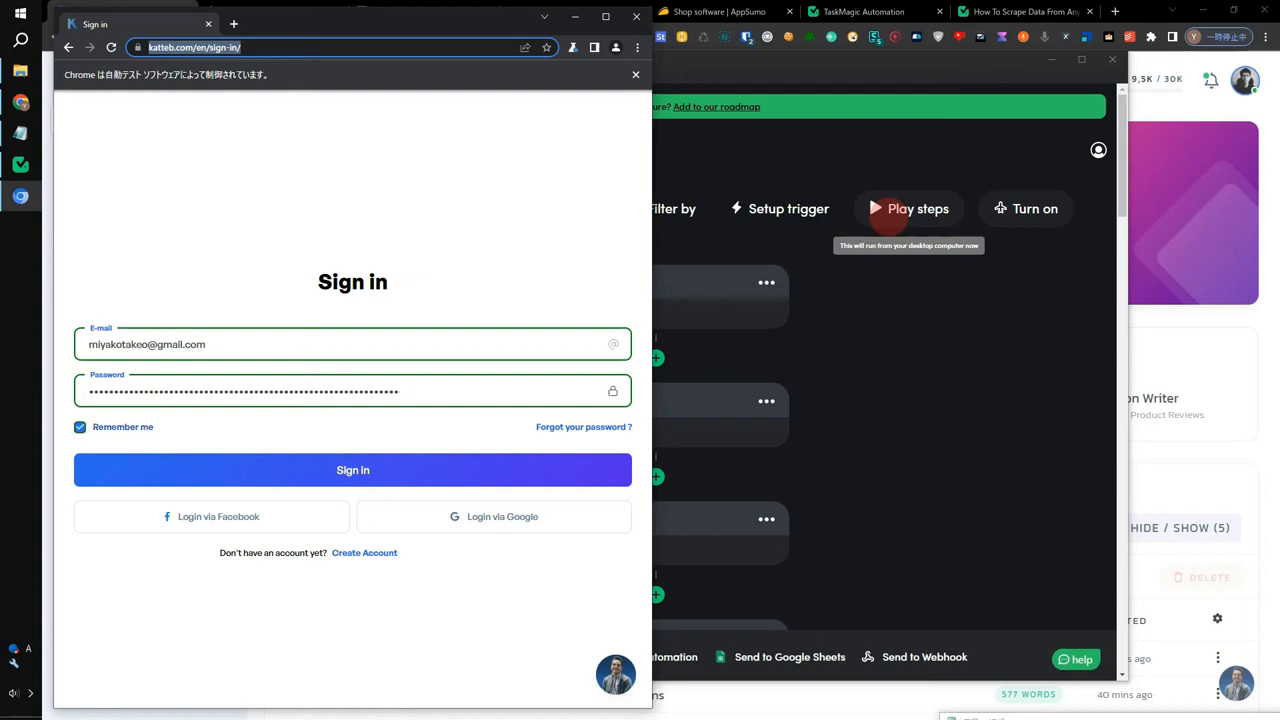
{"action": "left_click", "coordinate": [352, 470]}
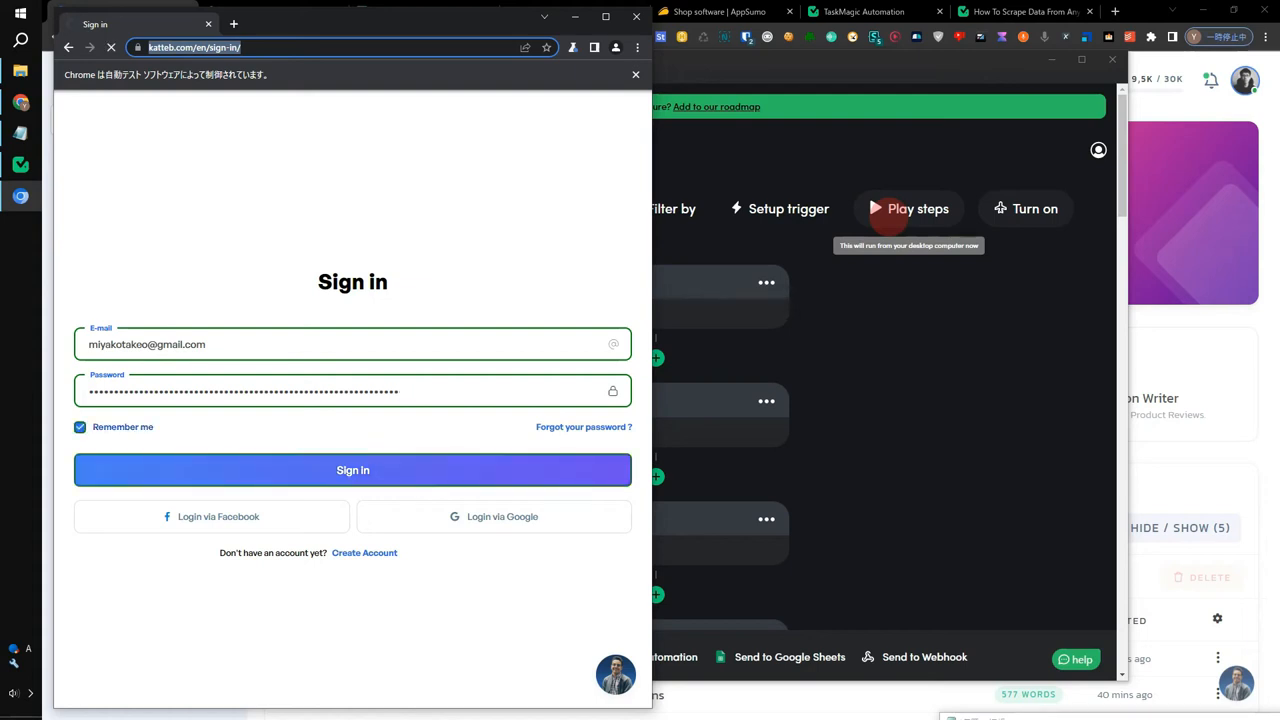
{"action": "left_click", "coordinate": [352, 470]}
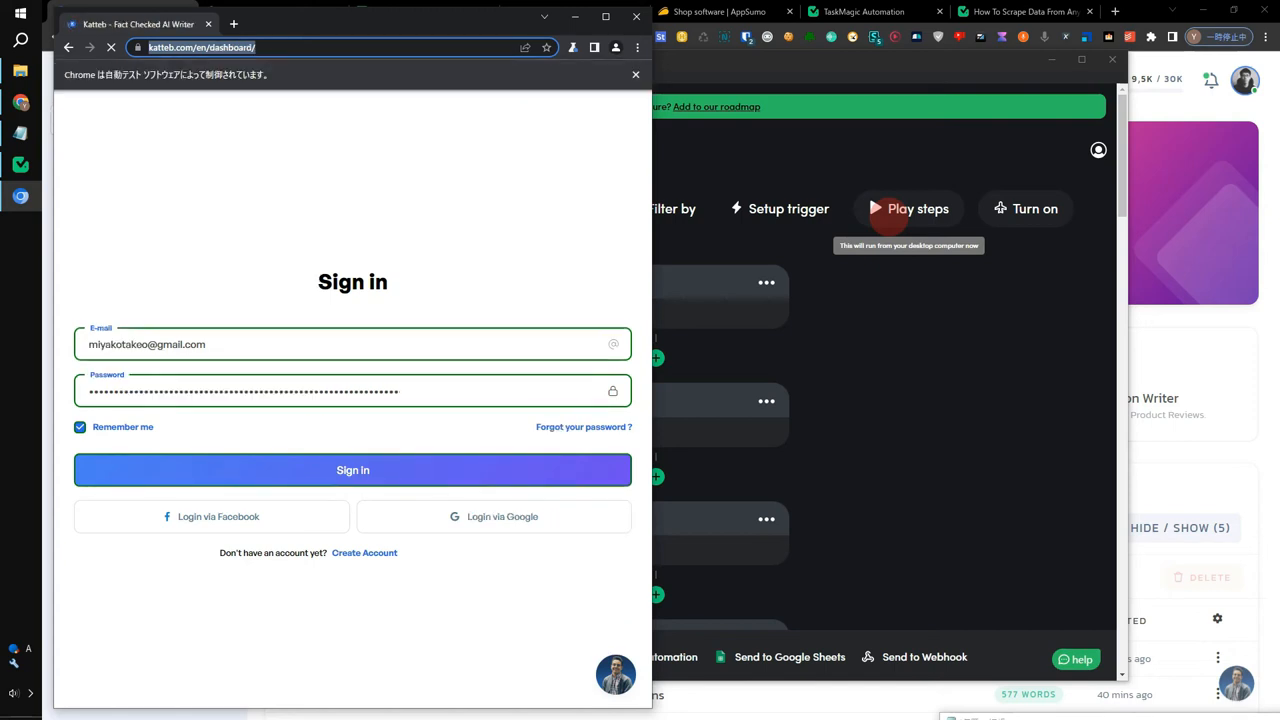
{"action": "left_click", "coordinate": [352, 470]}
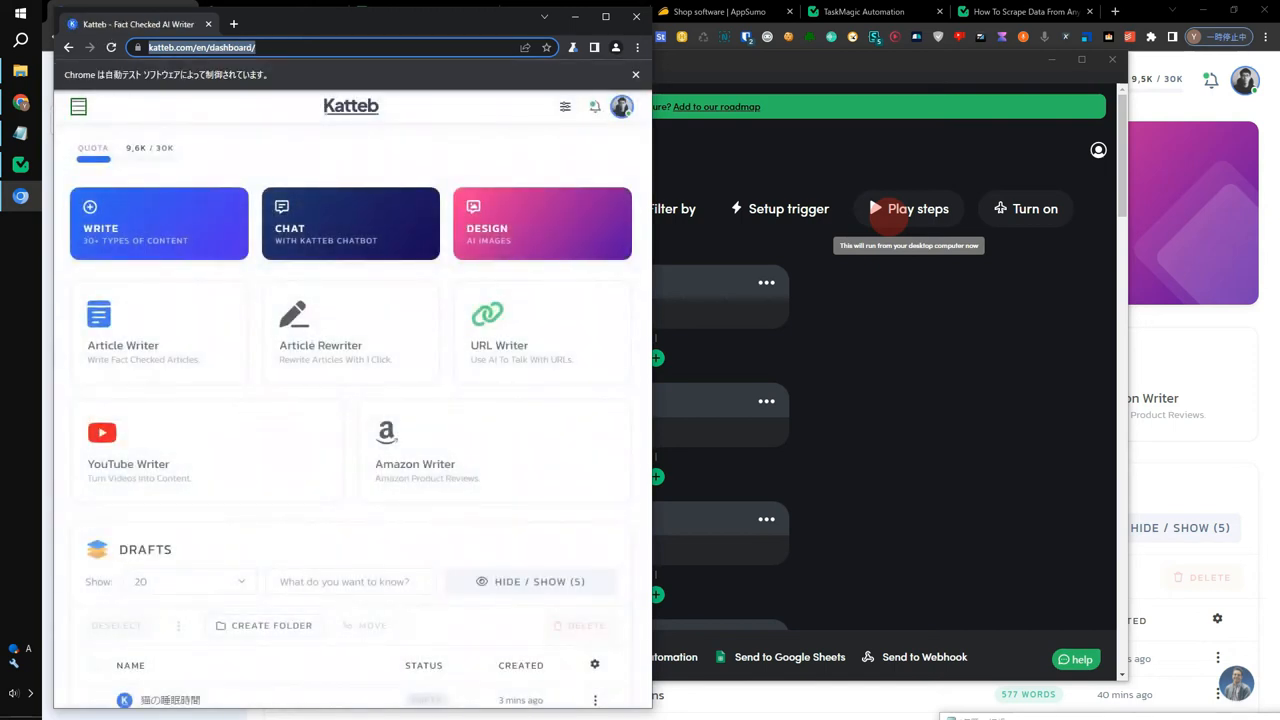
{"action": "left_click", "coordinate": [80, 106]}
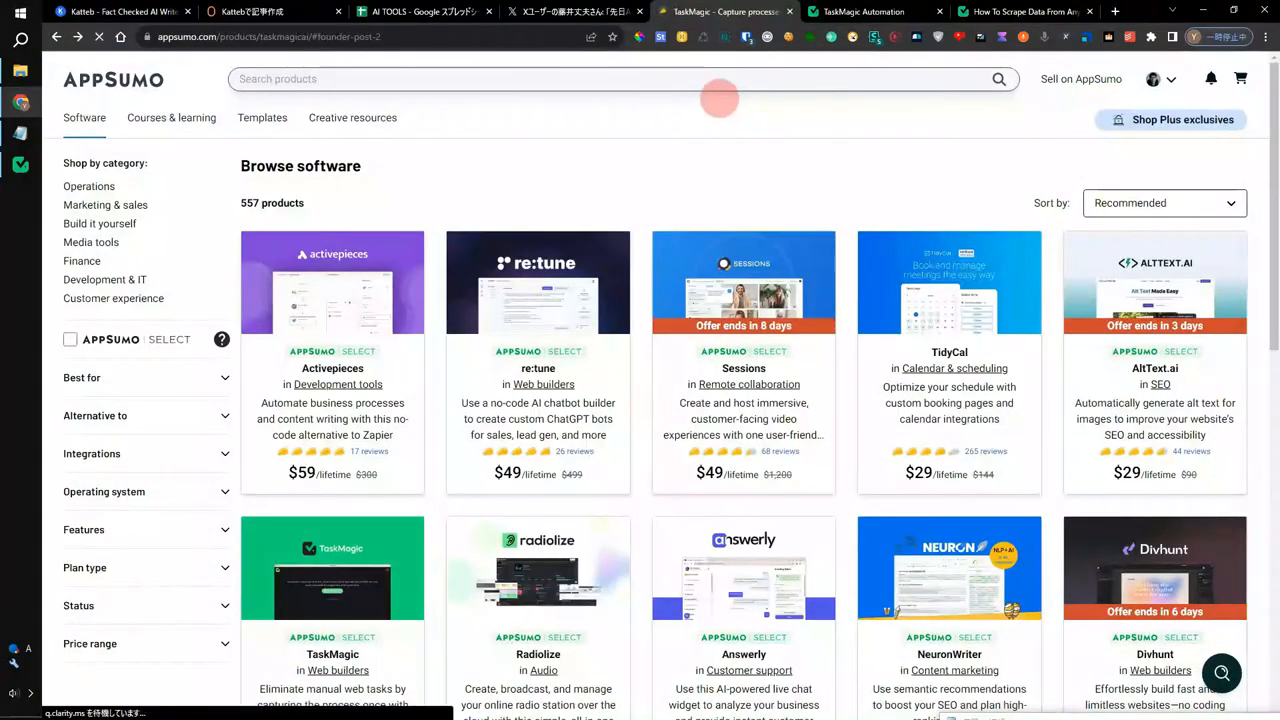
- View the TaskMagic deal at -92%, $49 for License Tier 1, then bring up the X post on its weaknesses
{"action": "left_click", "coordinate": [332, 568]}
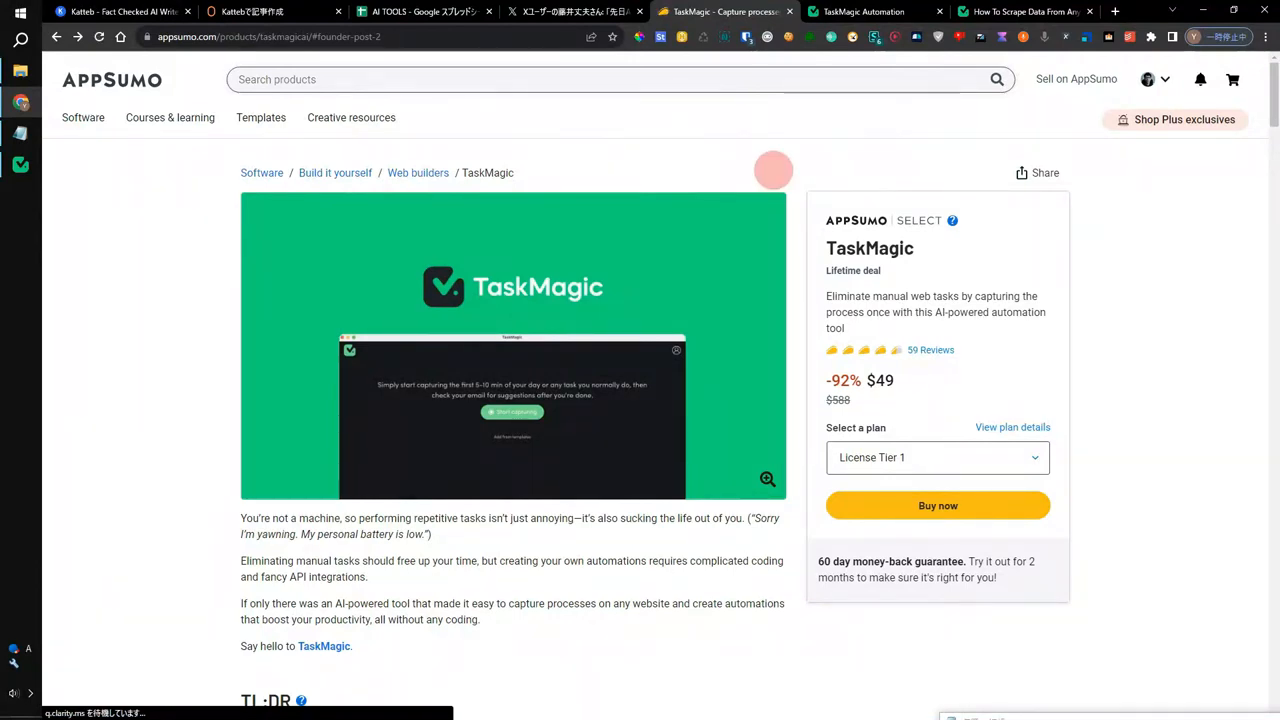
{"action": "mouse_move", "coordinate": [938, 248]}
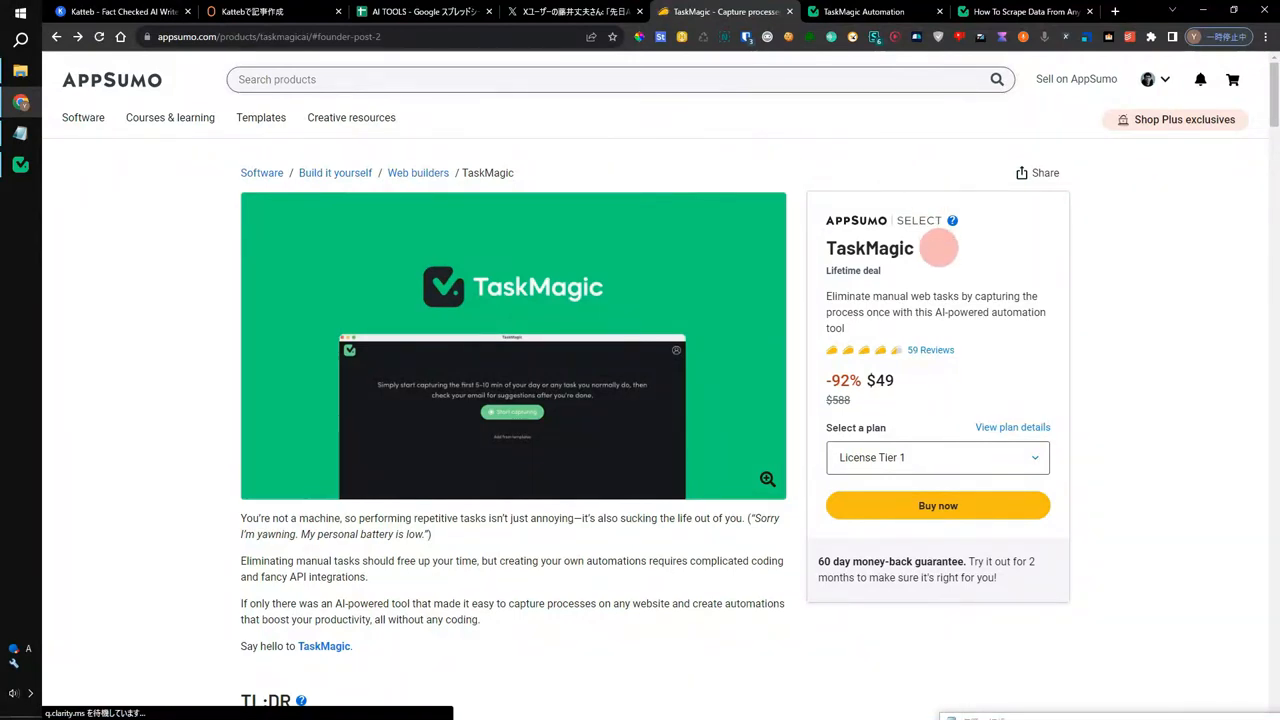
{"action": "left_click", "coordinate": [252, 12]}
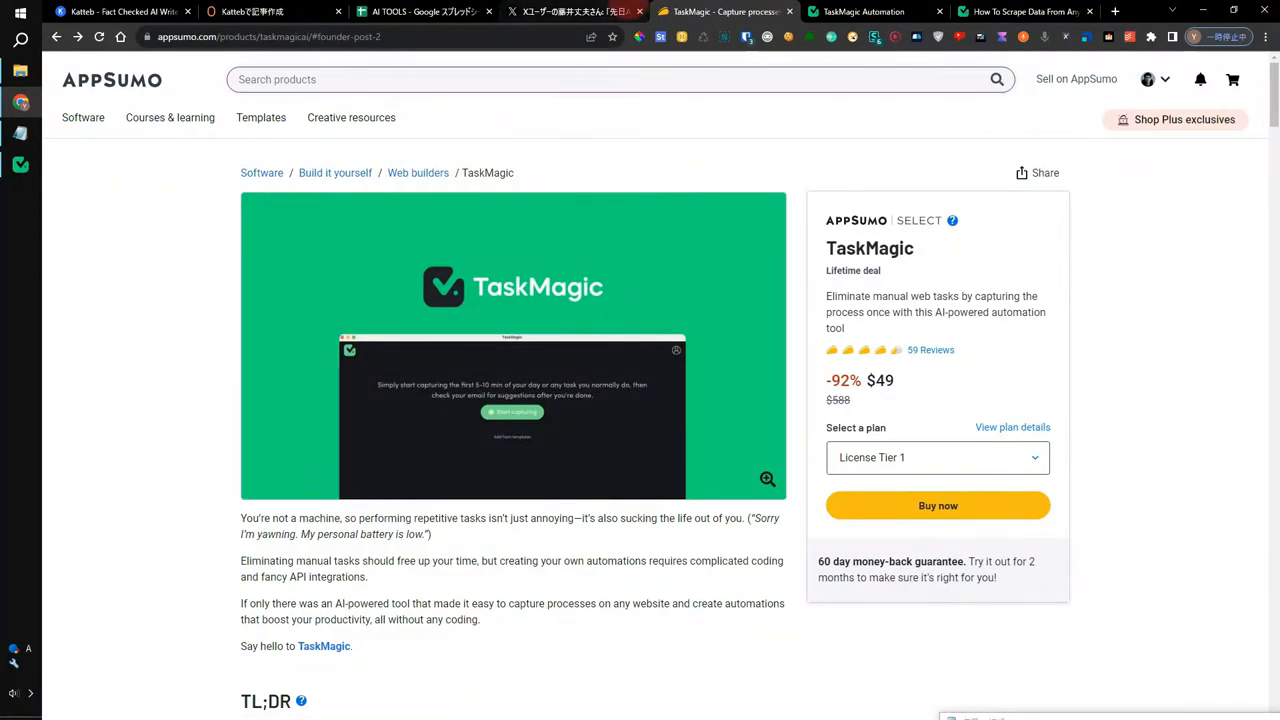
{"action": "left_click", "coordinate": [570, 12]}
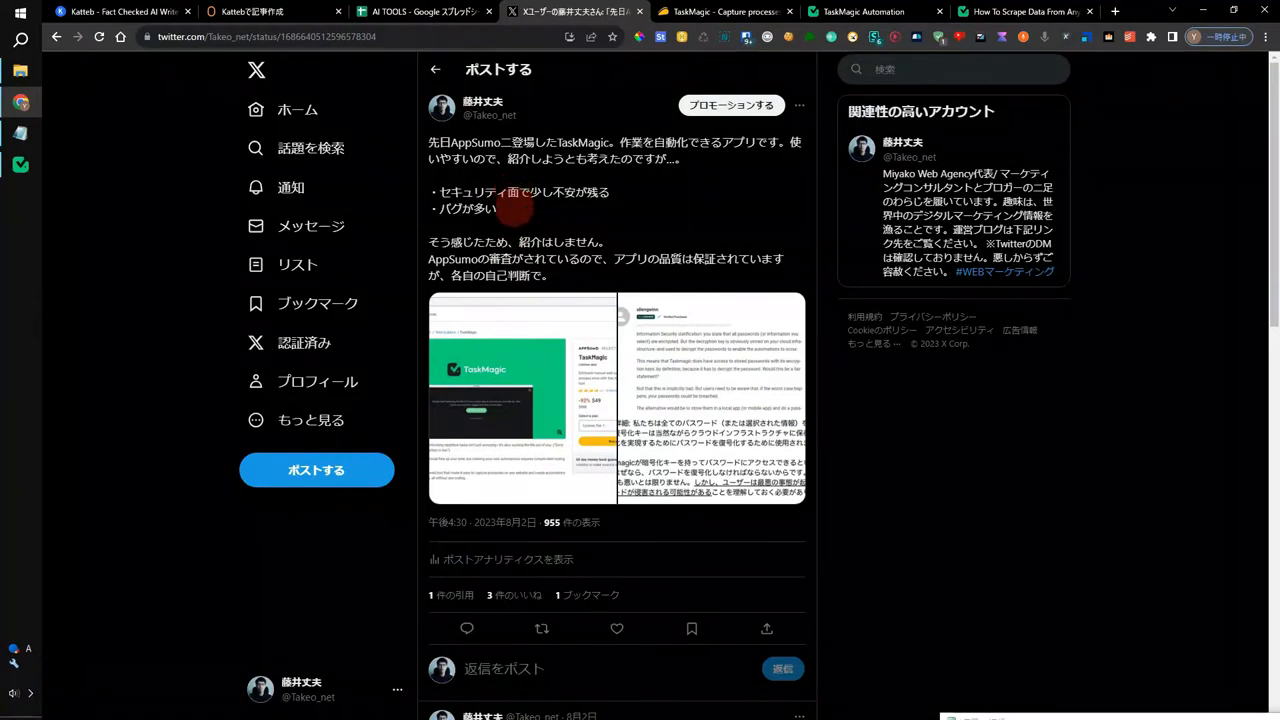
- Highlight the post's lines about security worries and many bugs, then go back to the AppSumo deal
{"action": "left_click_drag", "start_coordinate": [438, 192], "coordinate": [496, 208]}
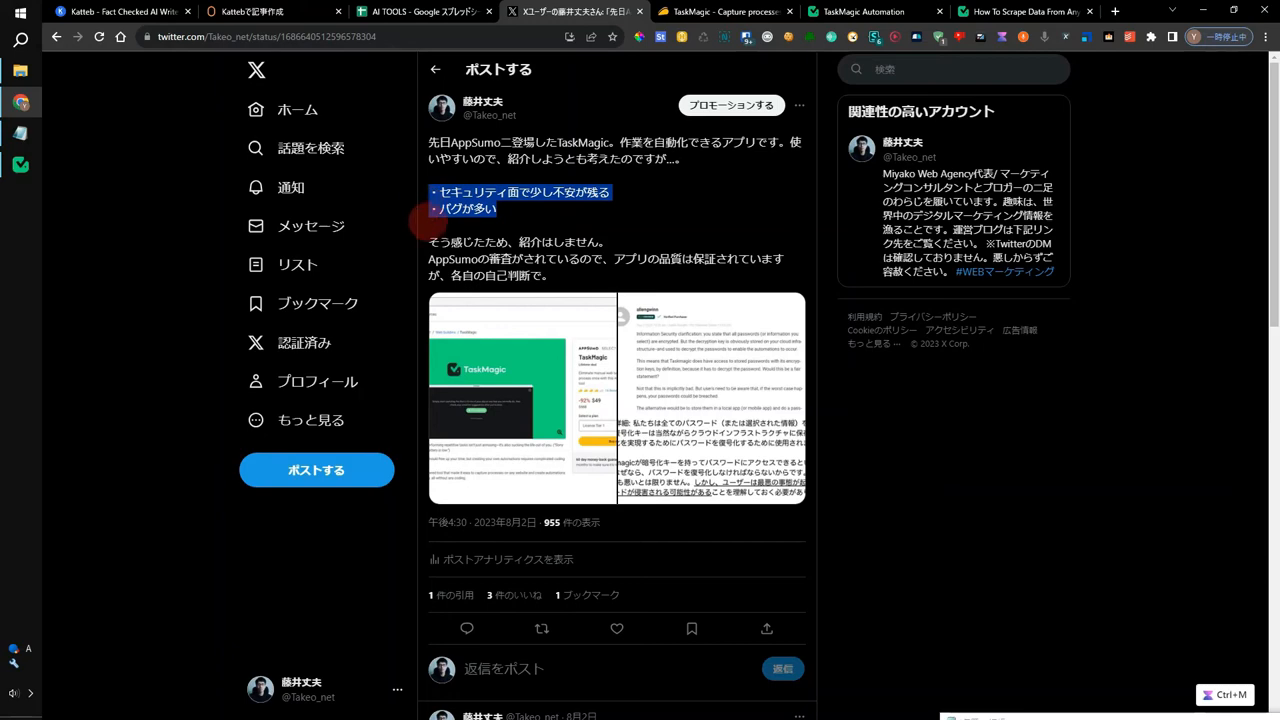
{"action": "left_click", "coordinate": [724, 12]}
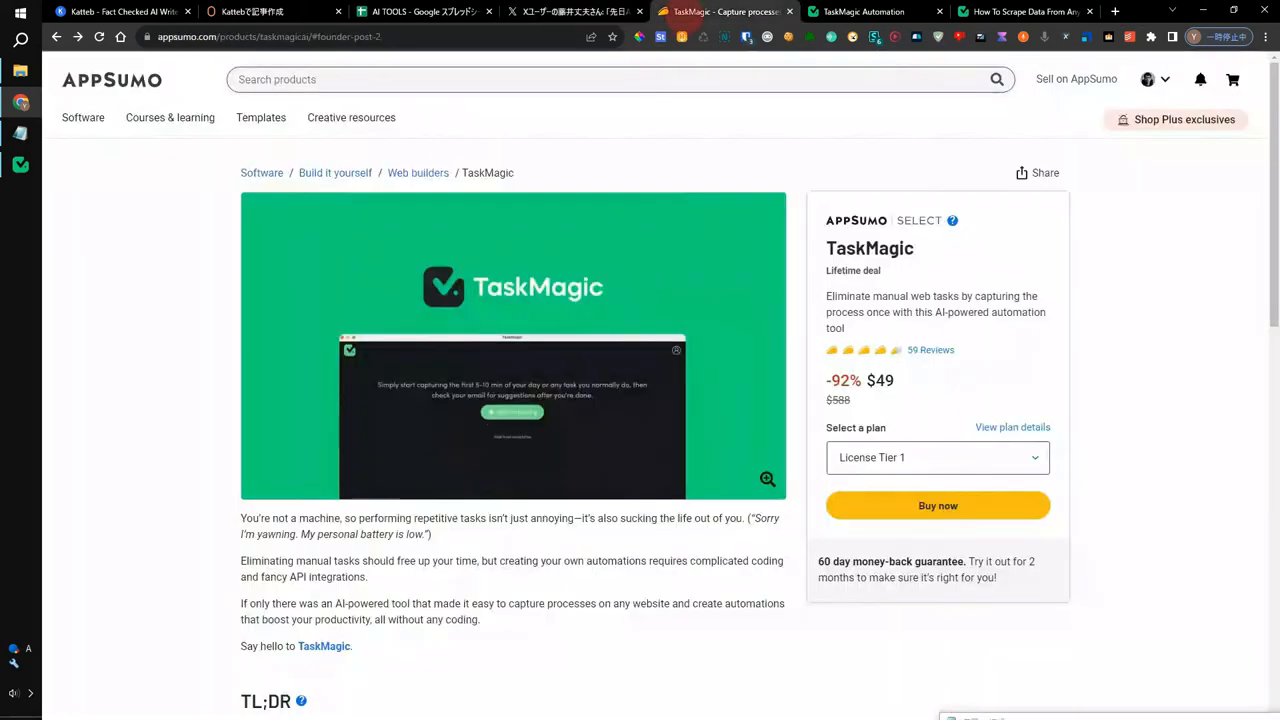
- Scroll past the license tiers to 'From the founders' and read the Deal Update adding Tier 4 with webhooks
{"action": "scroll", "scroll_direction": "down", "scroll_amount": 3}
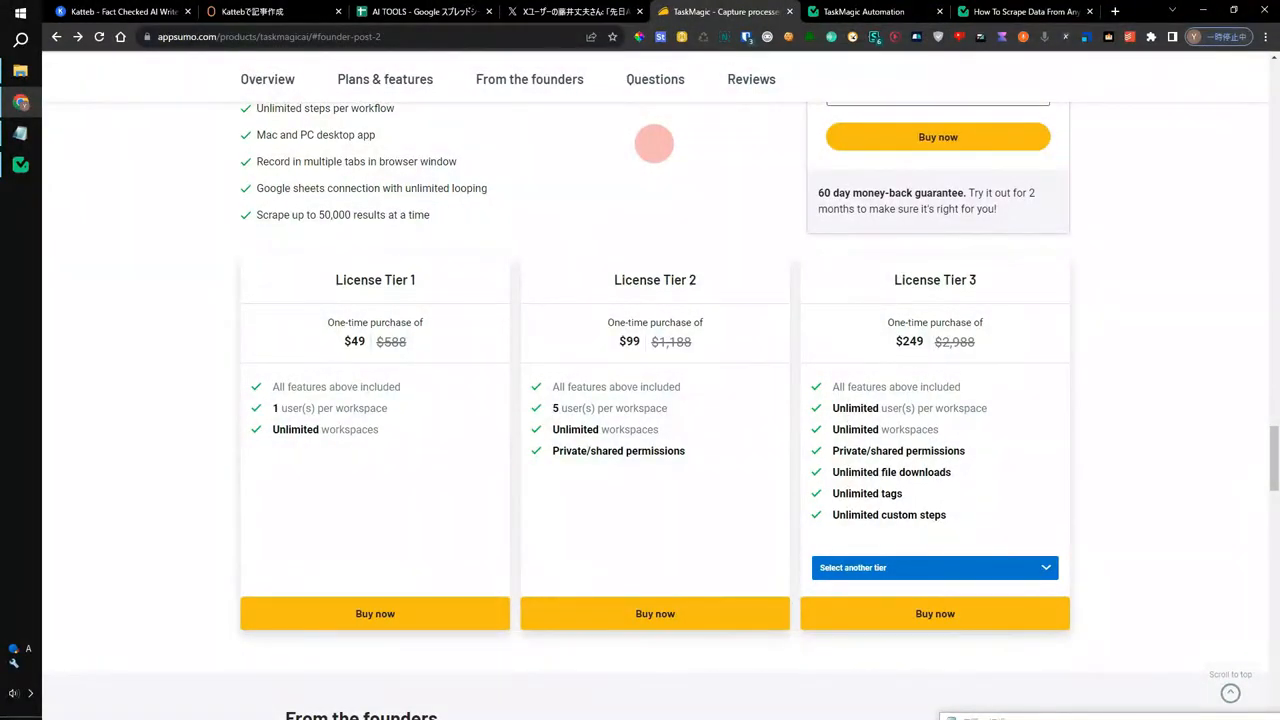
{"action": "left_click", "coordinate": [528, 80]}
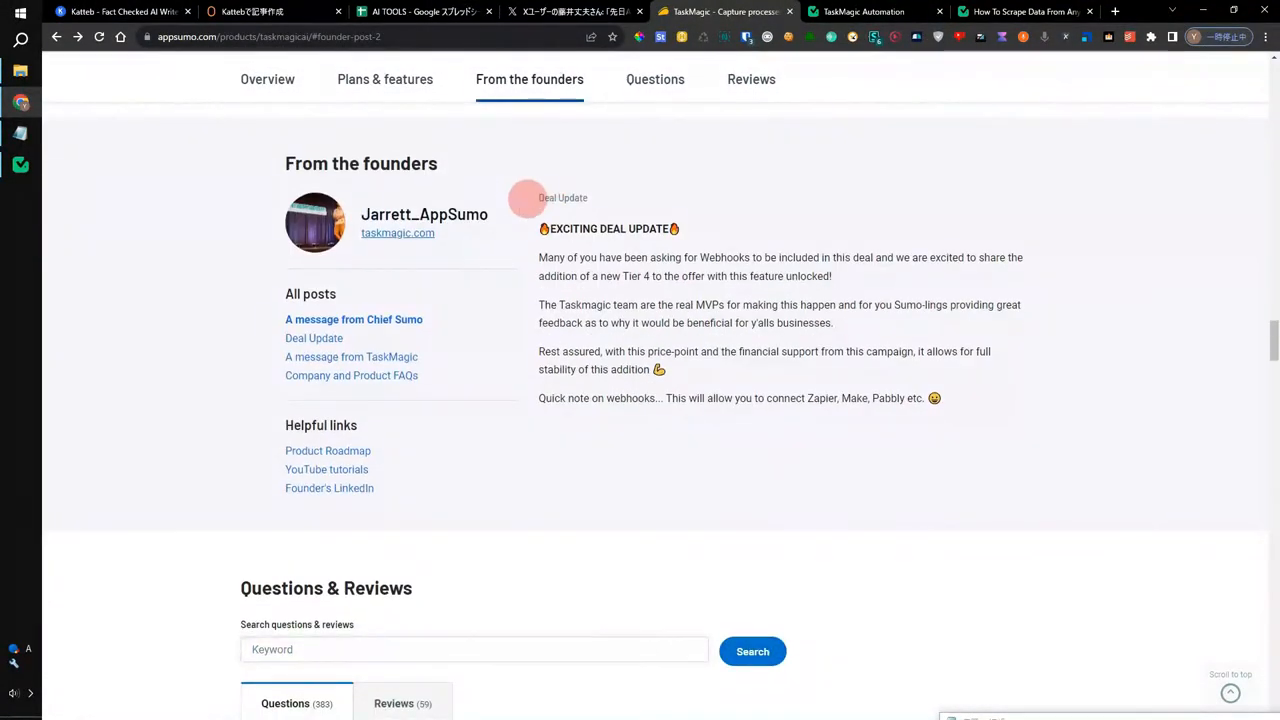
{"action": "left_click", "coordinate": [352, 312]}
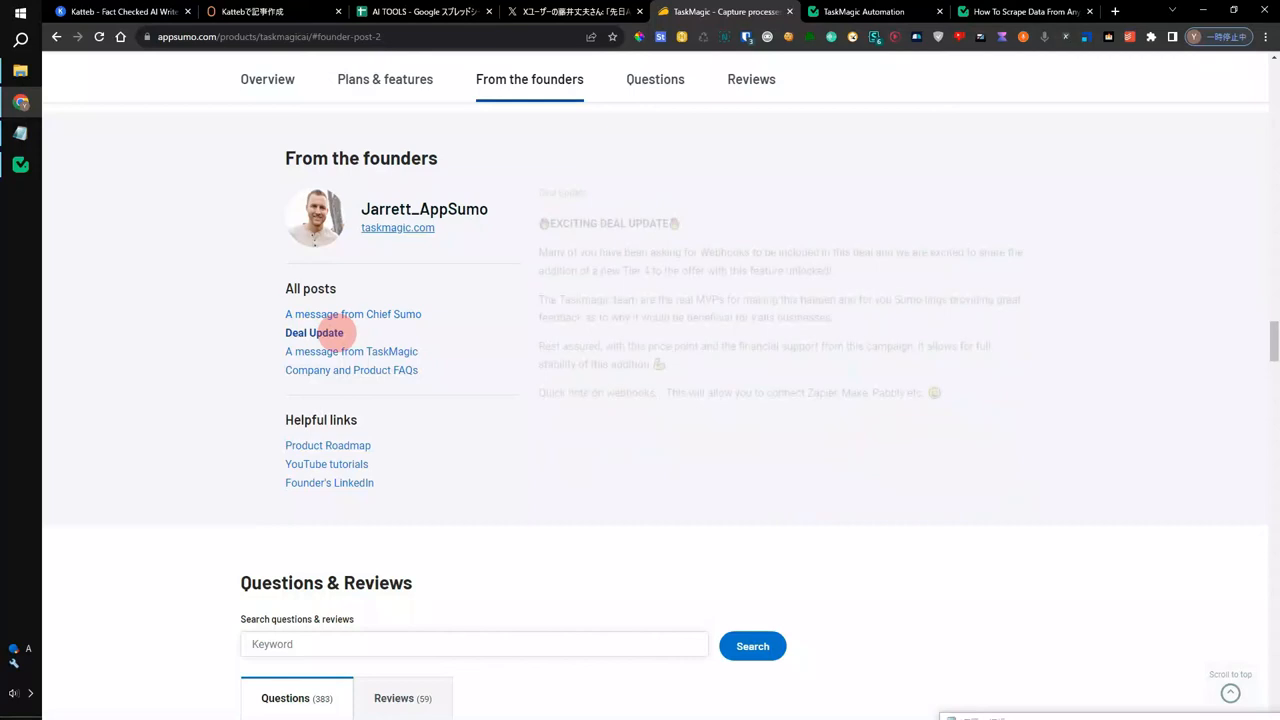
{"action": "left_click", "coordinate": [314, 332]}
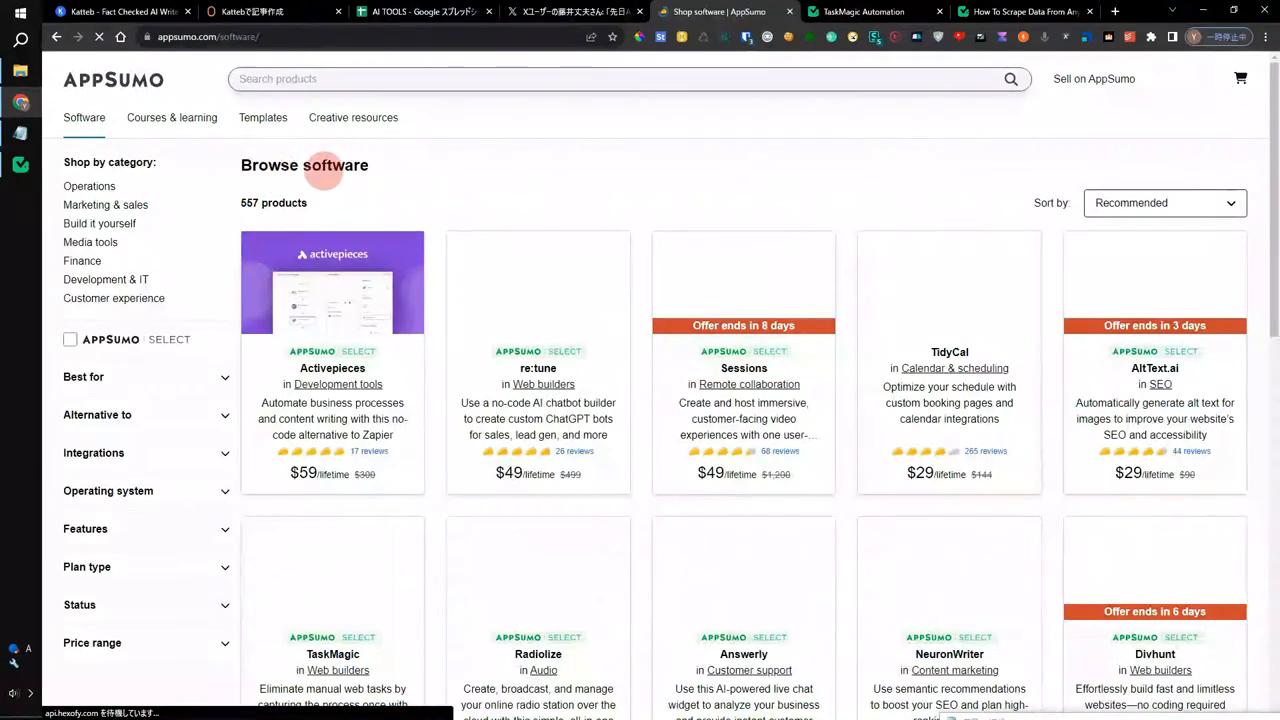
- Sort Browse software by Latest, filter to AppSumo Select deals and scan down the grid
{"action": "left_click", "coordinate": [1164, 202]}
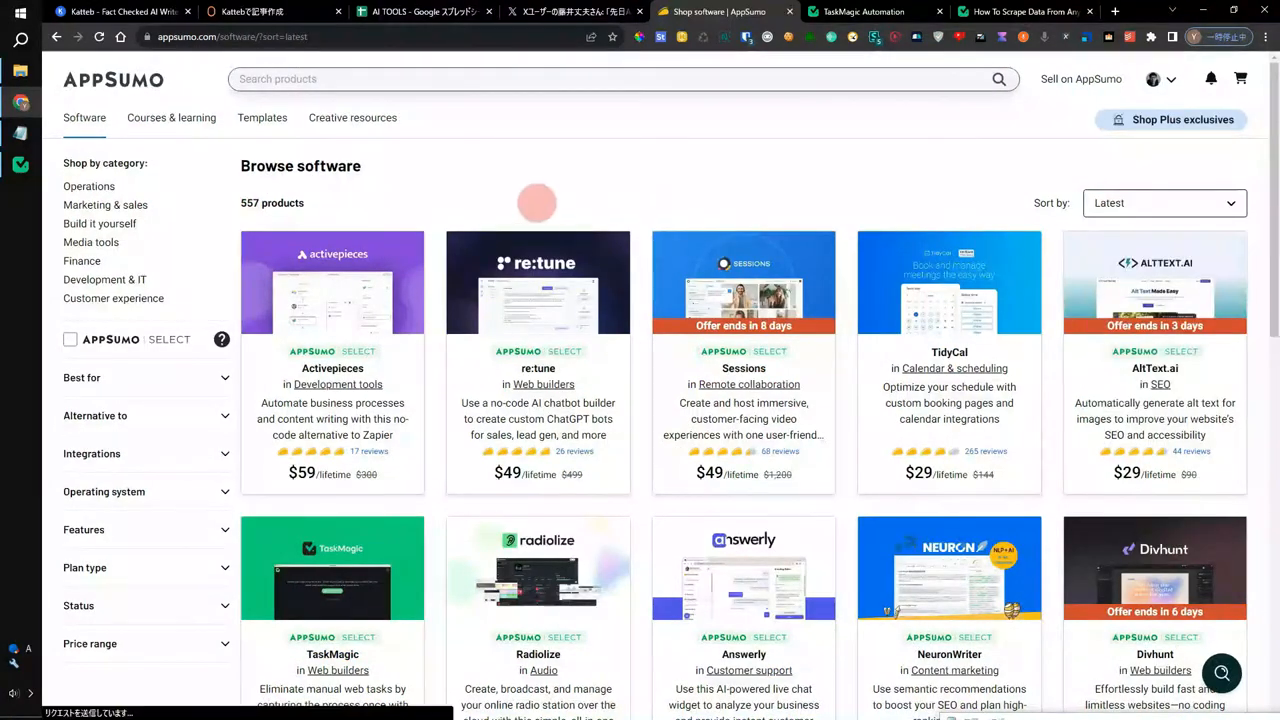
{"action": "left_click", "coordinate": [70, 340]}
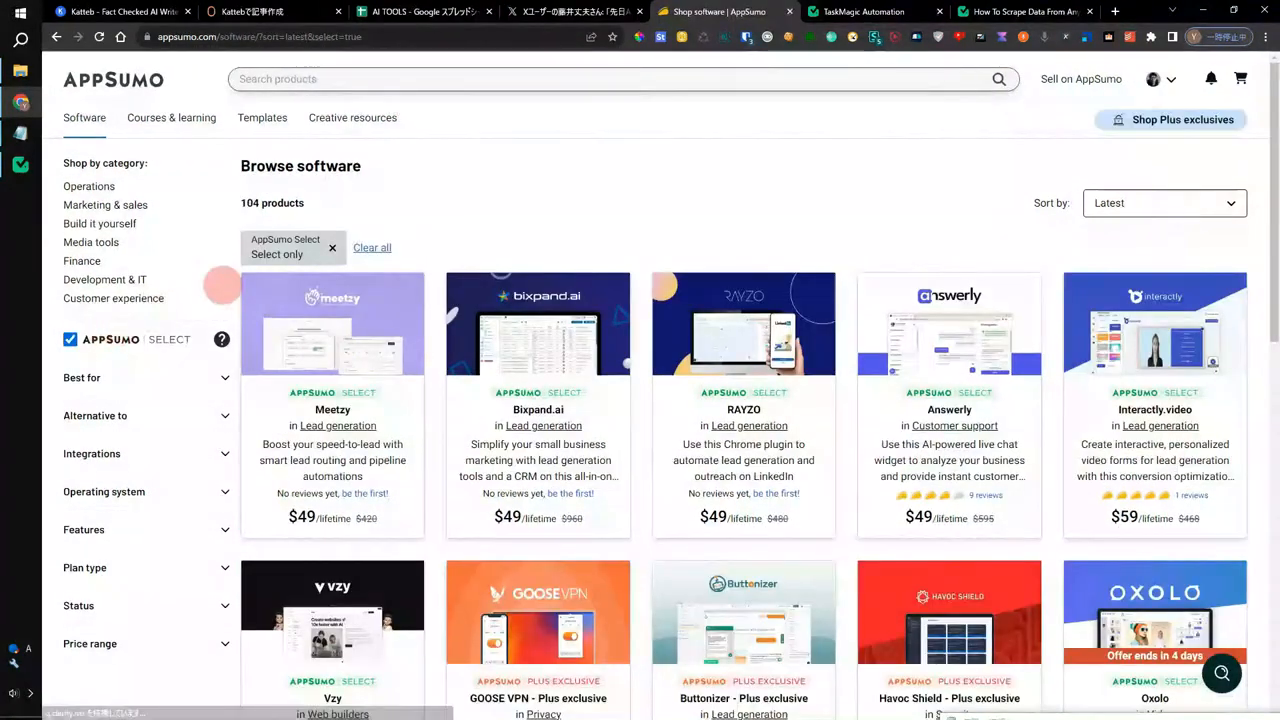
{"action": "scroll", "scroll_direction": "down", "scroll_amount": 3}
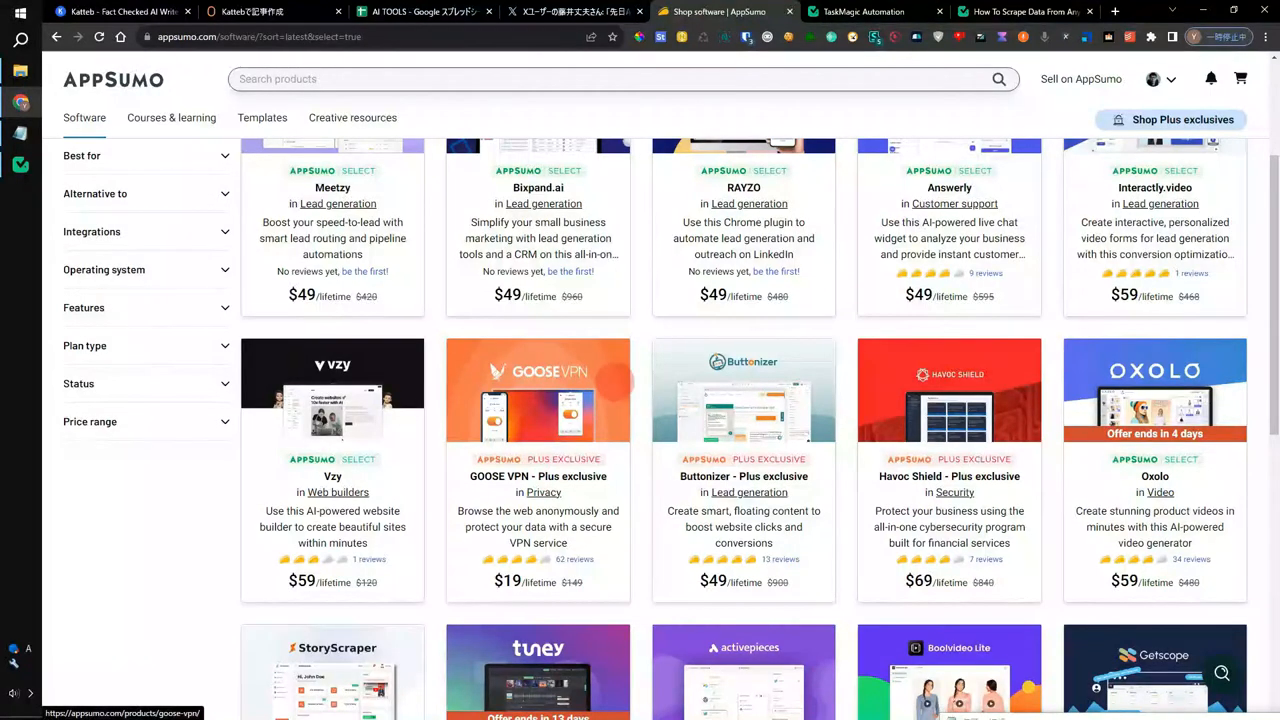
{"action": "scroll", "scroll_direction": "down", "scroll_amount": 3}
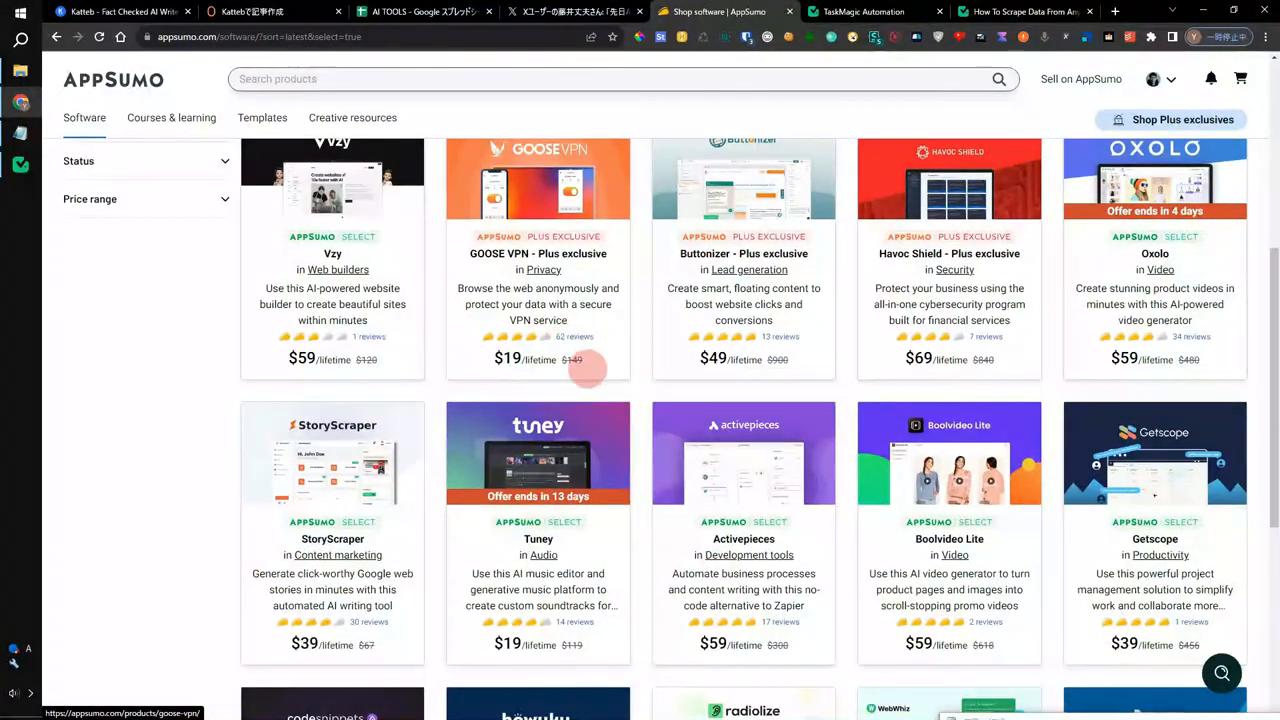
{"action": "scroll", "scroll_direction": "down", "scroll_amount": 3}
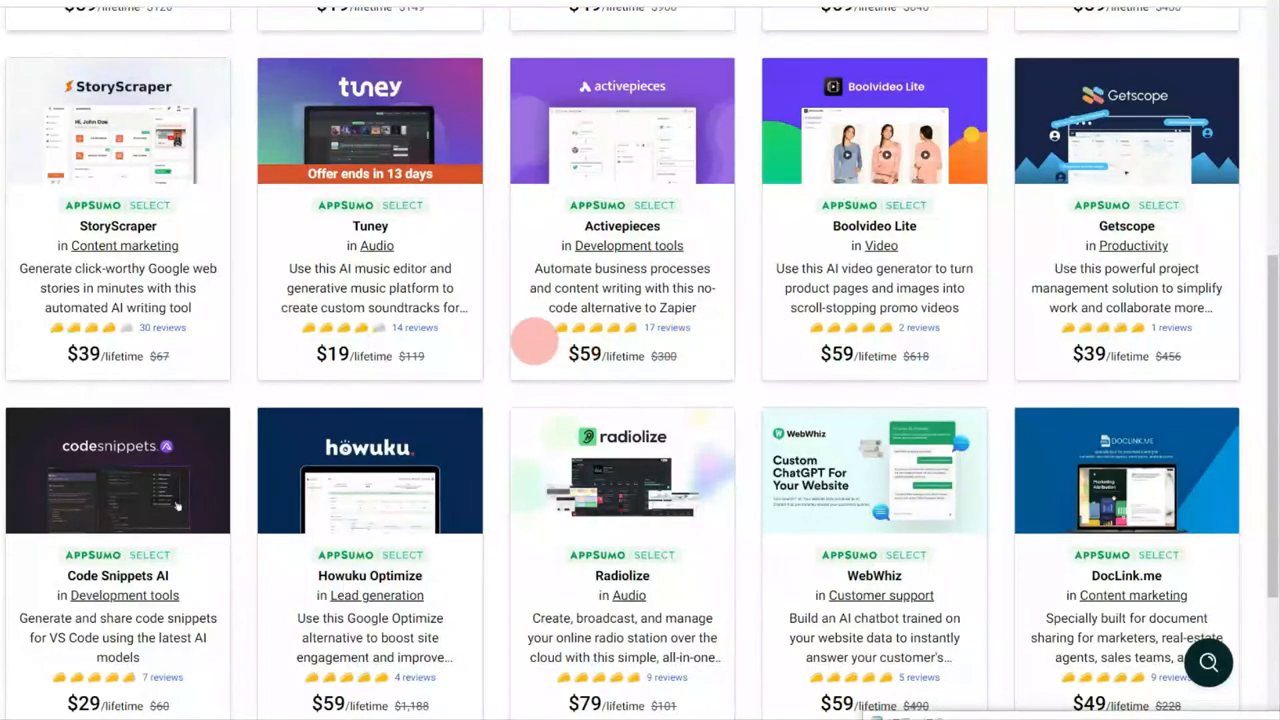
{"action": "scroll", "scroll_direction": "down", "scroll_amount": 3}
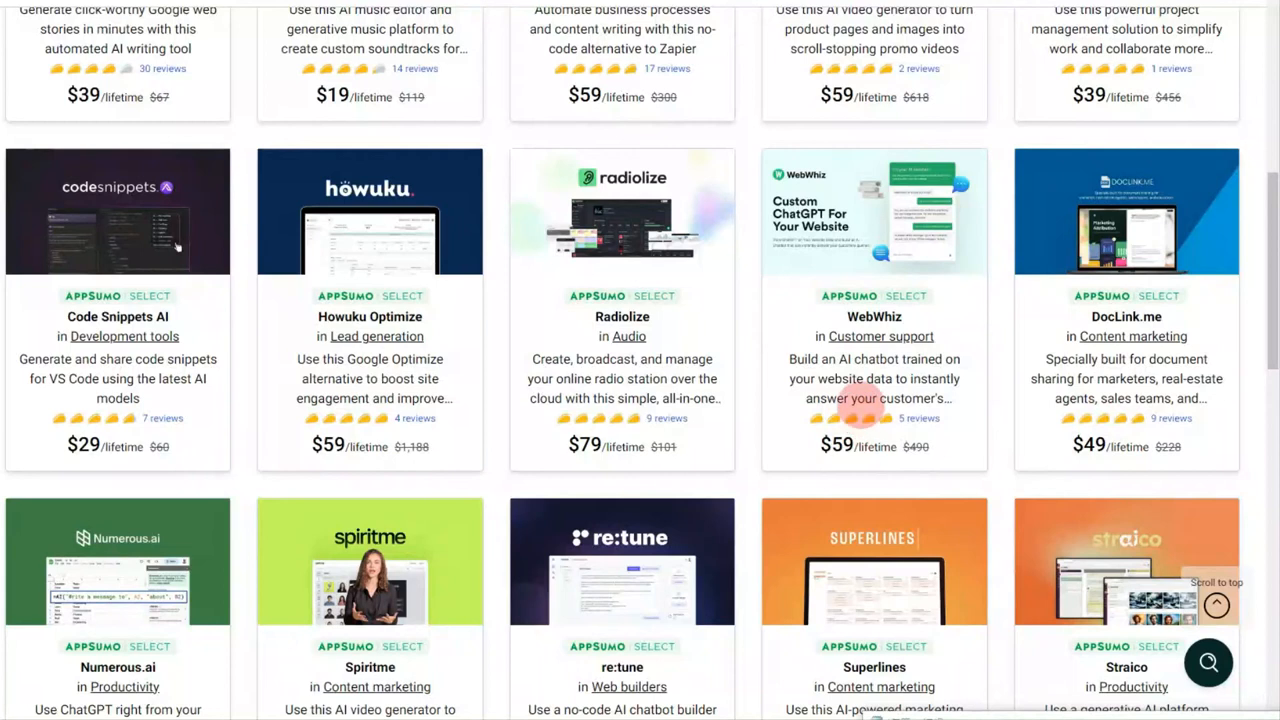
{"action": "scroll", "scroll_direction": "down", "scroll_amount": 3}
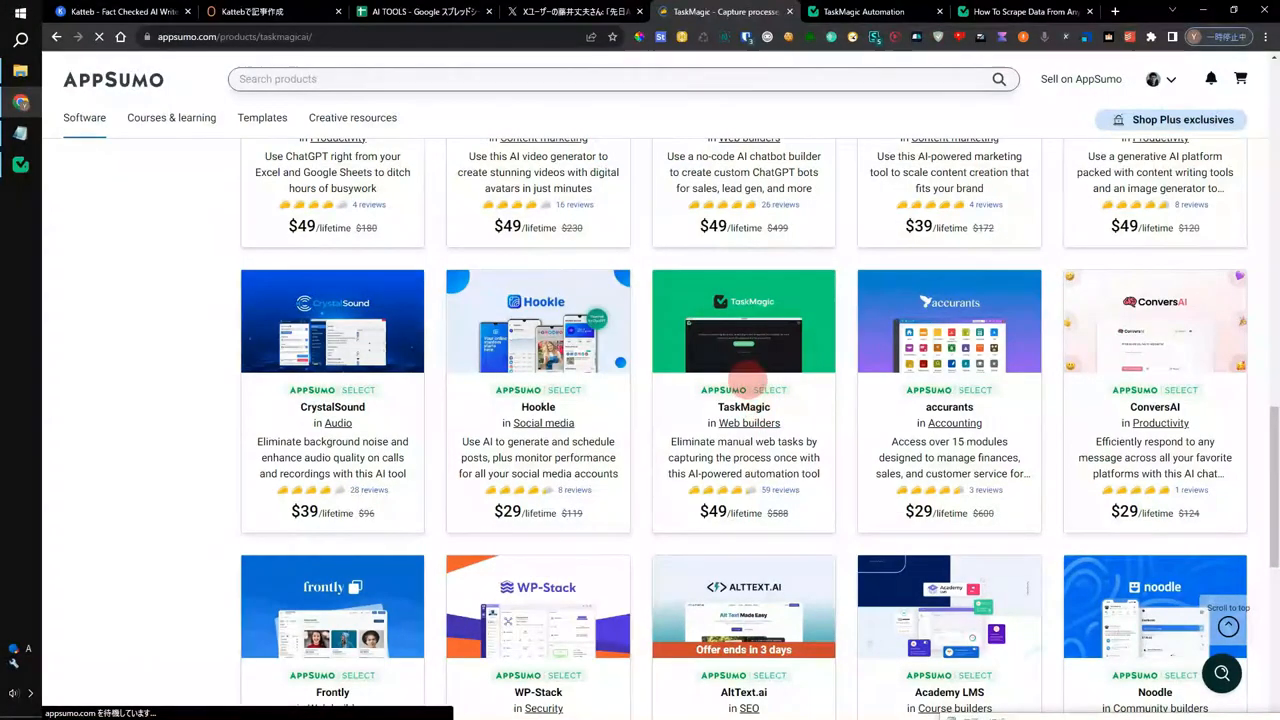
- Reopen the TaskMagic deal from the listing and scroll down its page
{"action": "left_click", "coordinate": [744, 320]}
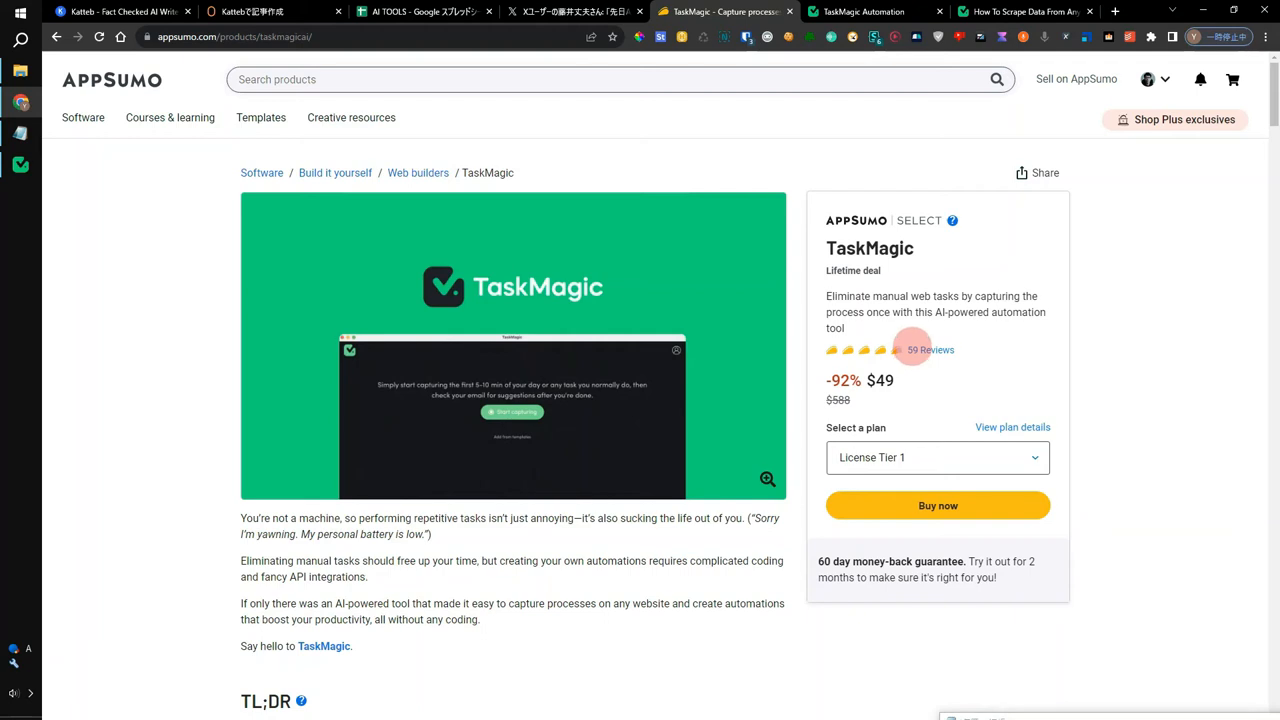
{"action": "scroll", "scroll_direction": "down", "scroll_amount": 3}
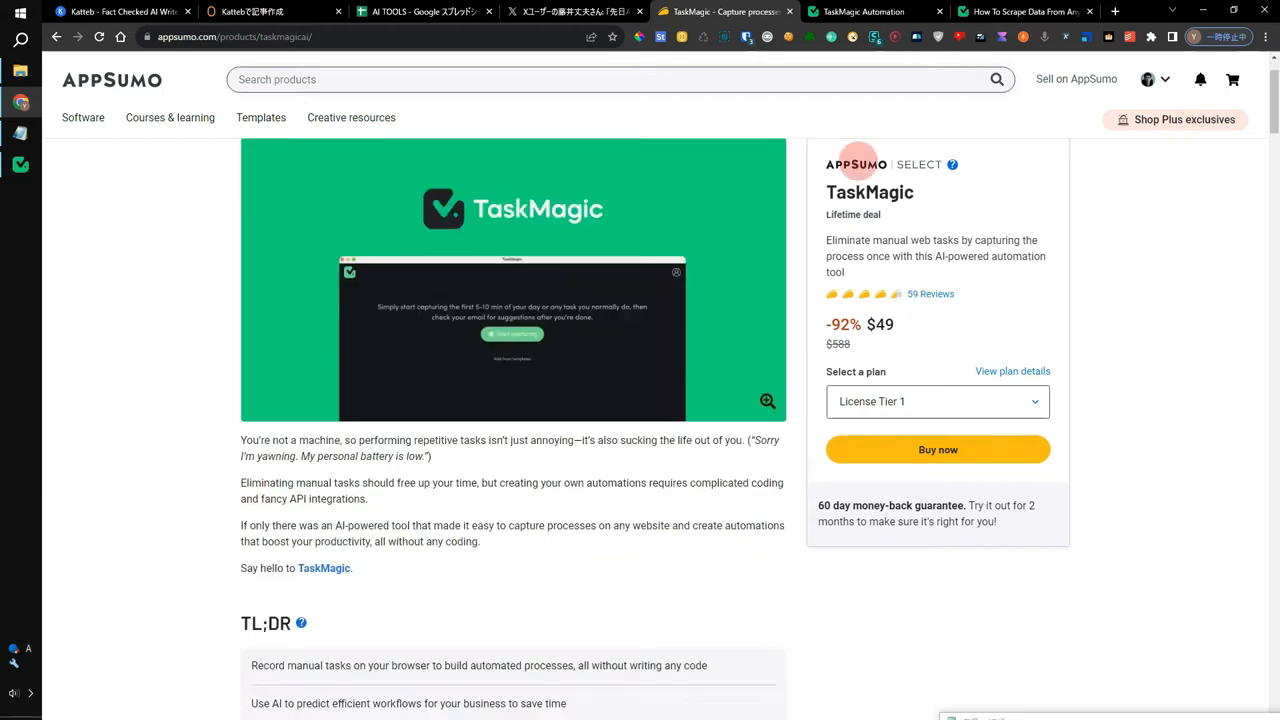
{"action": "scroll", "scroll_direction": "down", "scroll_amount": 3}
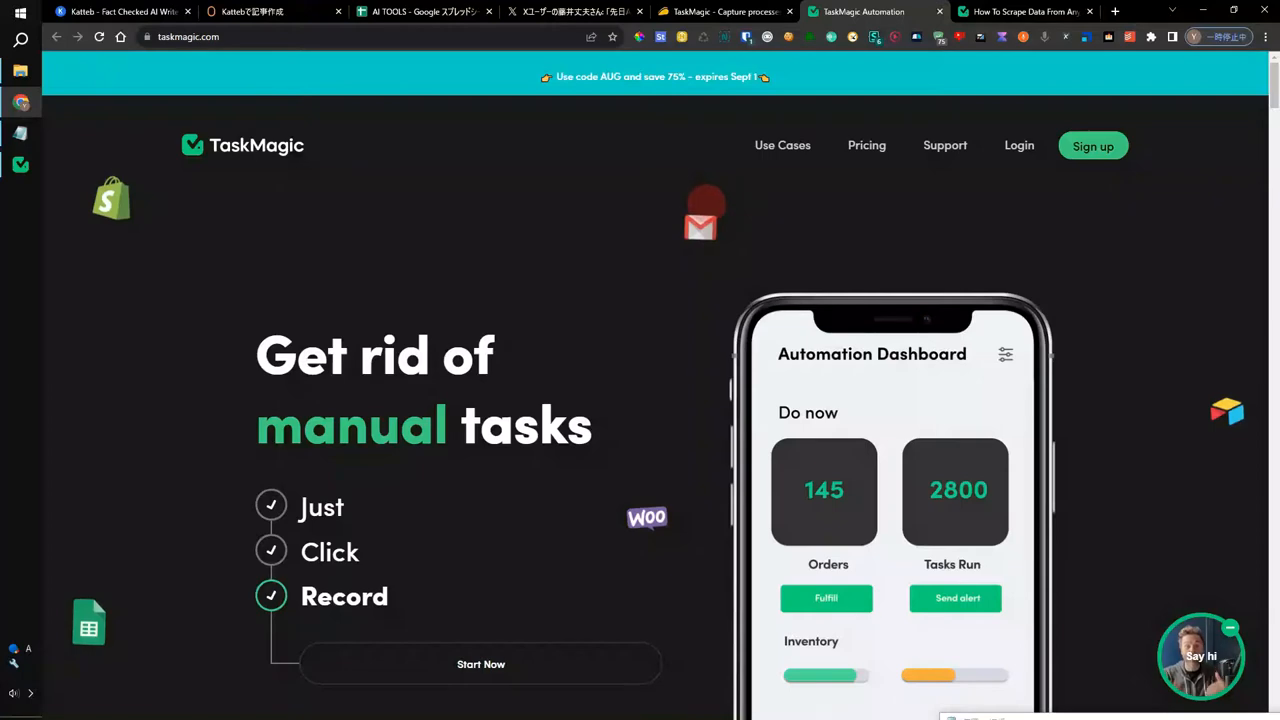
- Scroll to TaskMagic's Pricing section with one-time plans at $1,199, $2,399 and $4,799
{"action": "scroll", "scroll_direction": "down", "scroll_amount": 3}
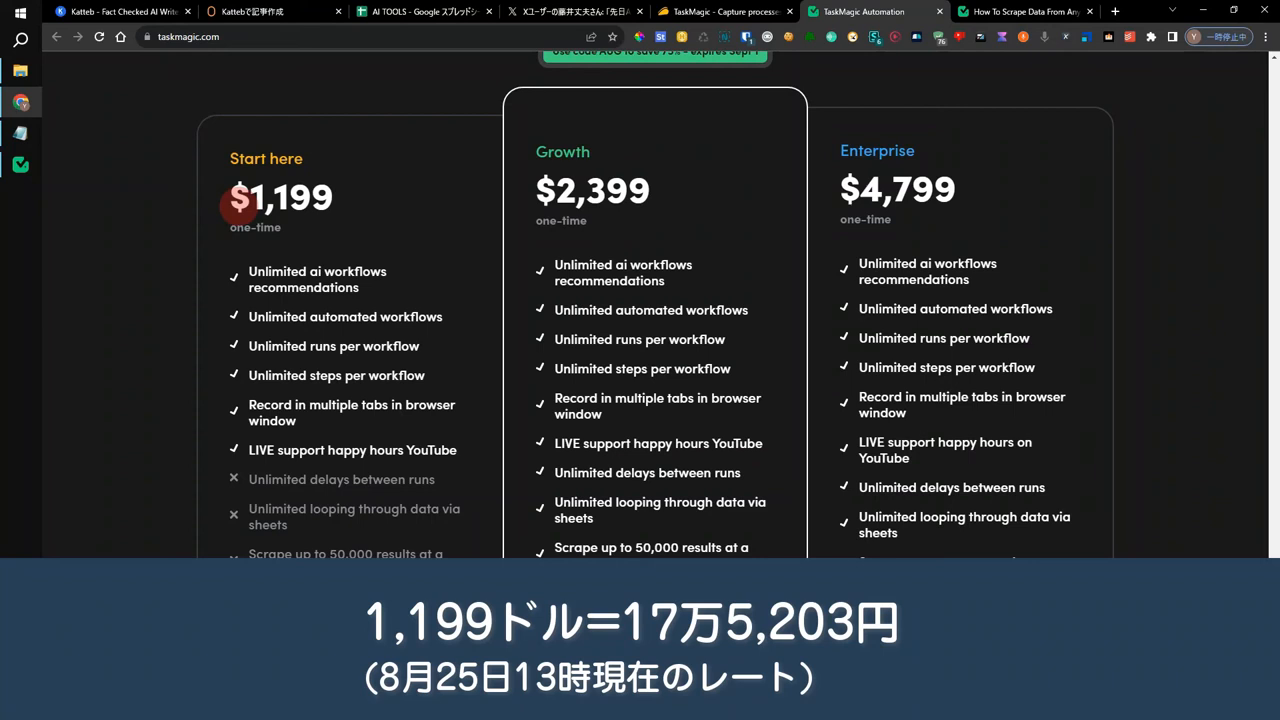
{"action": "mouse_move", "coordinate": [304, 226]}
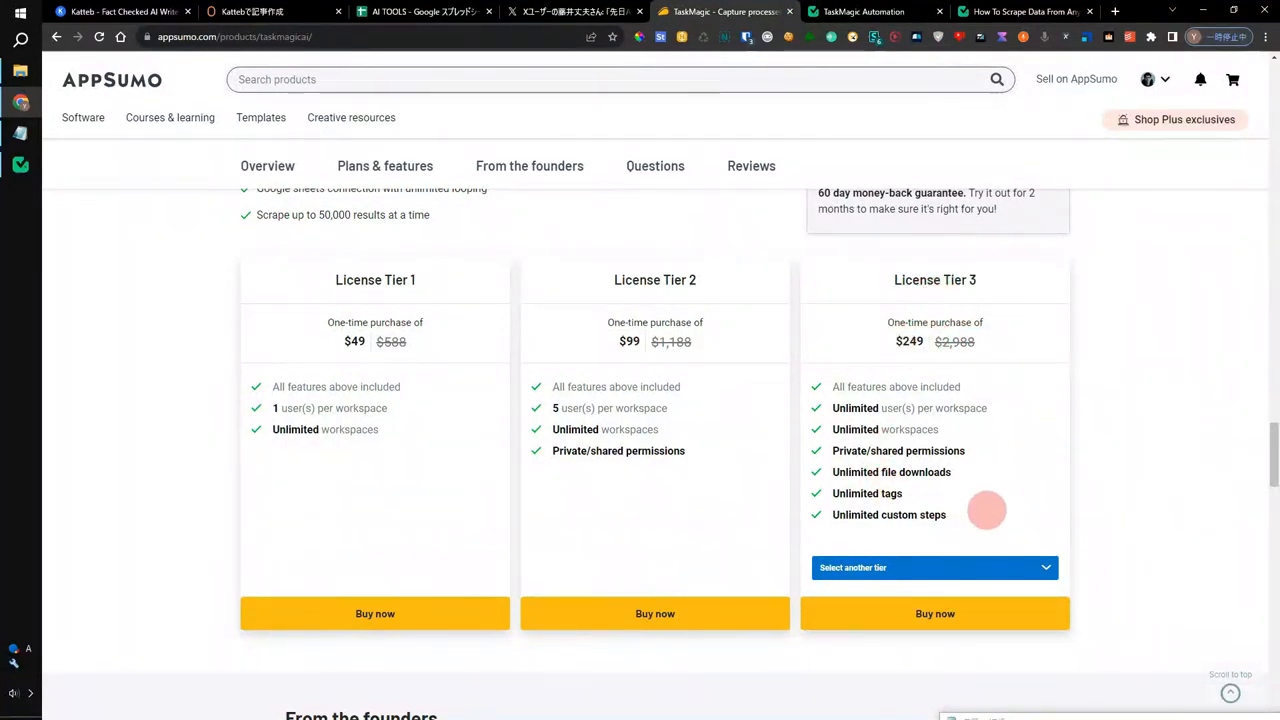
- Mark the tier comparison and switch the third pricing card to License Tier 4 at $399 with webhooks
{"action": "left_click_drag", "start_coordinate": [832, 388], "coordinate": [948, 514]}
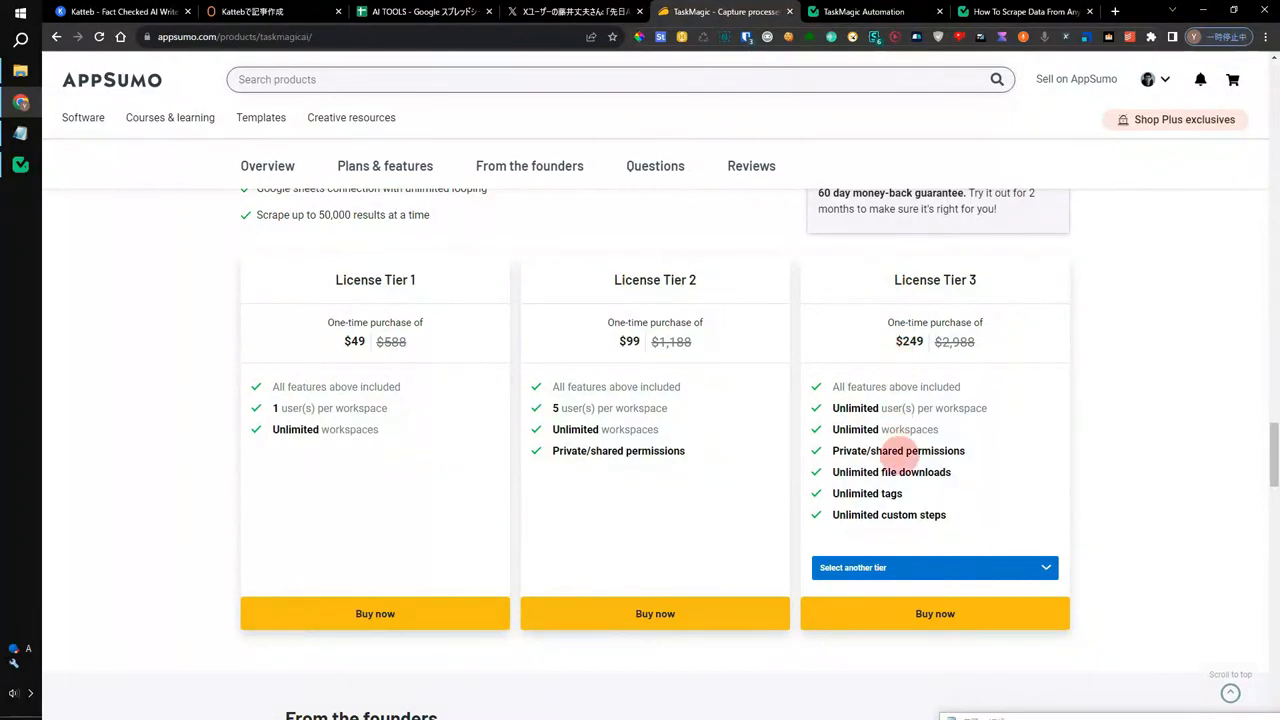
{"action": "left_click", "coordinate": [932, 568]}
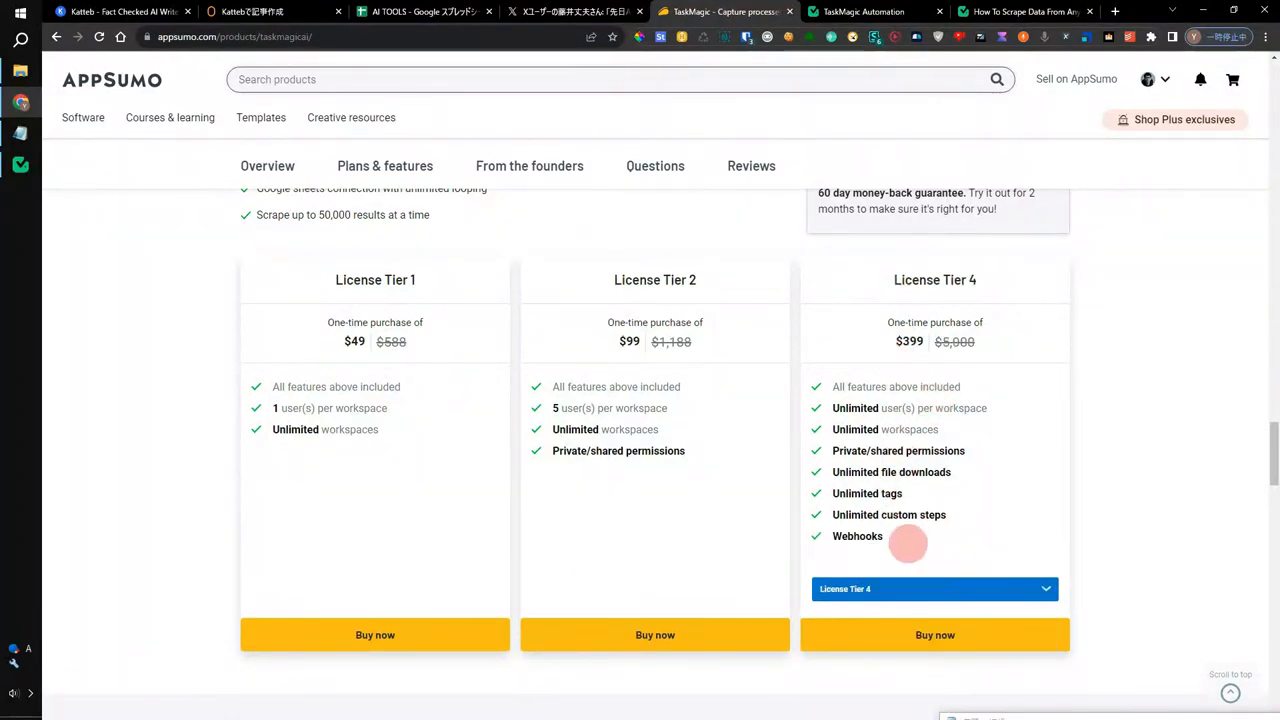
{"action": "left_click", "coordinate": [934, 588]}
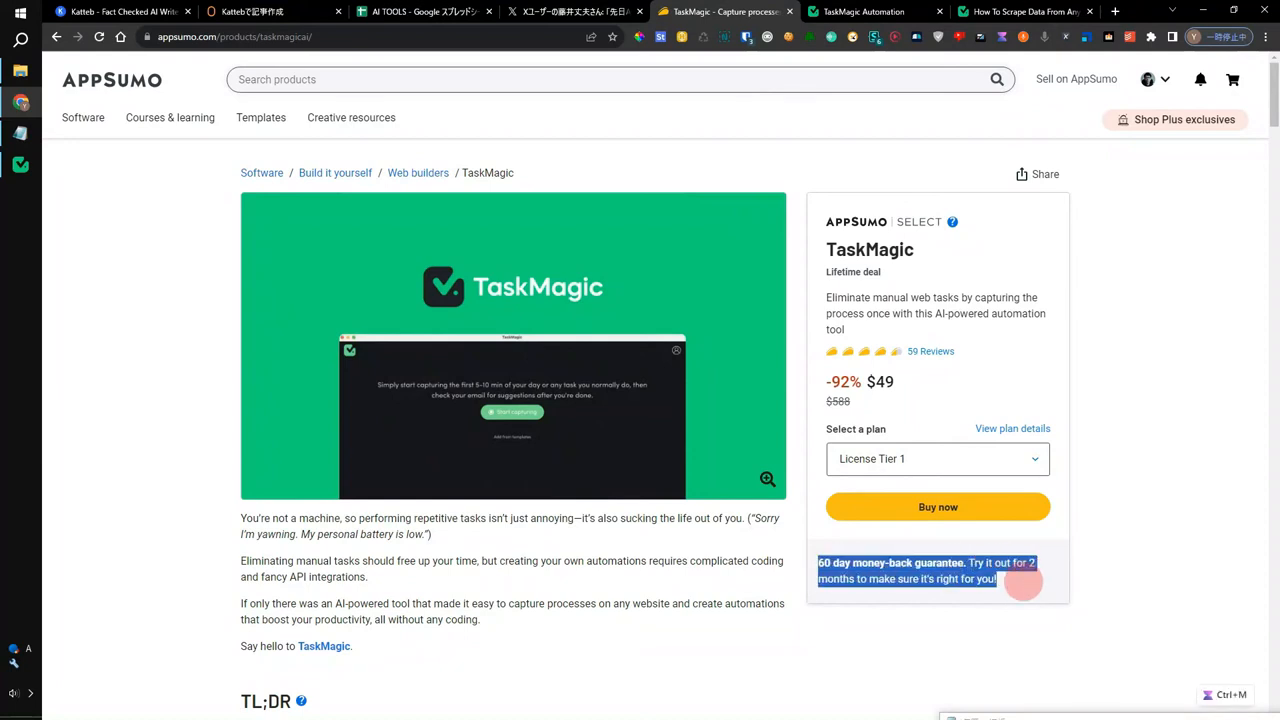
{"action": "mouse_move", "coordinate": [1084, 502]}
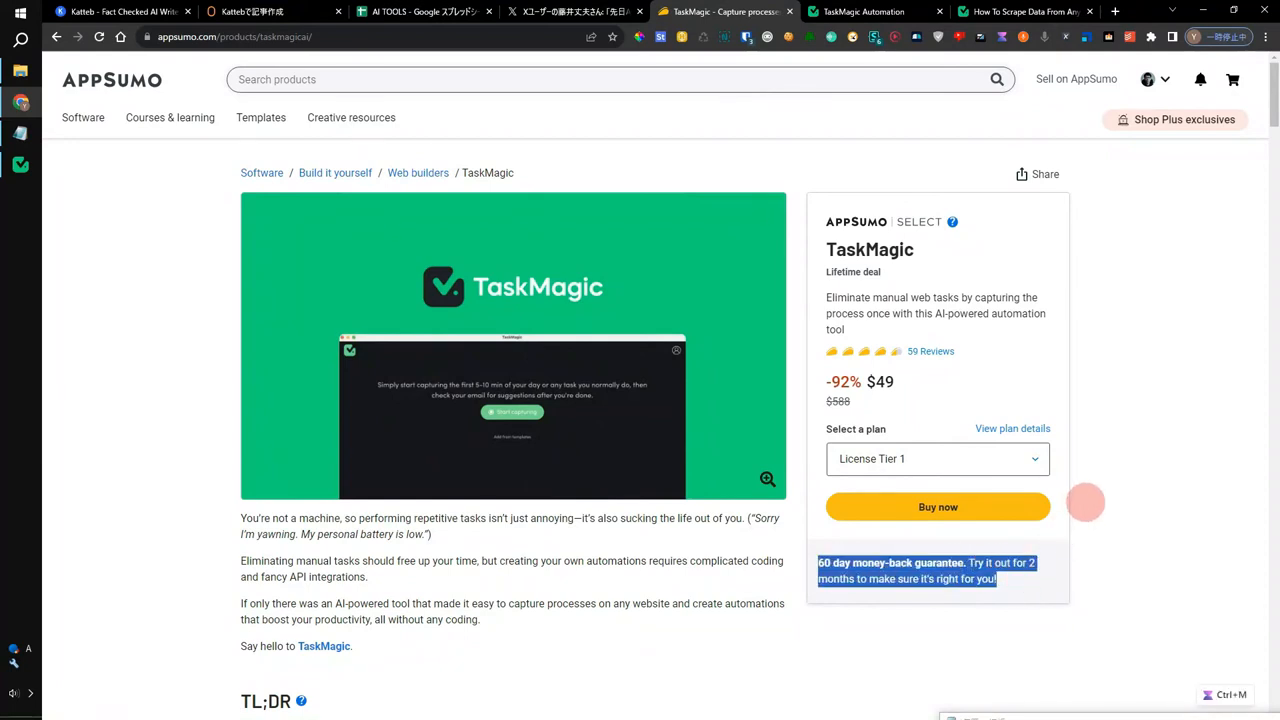
{"action": "mouse_move", "coordinate": [698, 130]}
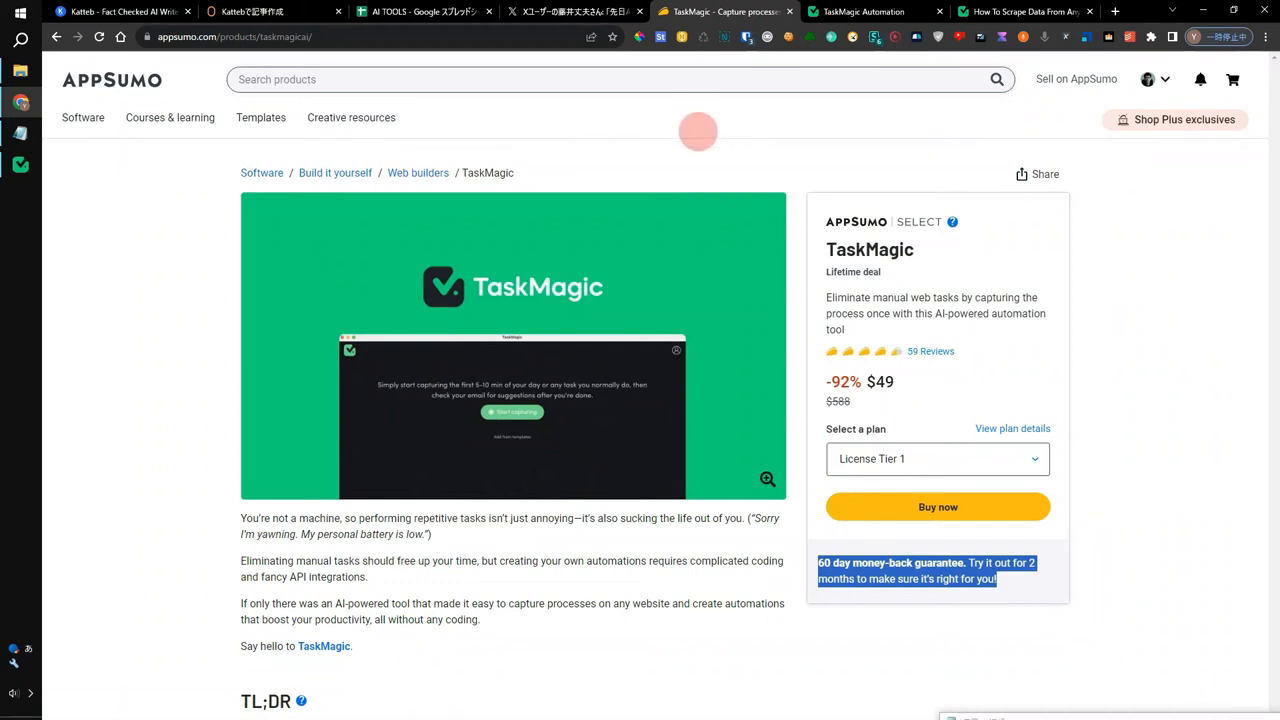
{"action": "mouse_move", "coordinate": [704, 140]}
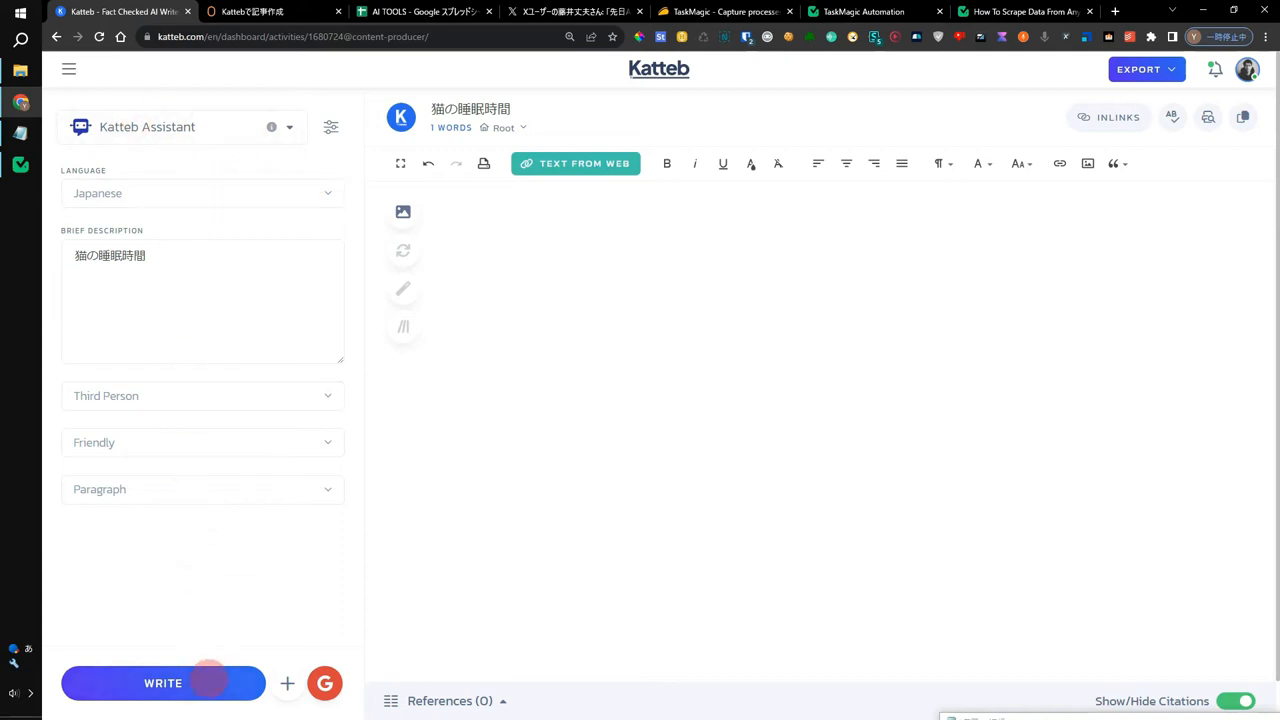
- Have Katteb write the Japanese 猫の睡眠時間 article, skim the generated paragraphs, then return to the TaskMagic deal
{"action": "left_click", "coordinate": [164, 684]}
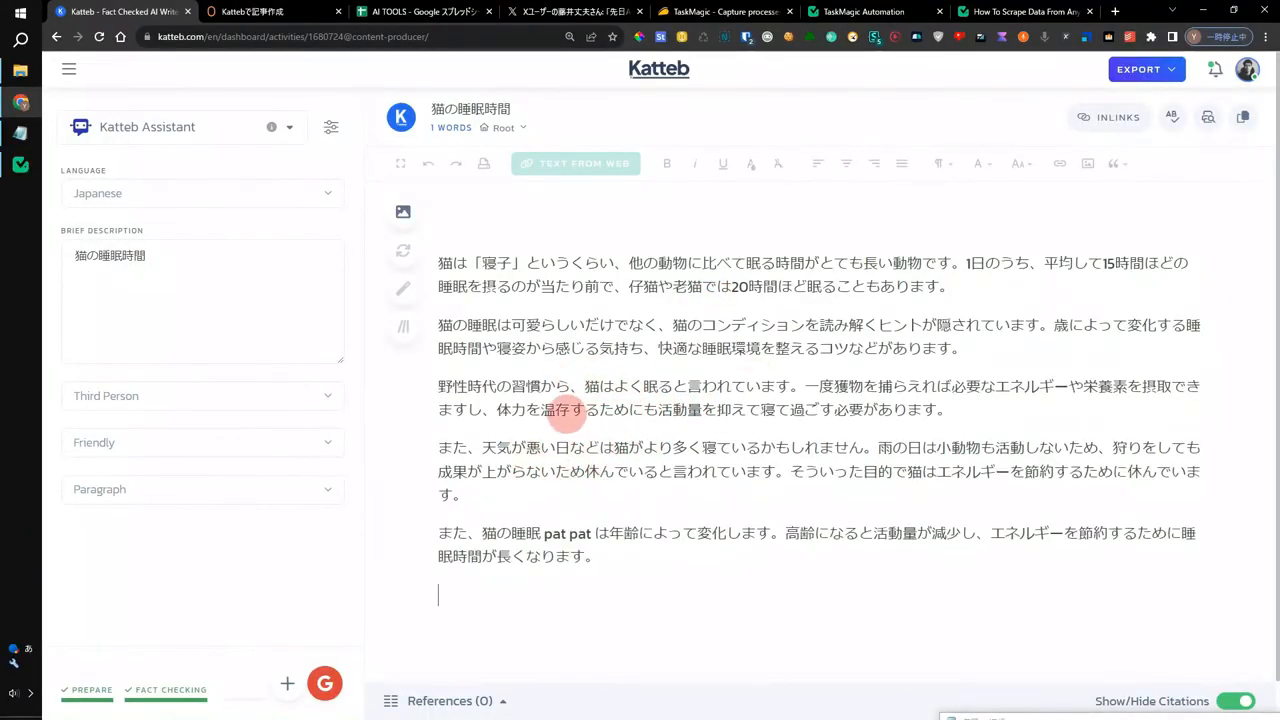
{"action": "scroll", "scroll_direction": "down", "scroll_amount": 3}
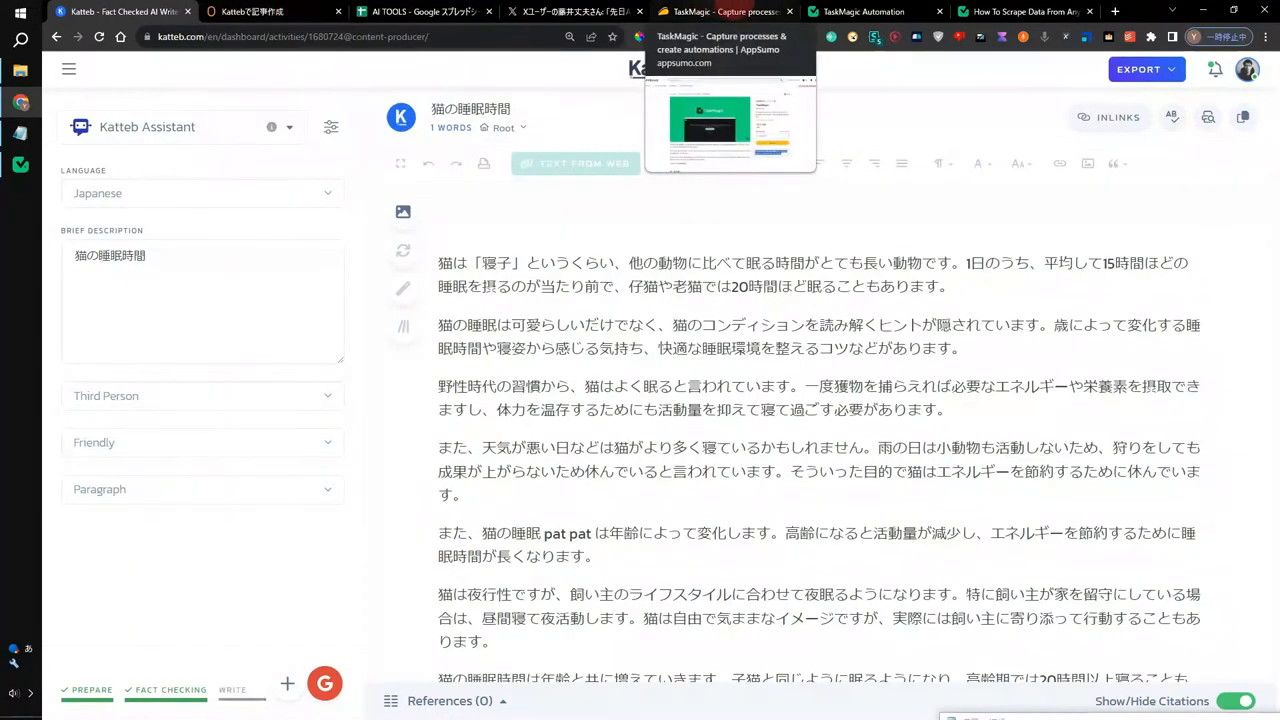
{"action": "left_click", "coordinate": [724, 12]}
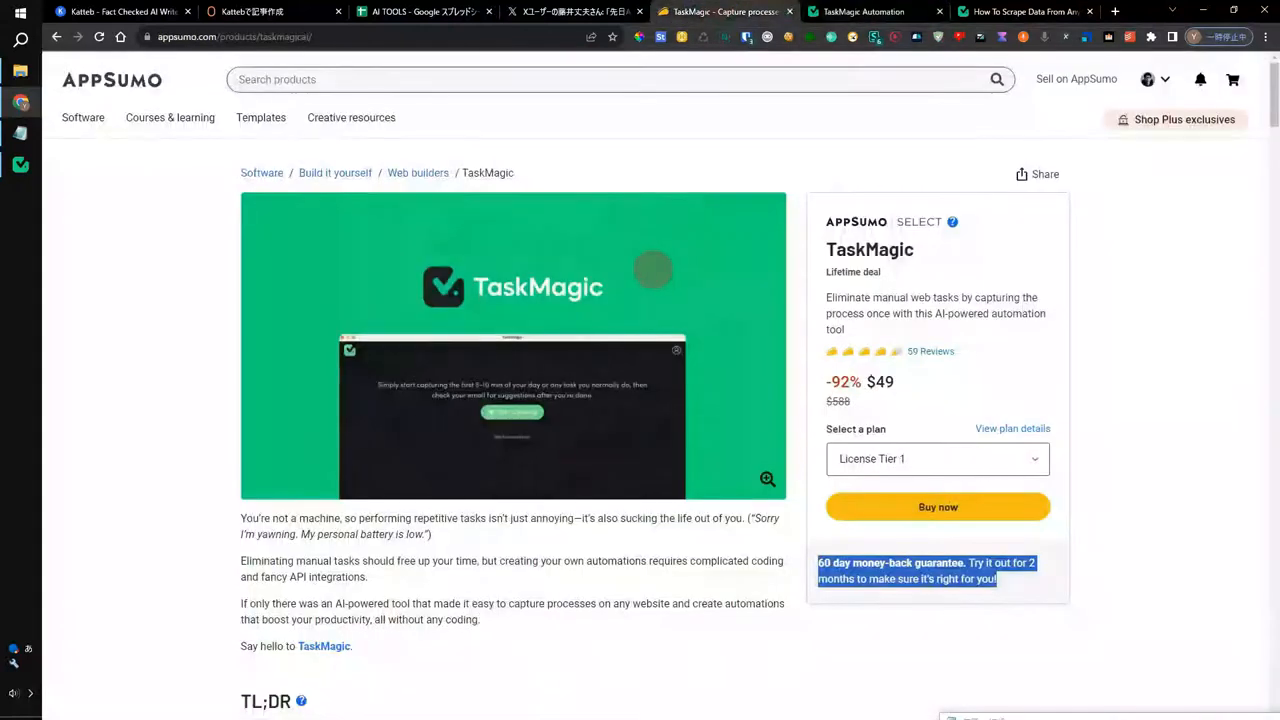